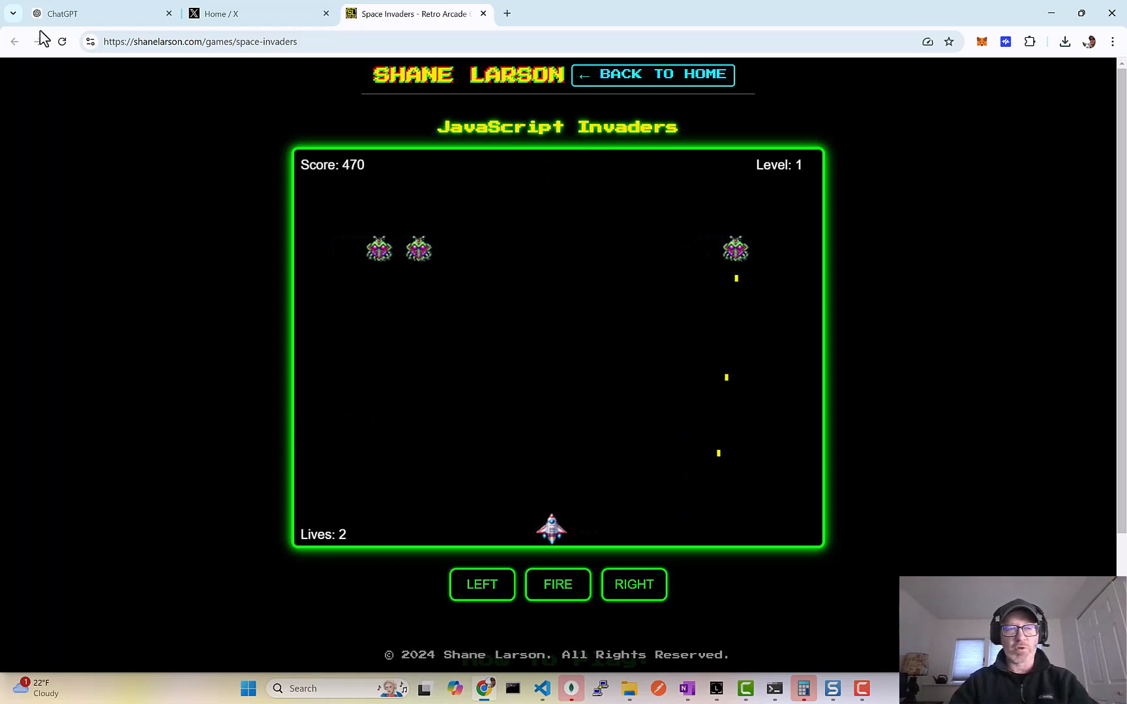
- Switch from the Space Invaders game tab to the ChatGPT tab
click(72, 13)
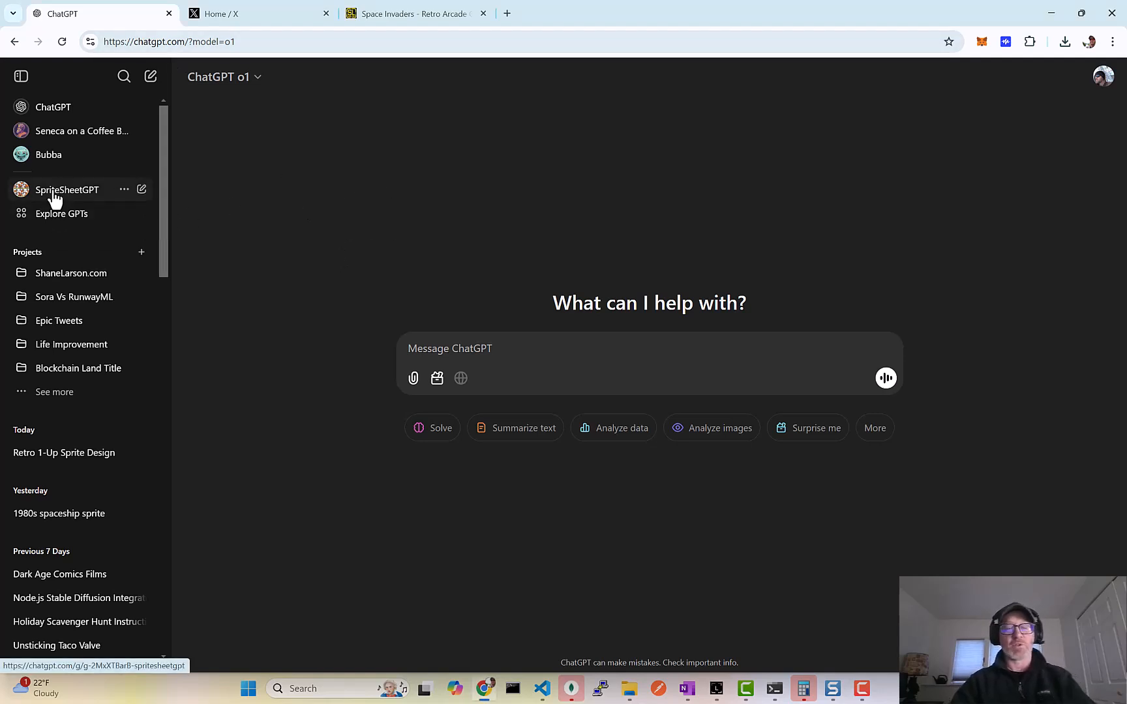
- Find SpriteSheetGPT under Recently Used in Explore GPTs and view its details
click(68, 190)
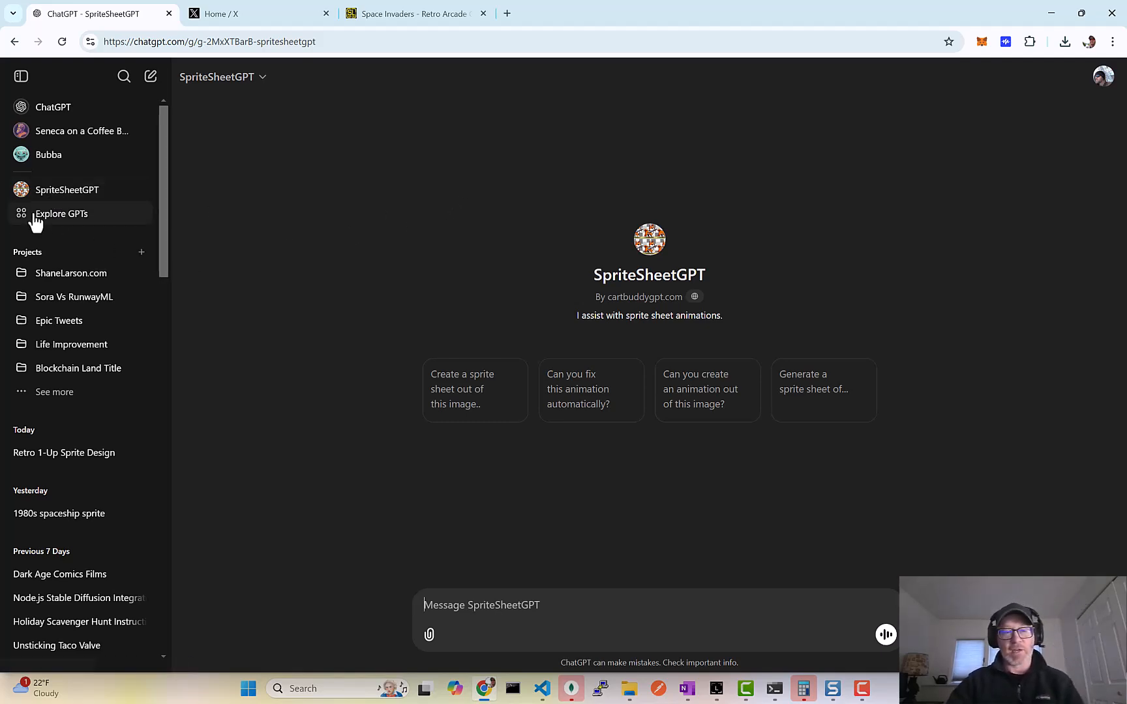
click(61, 214)
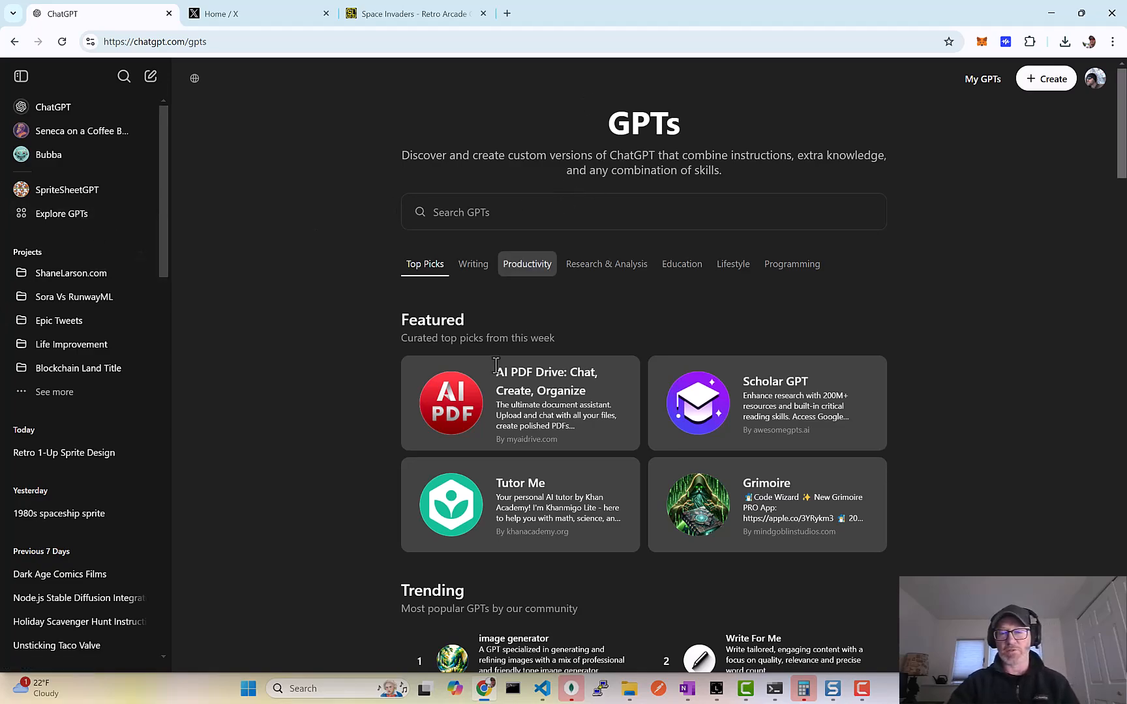
mouse_move(588, 446)
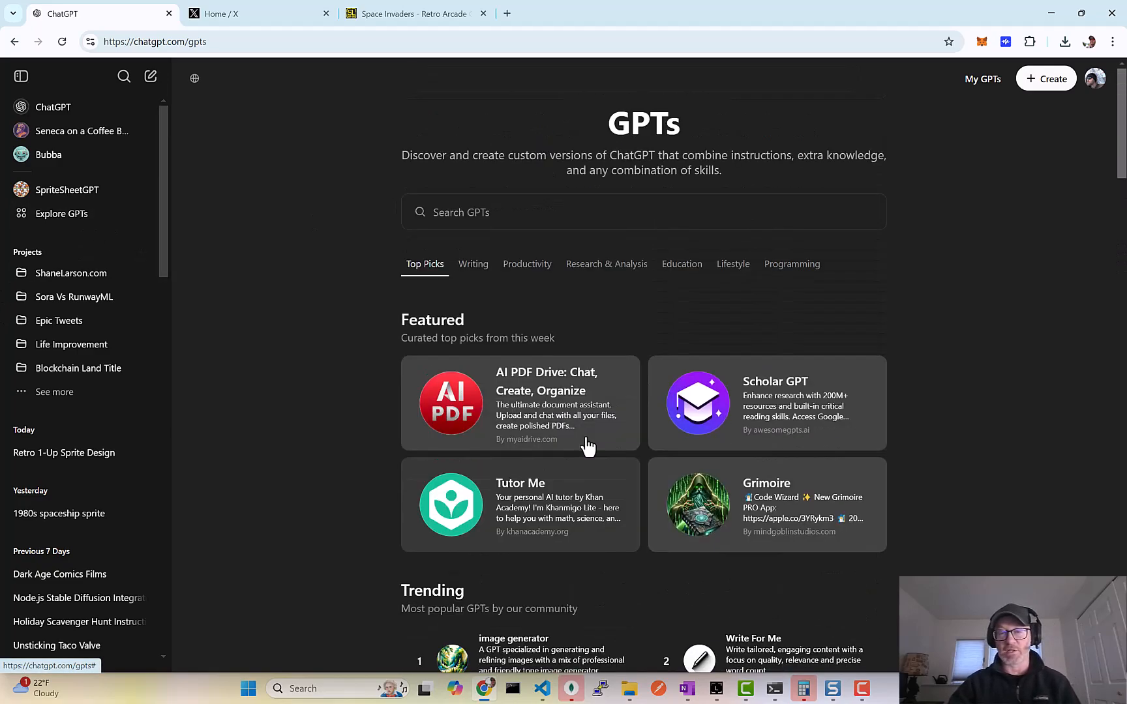
click(574, 212)
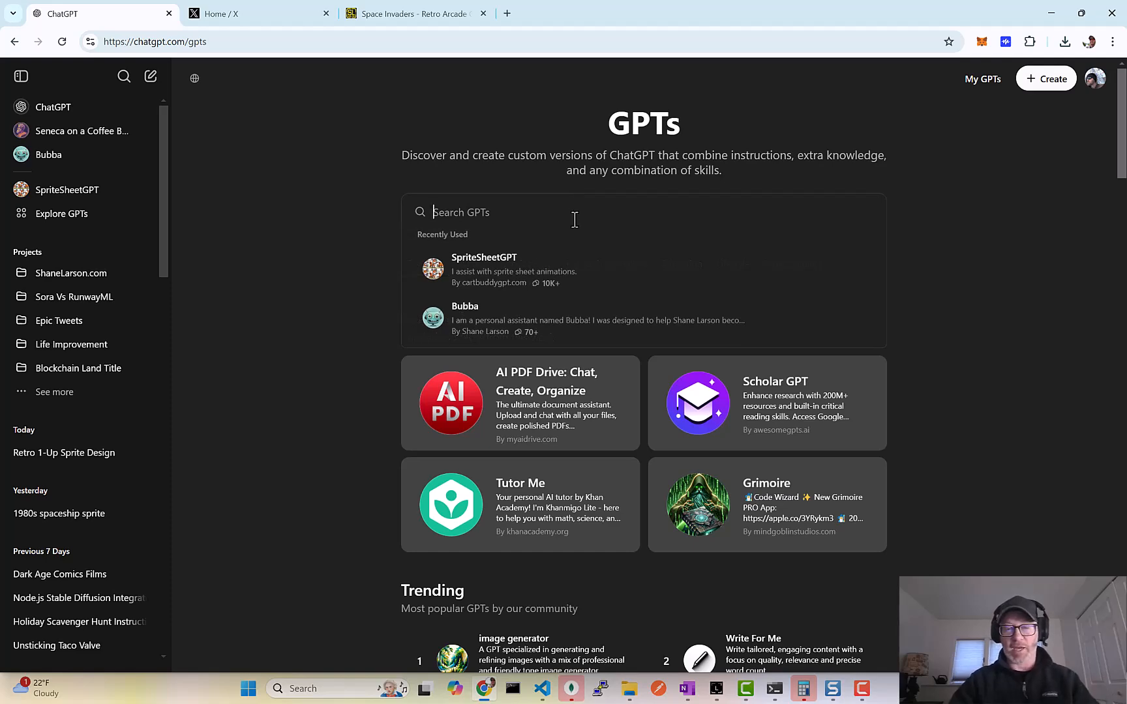
click(484, 269)
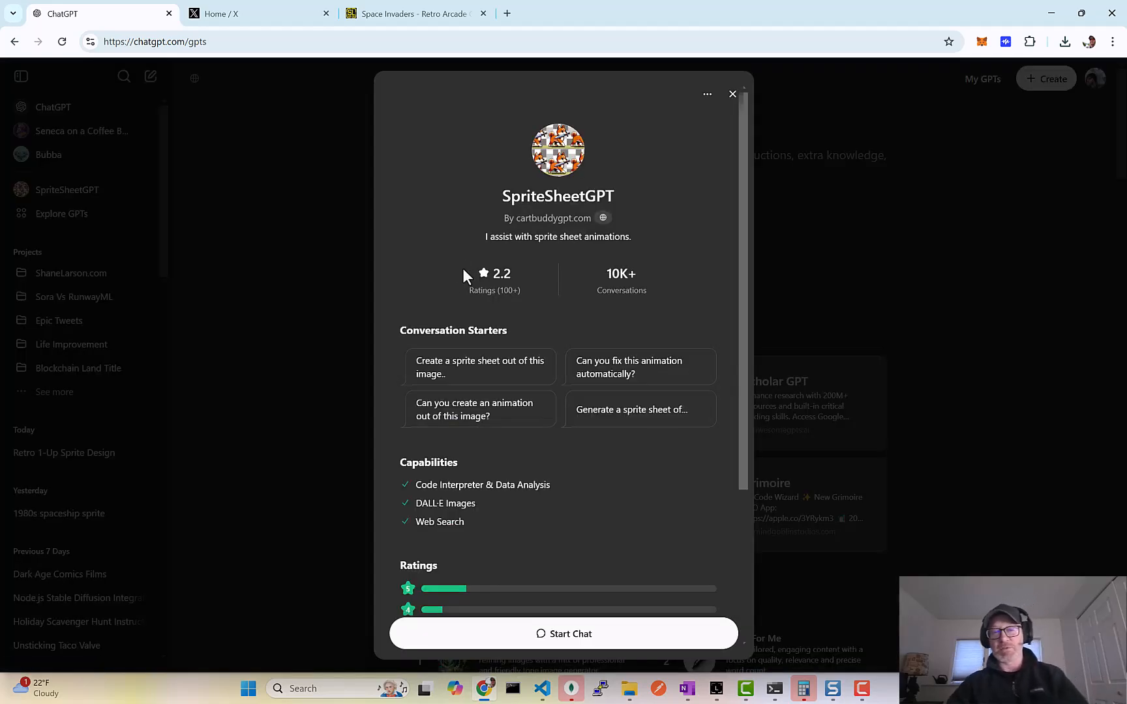
mouse_move(515, 436)
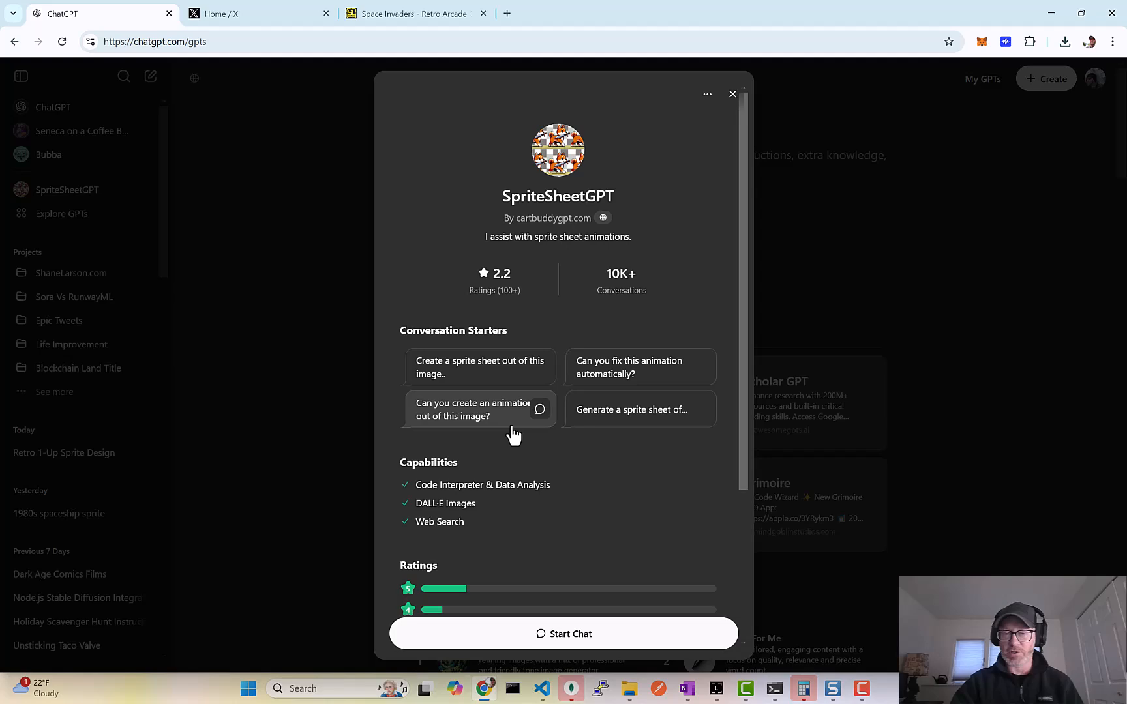
- Start a new chat with the SpriteSheetGPT custom GPT
scroll(down, 3)
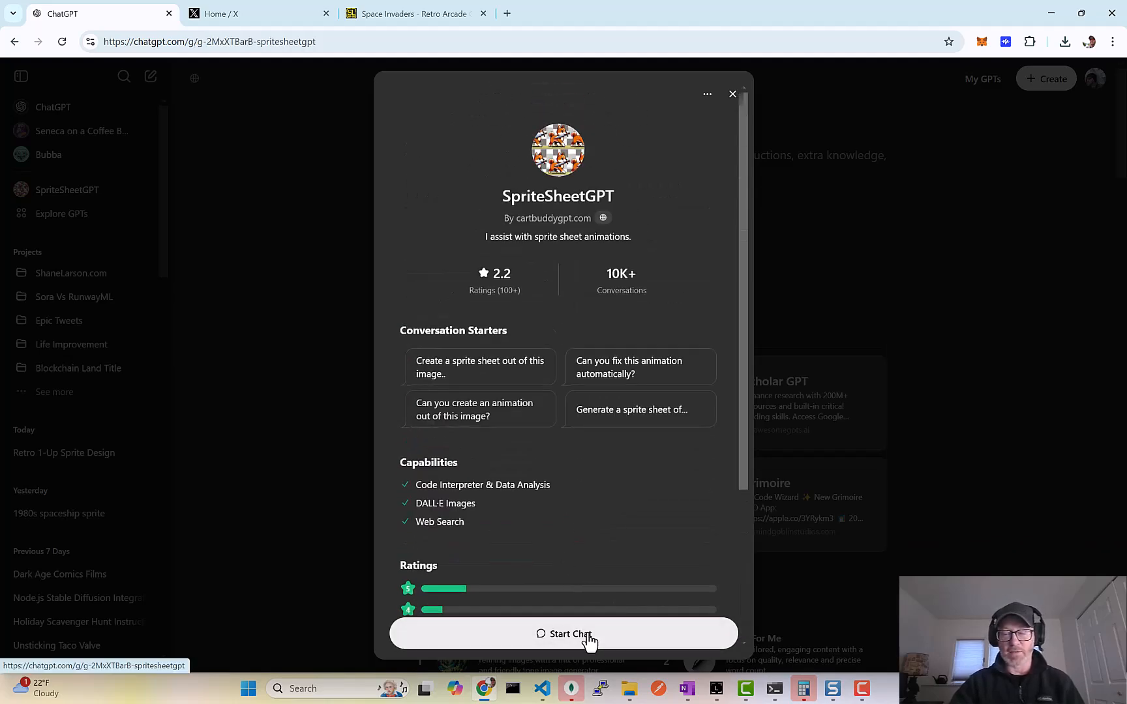
click(564, 634)
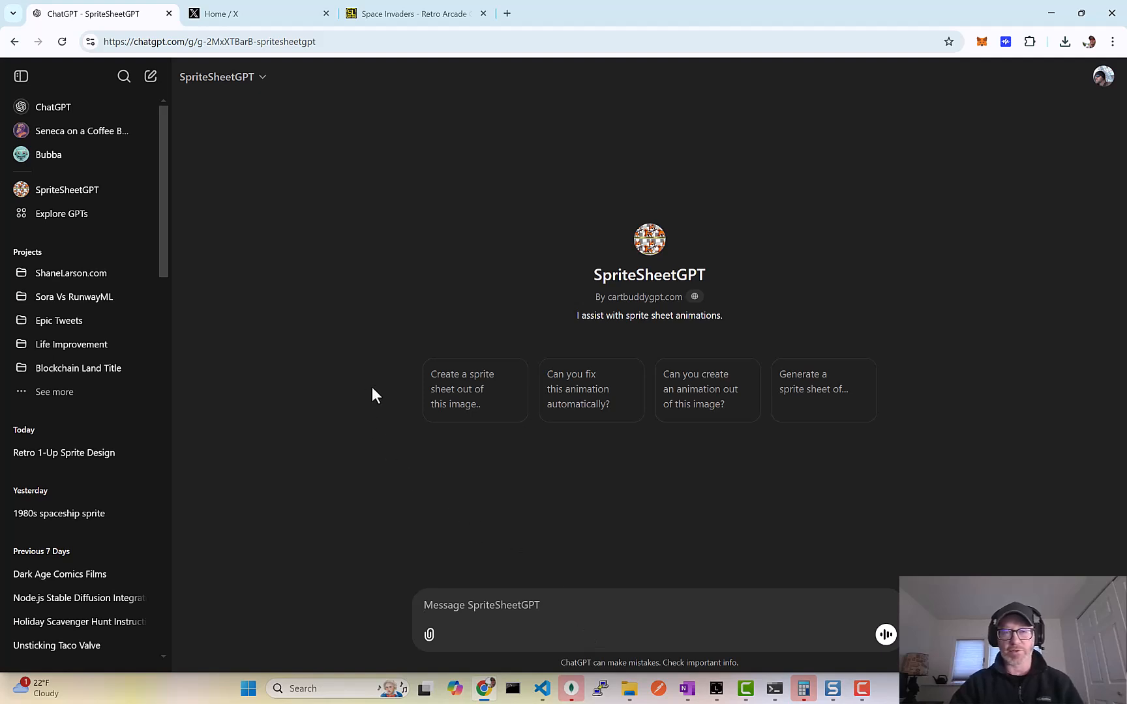
click(558, 611)
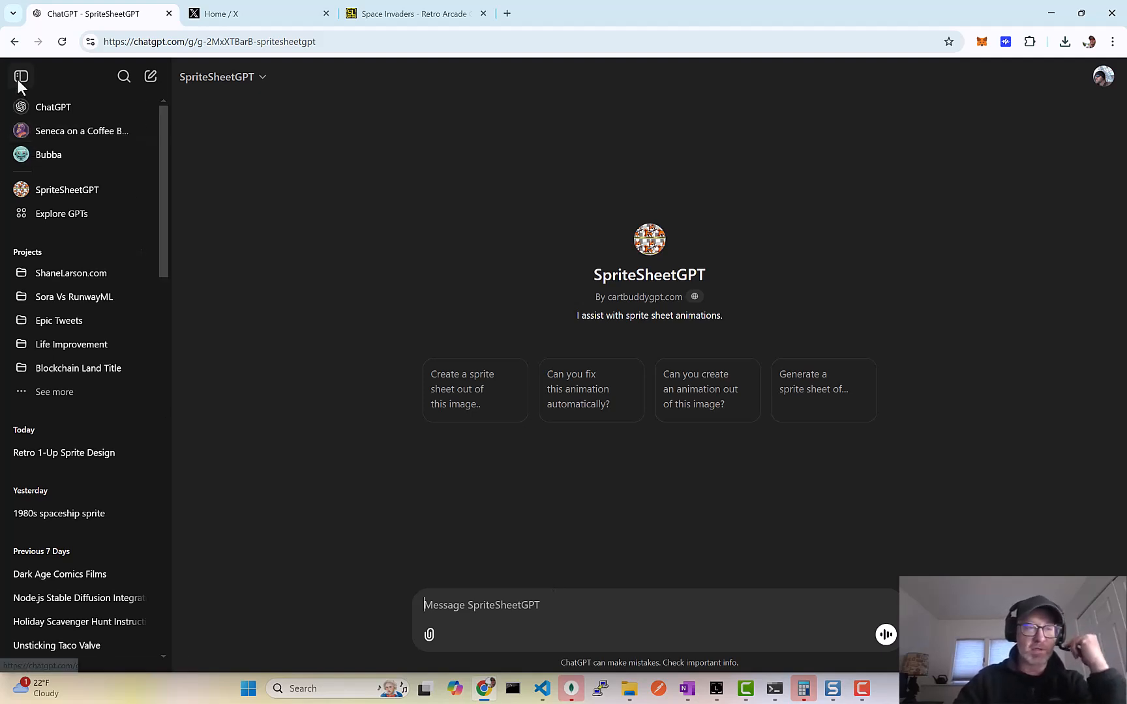
- Send a request for a 1980s retro Galaga/Space Invaders style character that says "1 Up"
click(22, 76)
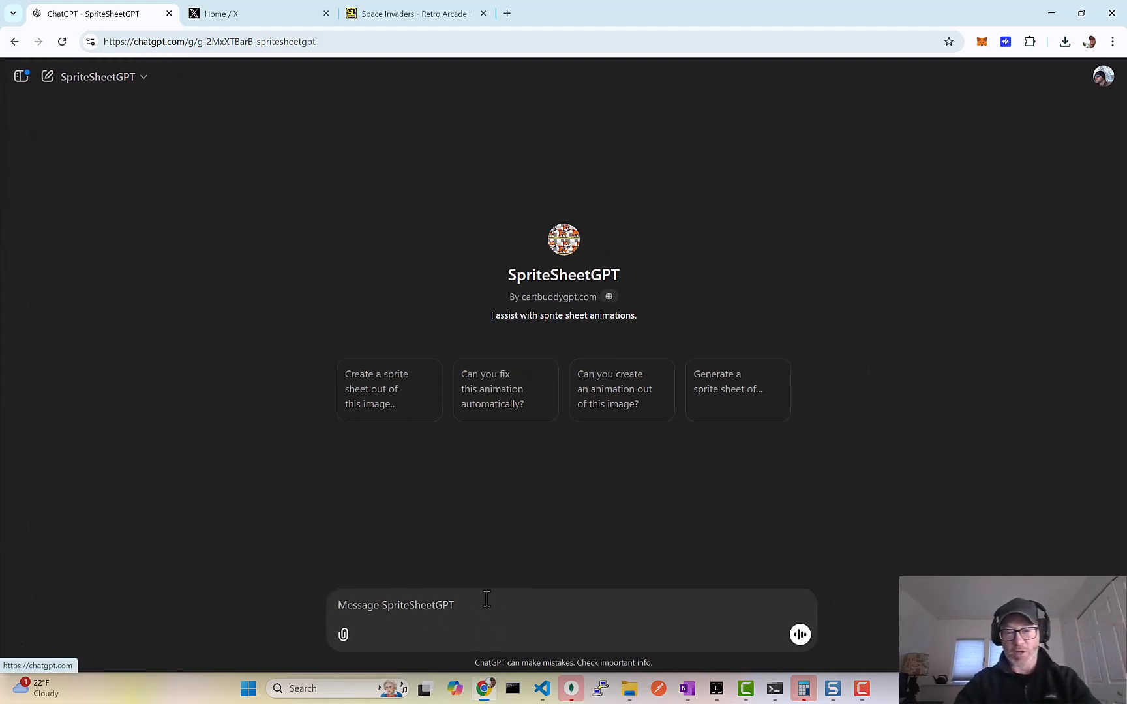
text(c)
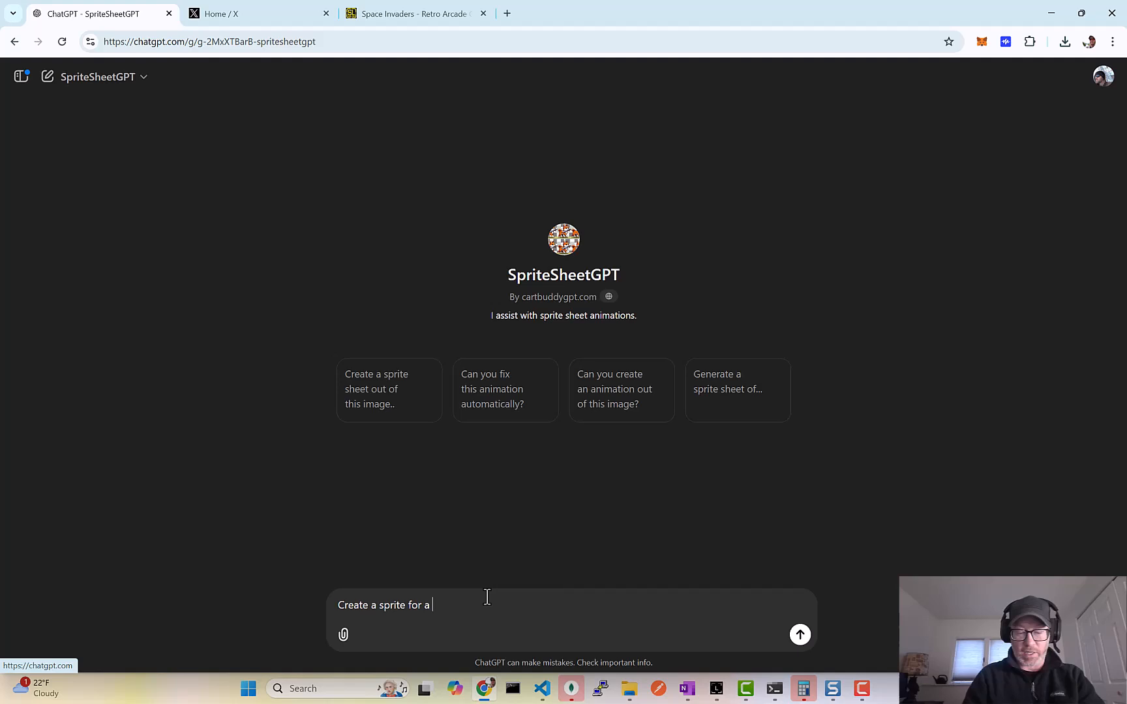
text(character in a)
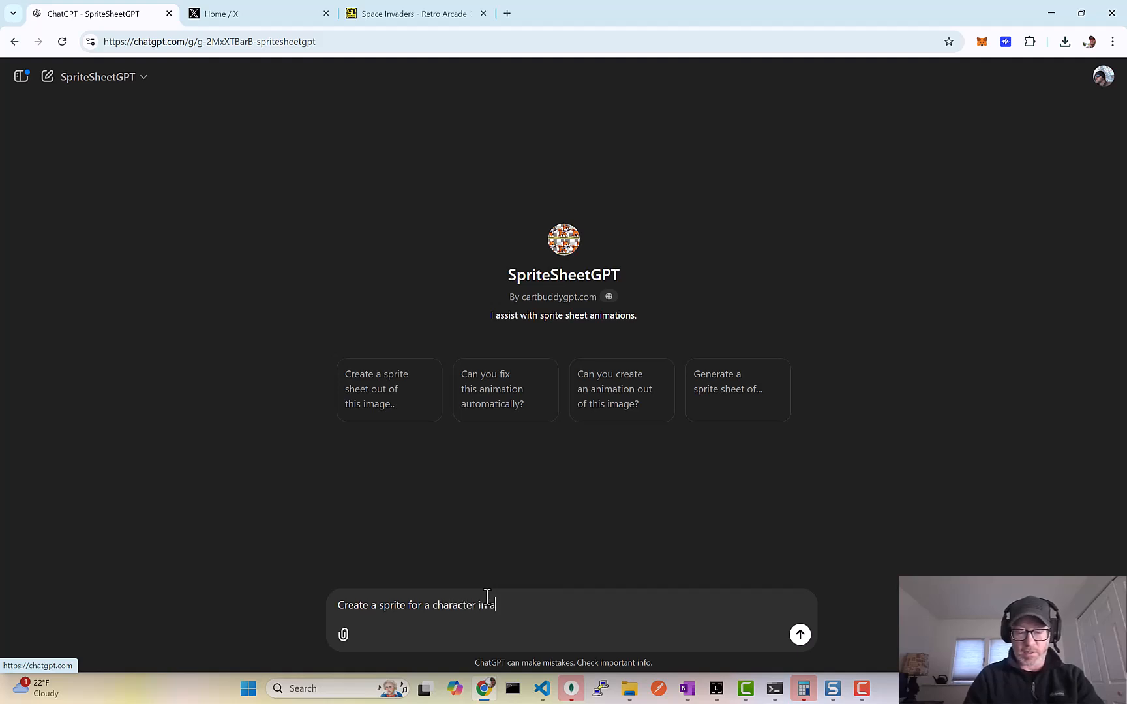
text(1980)
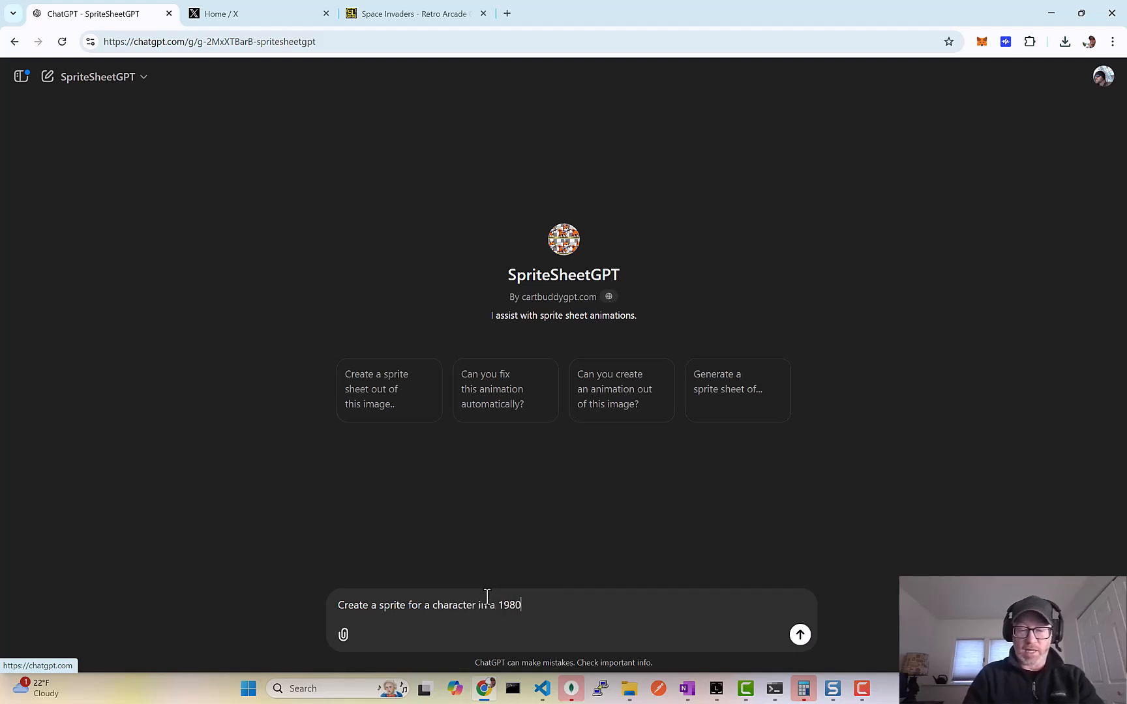
text(s style)
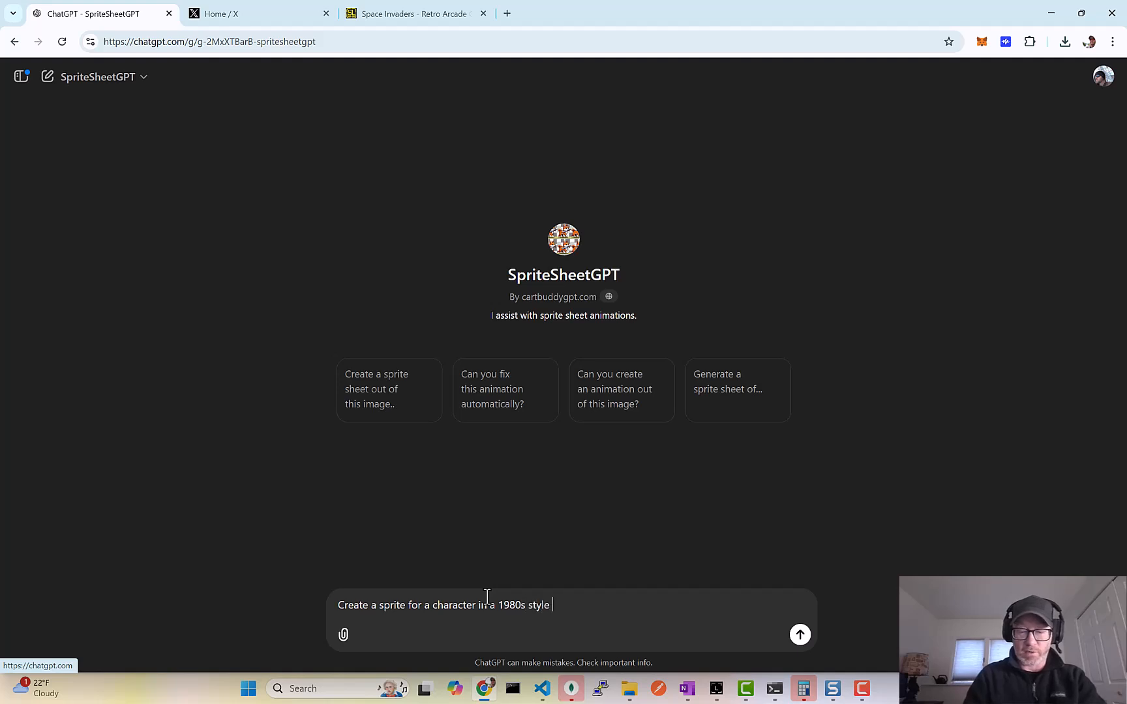
text(retro game like galaga or space in)
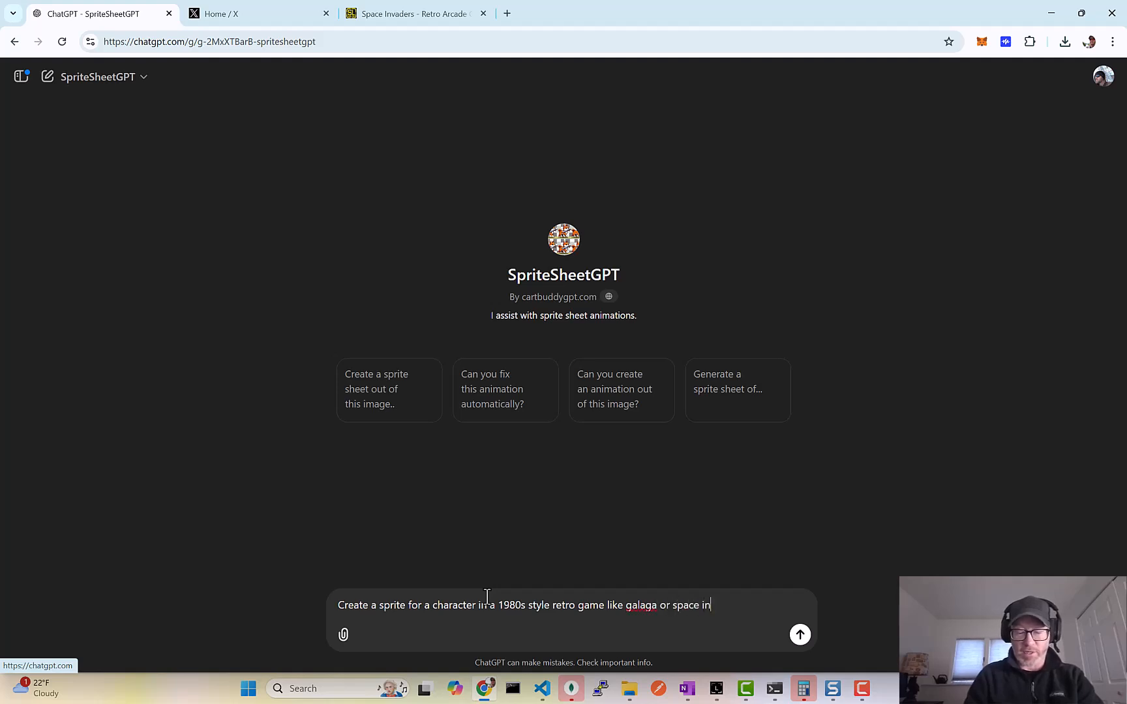
text(vade)
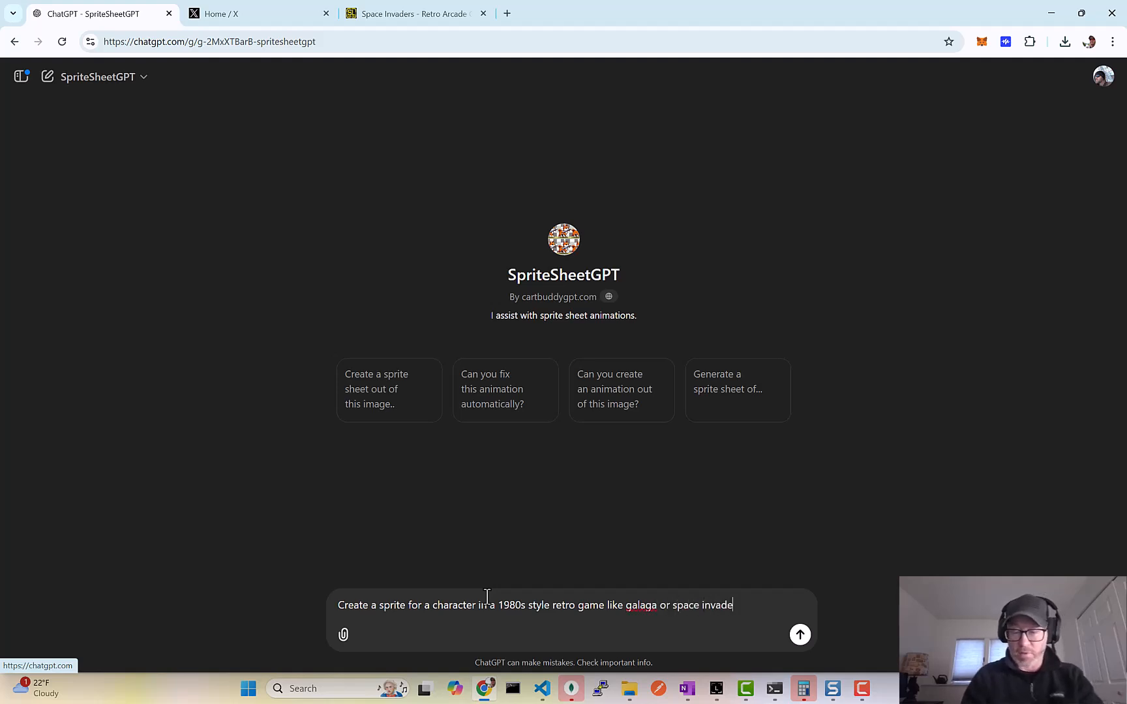
text(rs that says ")
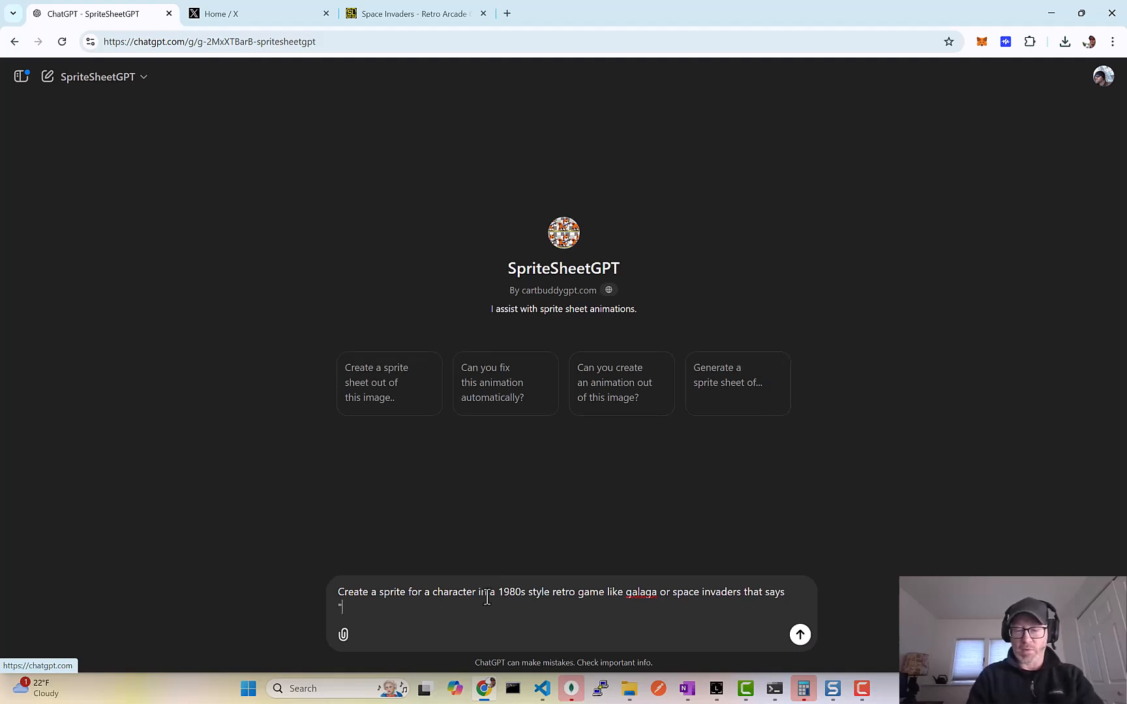
text(1 Up)
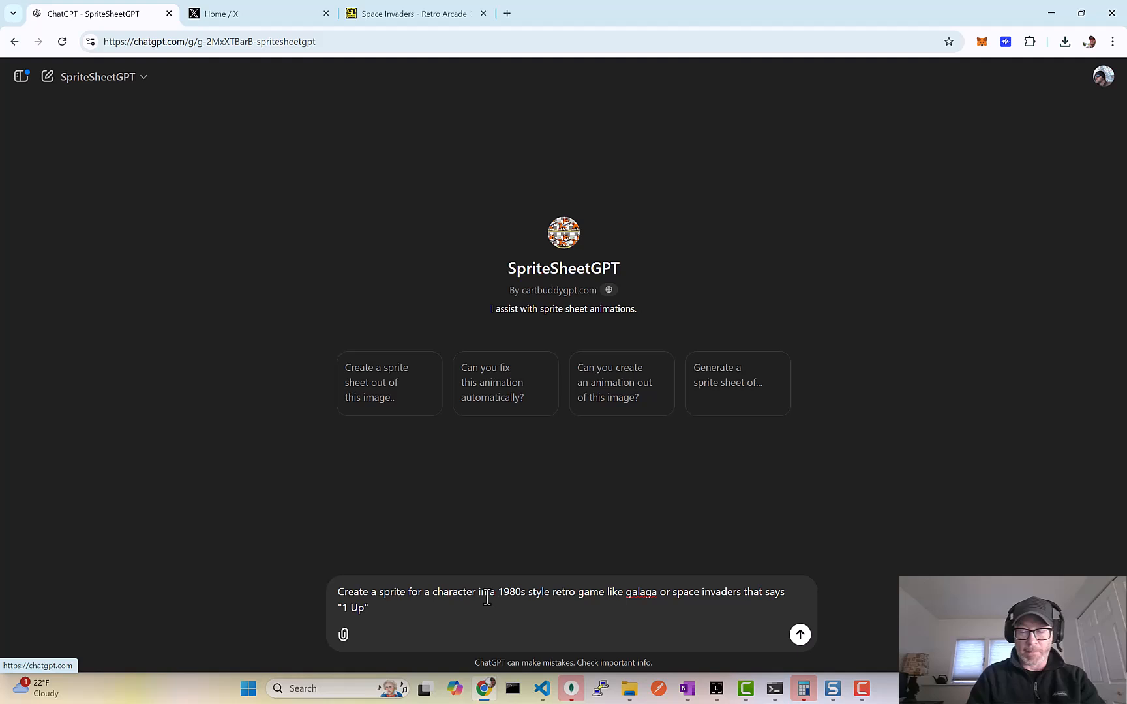
text(.)
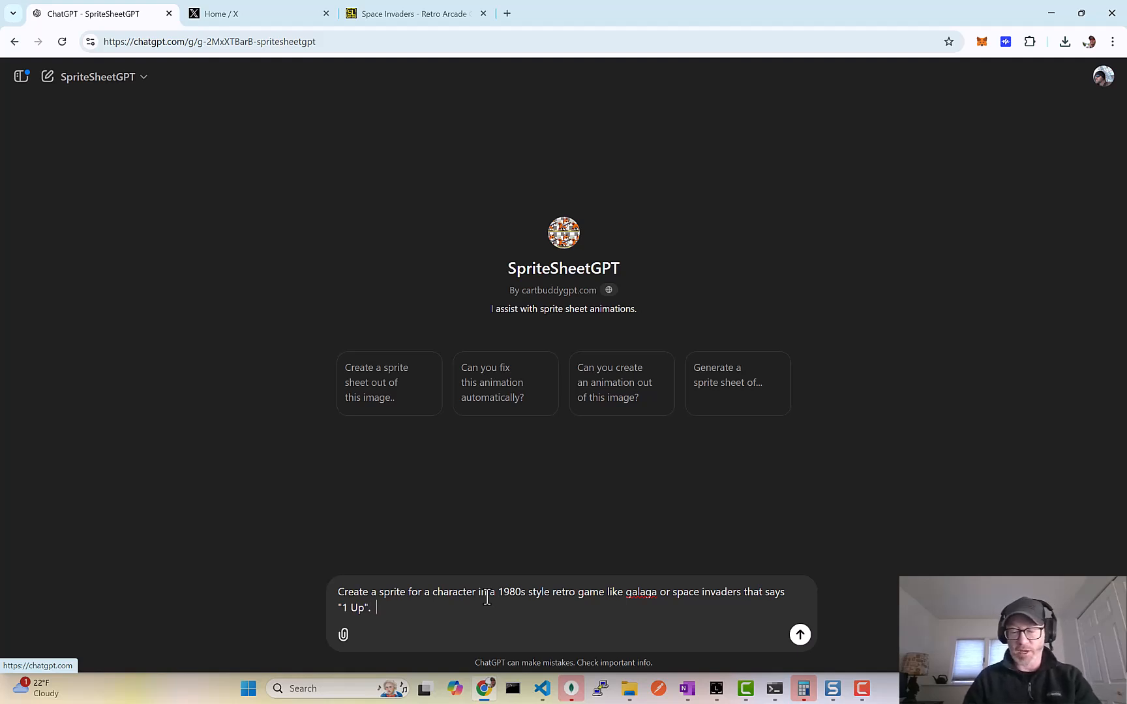
click(800, 636)
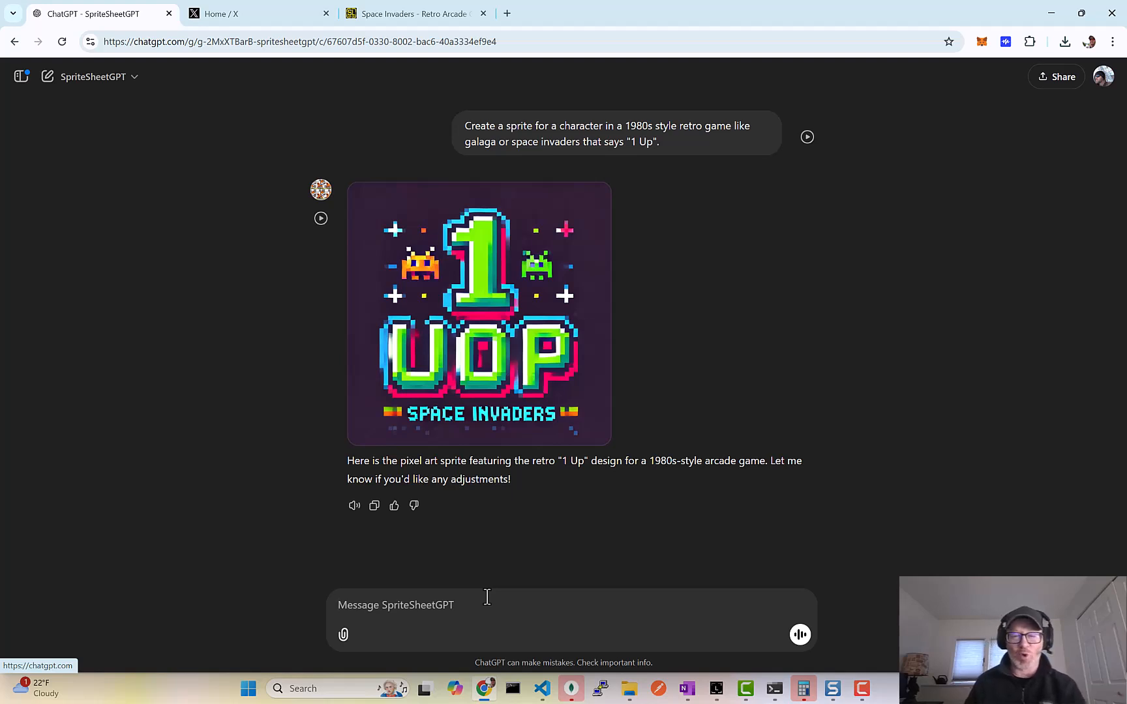
mouse_move(545, 561)
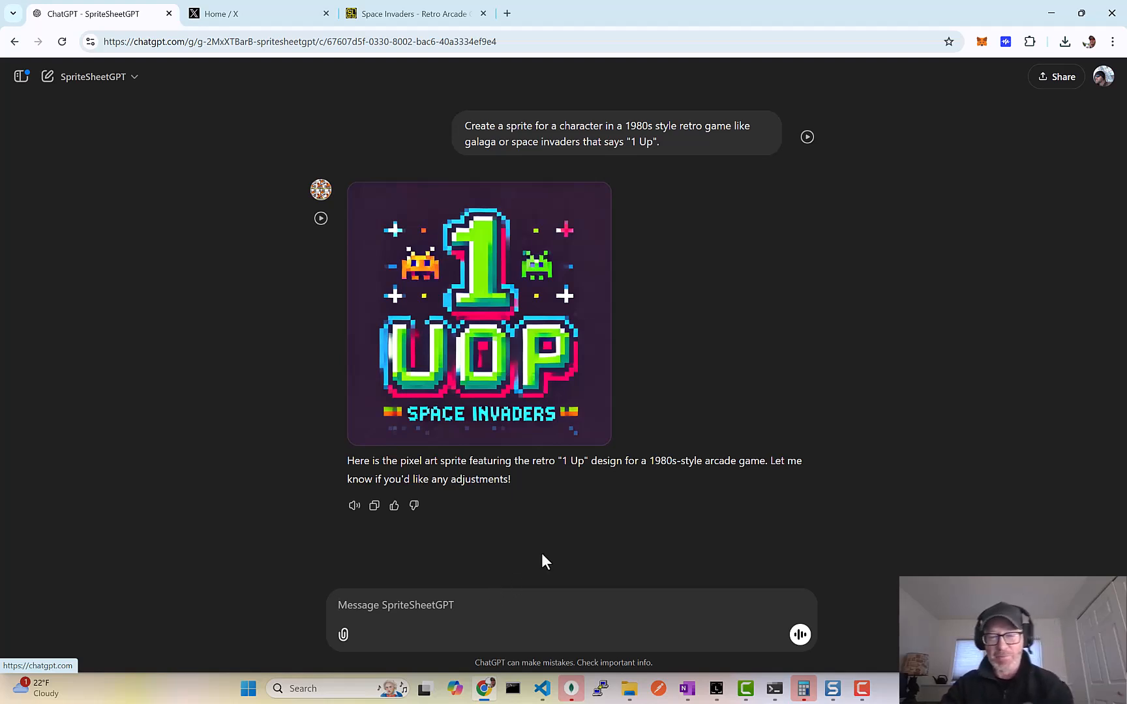
mouse_move(497, 641)
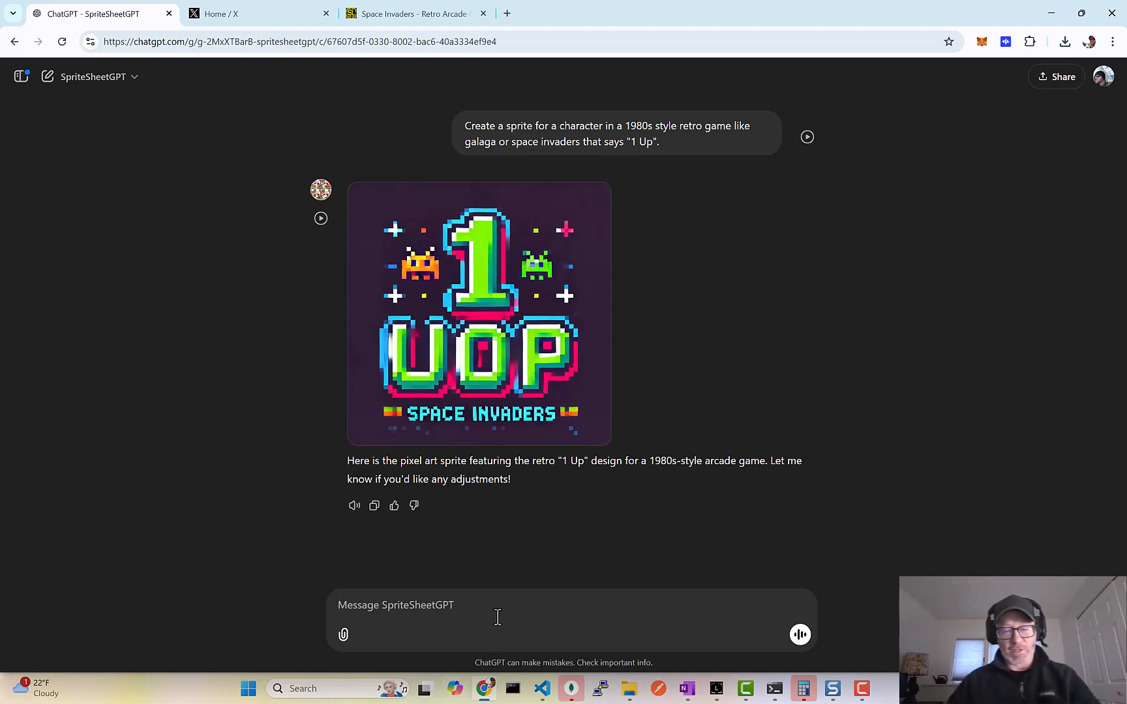
- Write a follow-up asking for one that says "1 UP" in the same style without any other words
text(Let's try again.  Please)
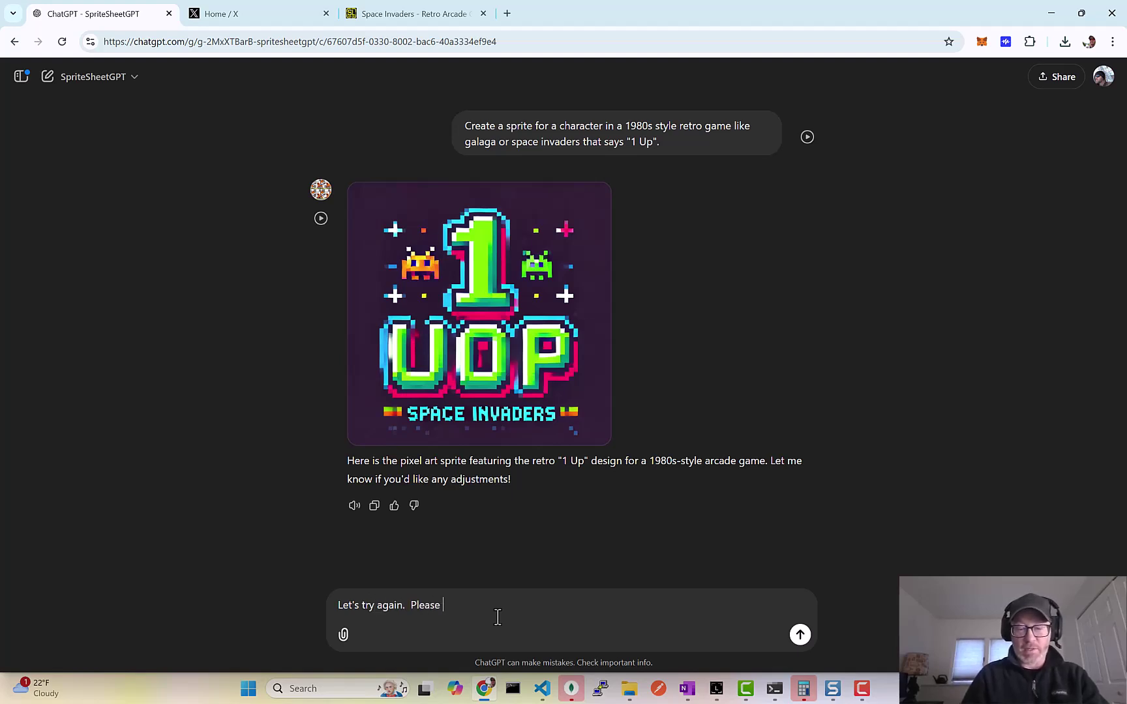
text(make one that says)
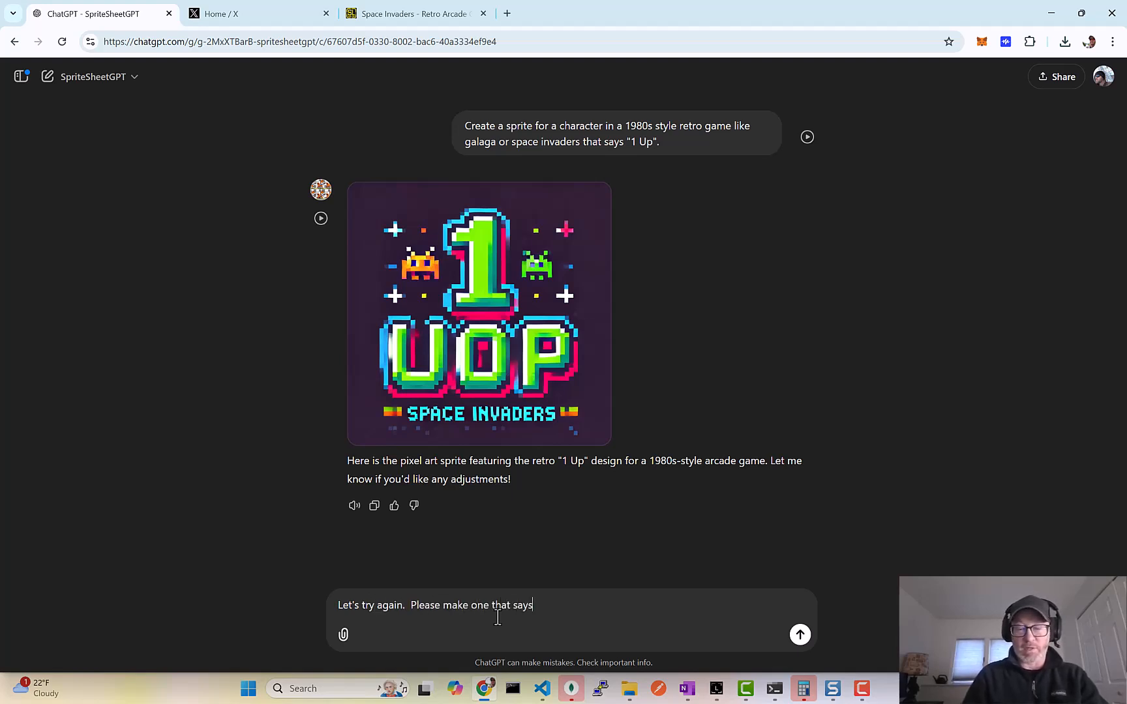
text("1 u)
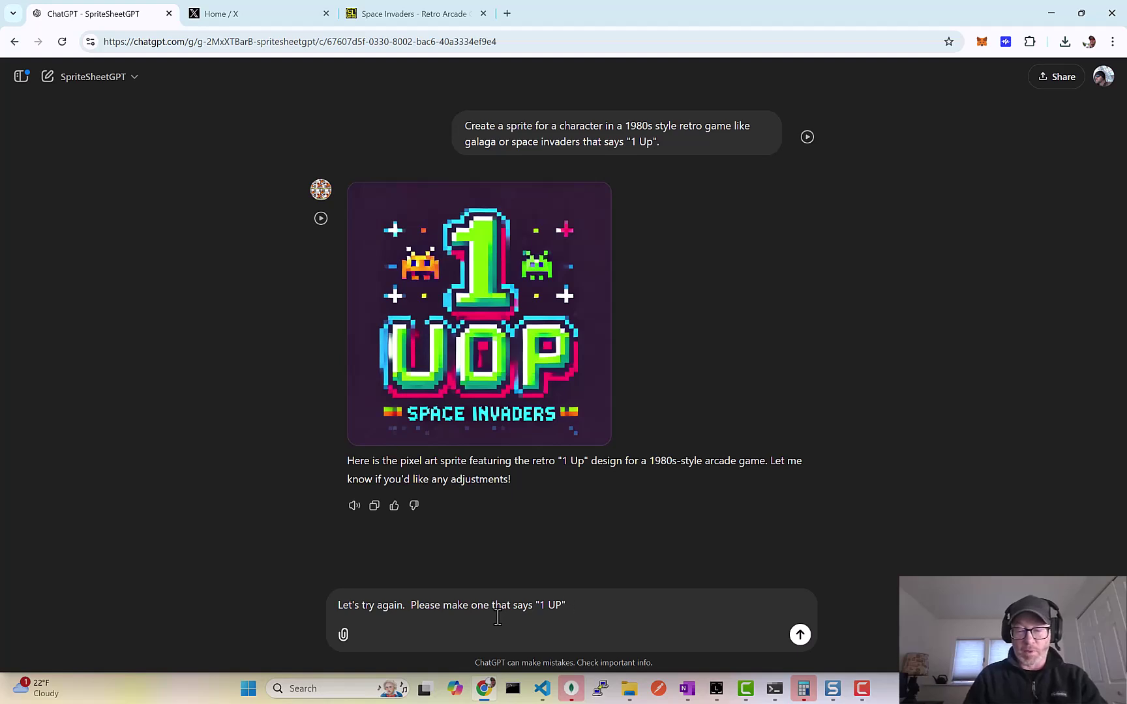
text(I like the)
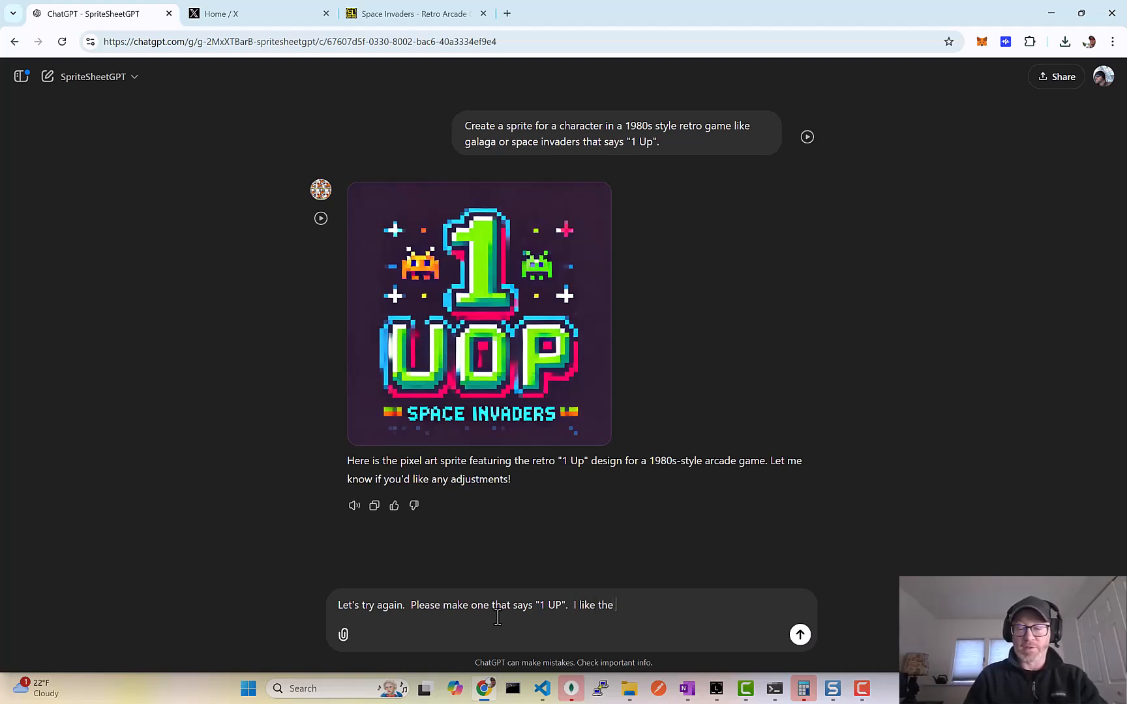
text(style.  Do not in)
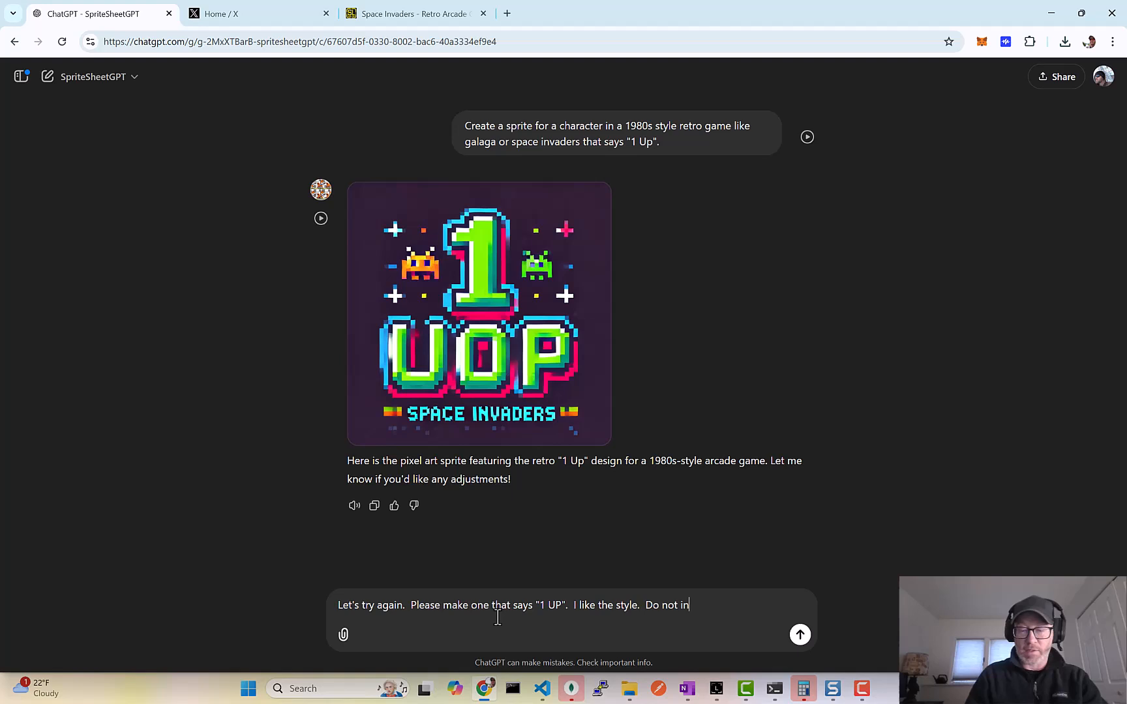
text(vlude any other w)
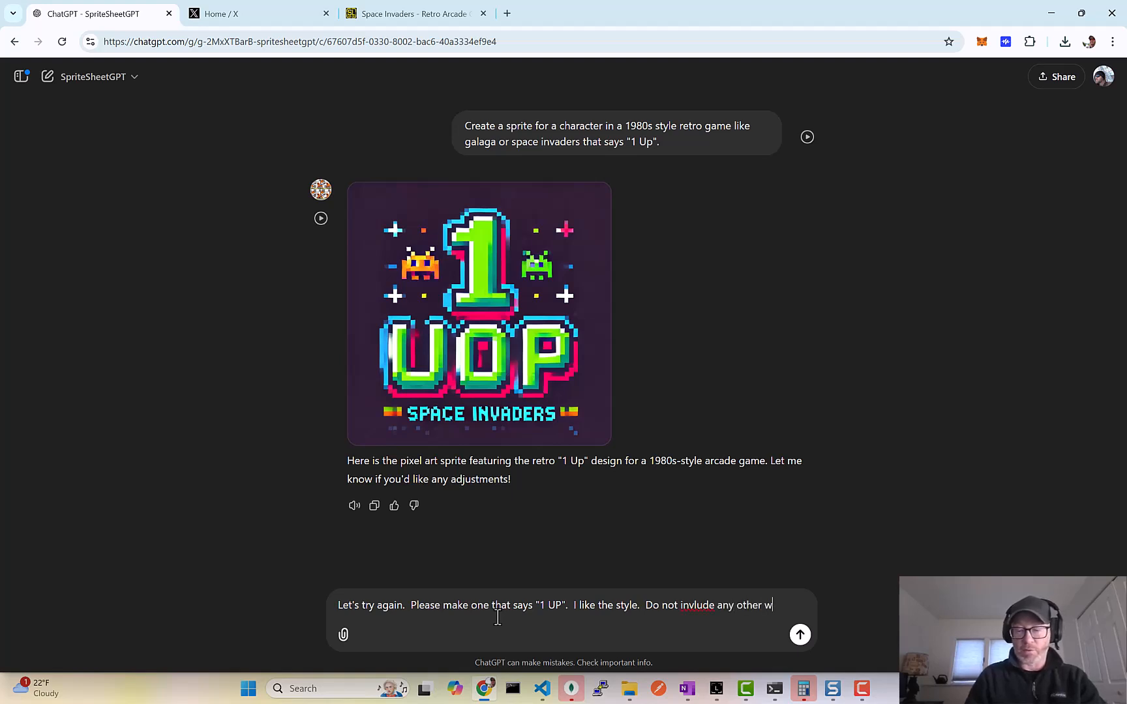
text(ords.)
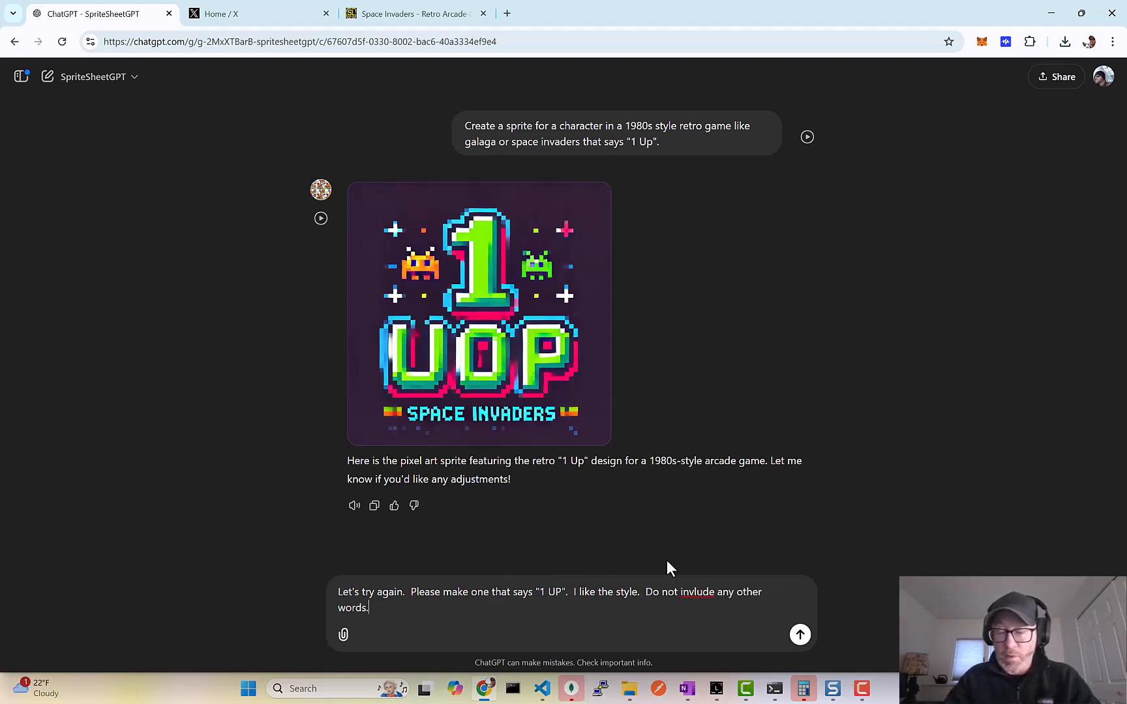
- Correct the misspelled word to 'include' and send the refined request
right_click(696, 592)
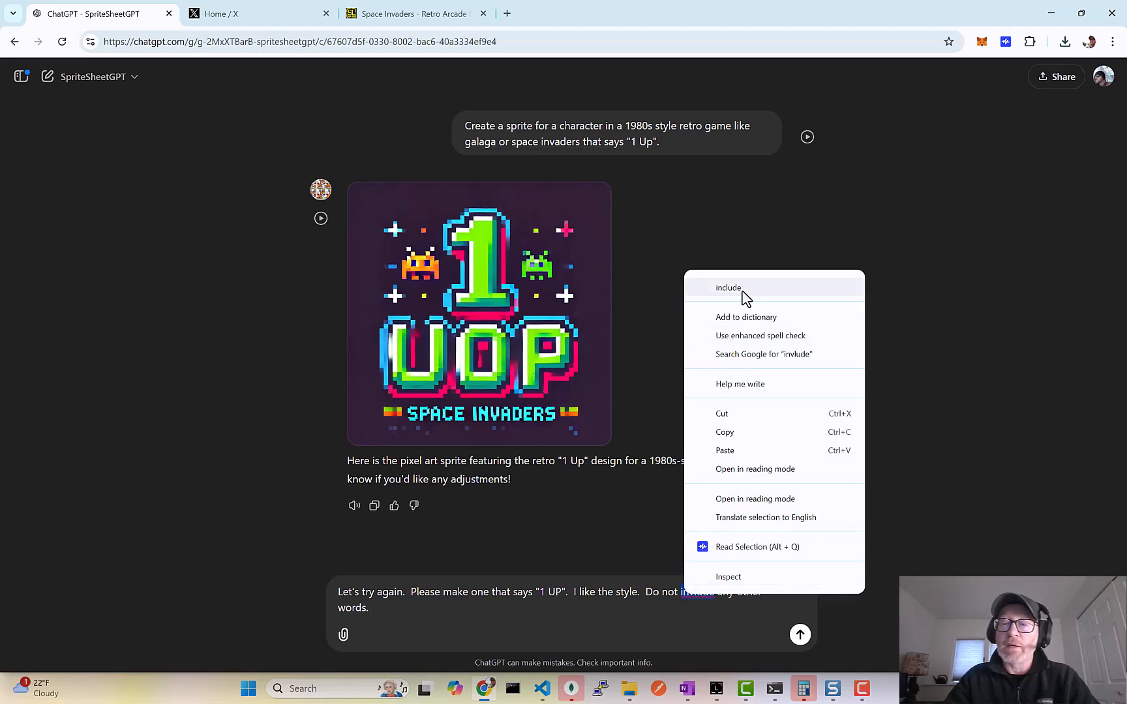
click(800, 635)
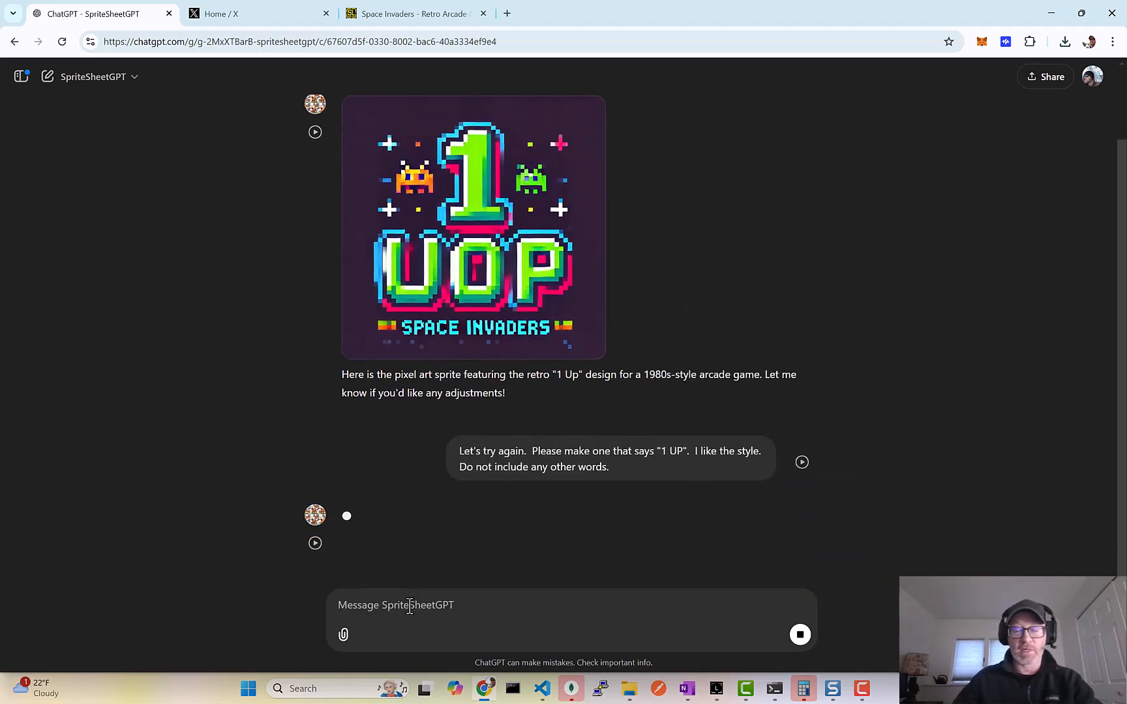
scroll(down, 3)
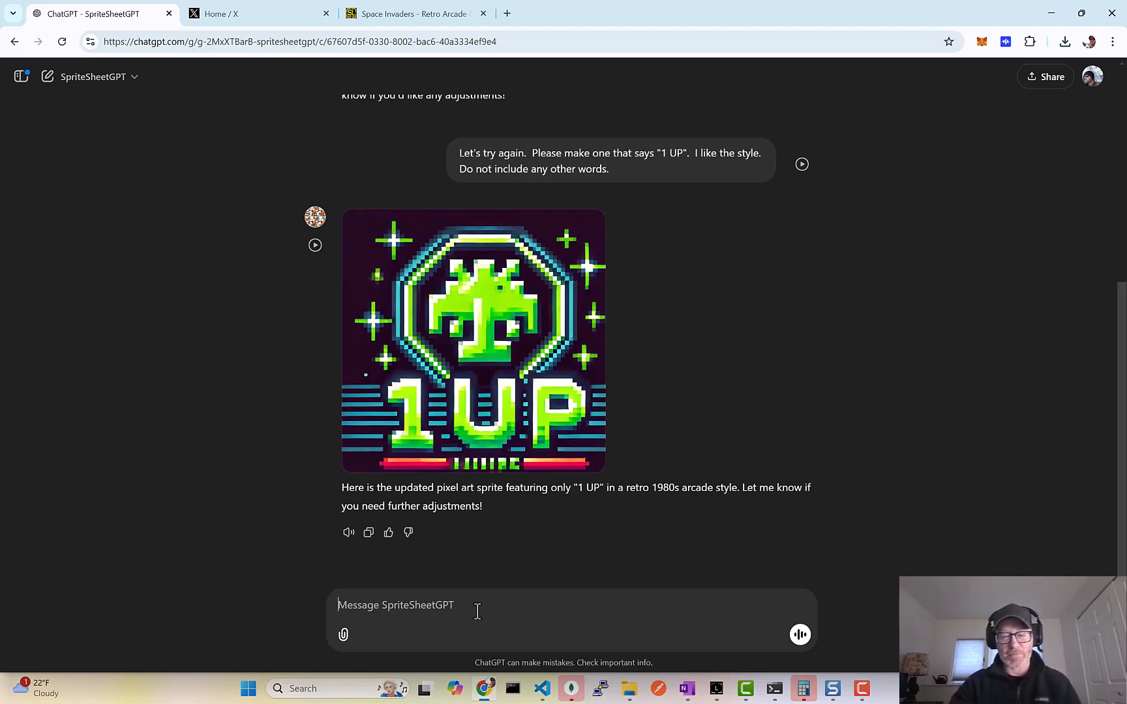
- Send 'I like this one. Can you please make it look kinda like a spaceship?' and view the result
text(I like this one.  Can you)
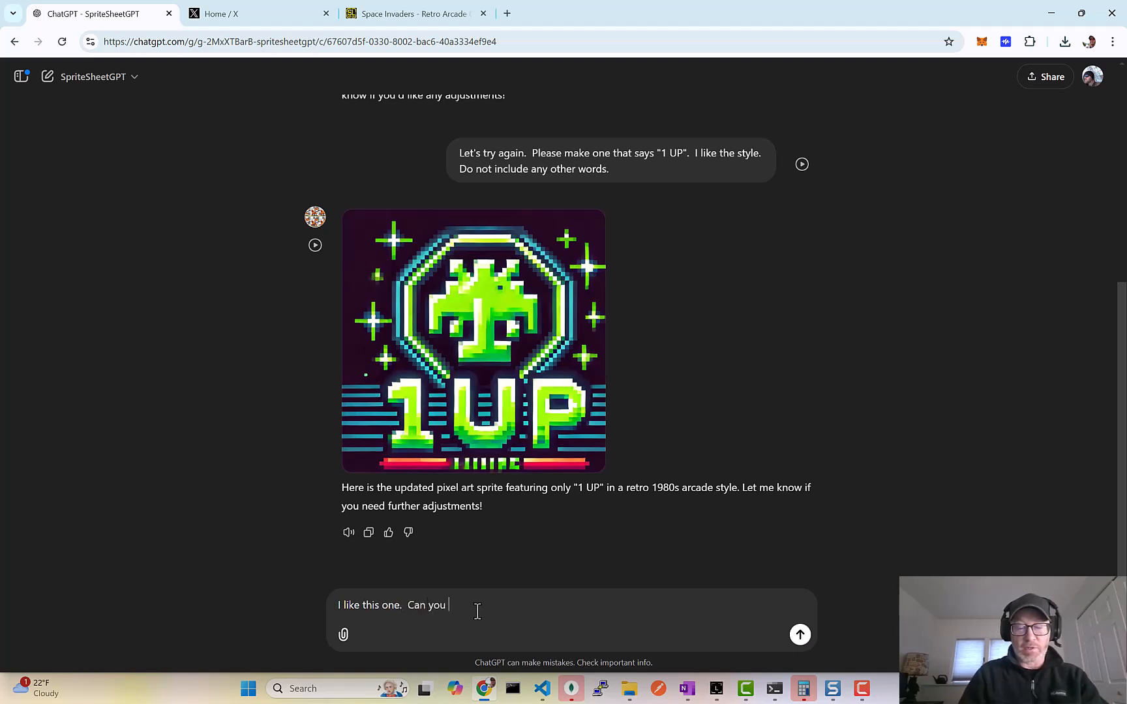
text(please make it)
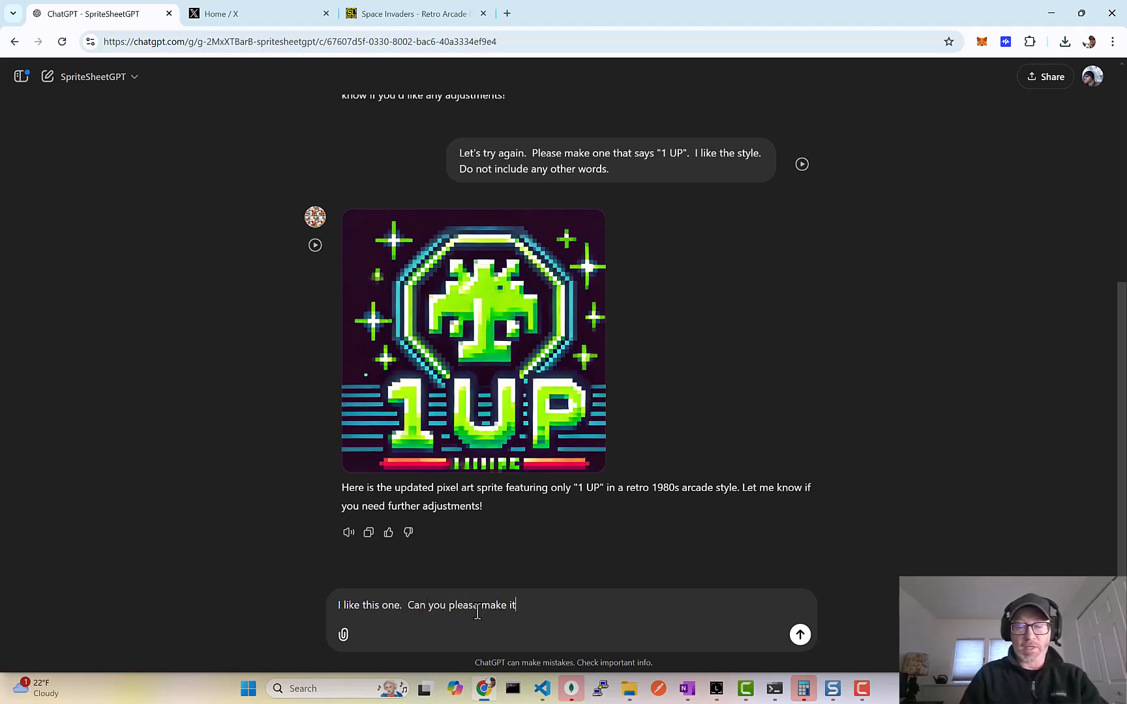
text(look kinsa)
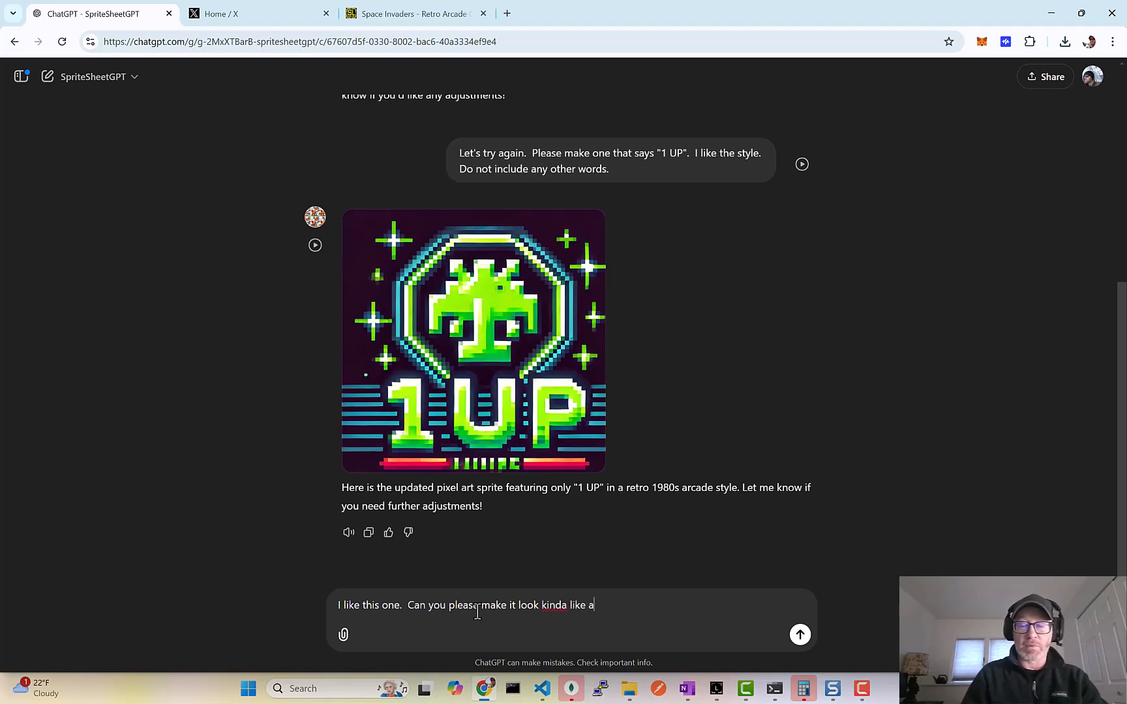
text(spaceship?)
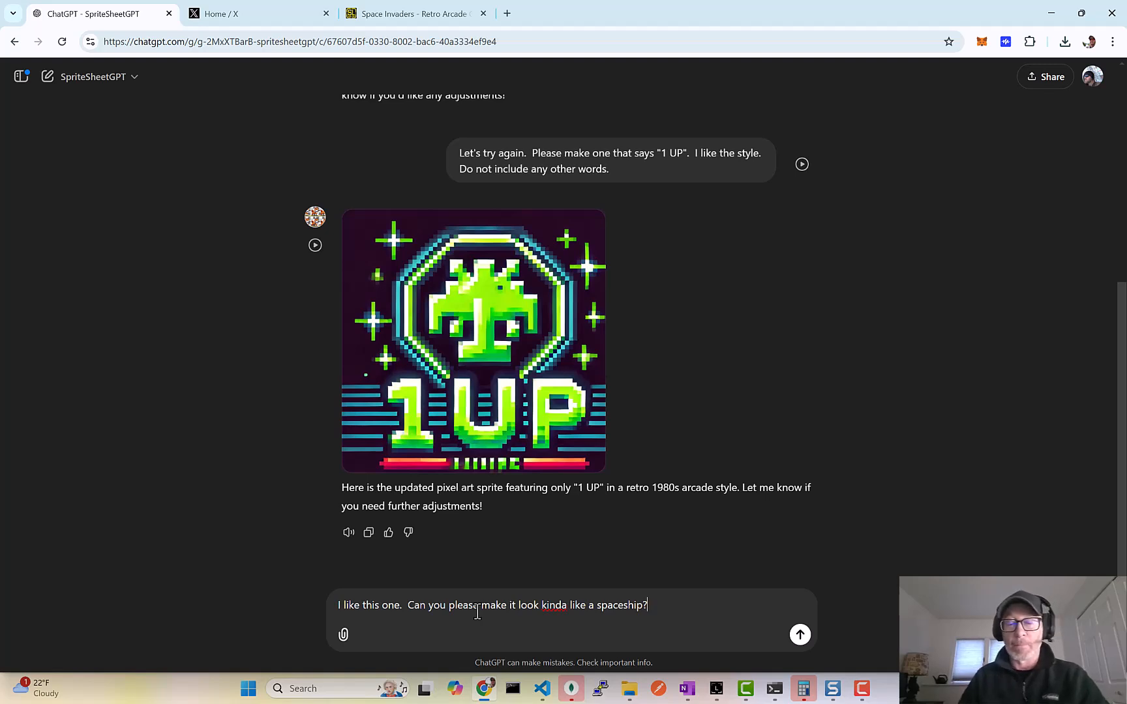
click(799, 635)
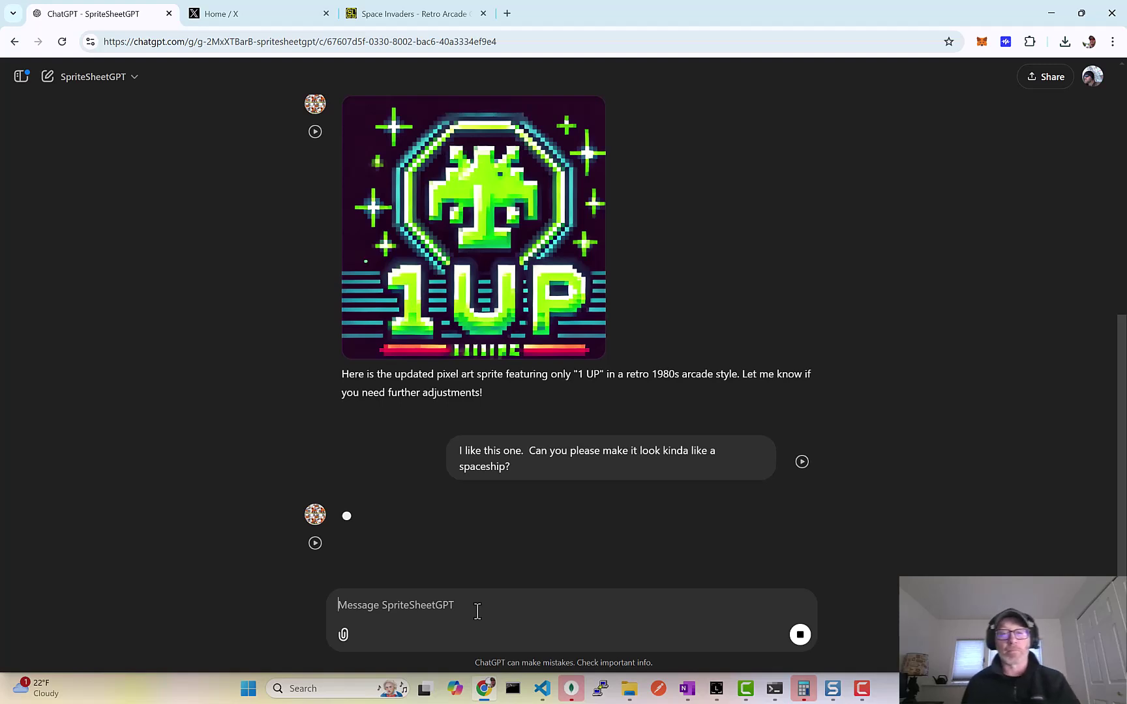
scroll(down, 3)
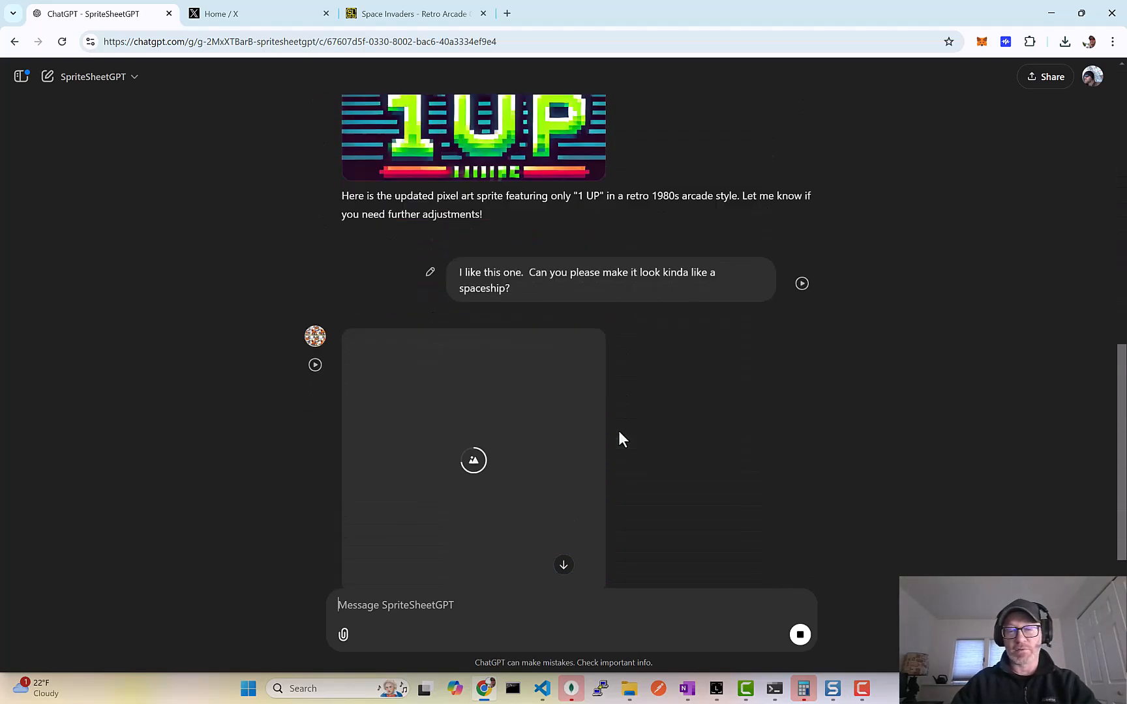
scroll(down, 3)
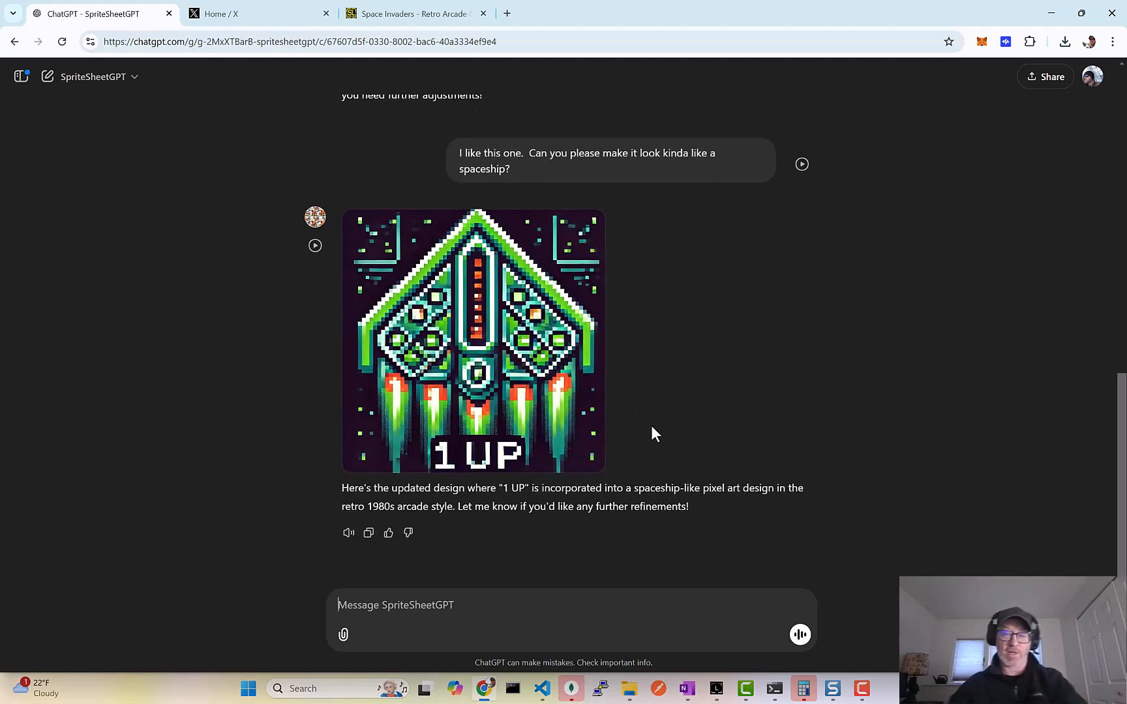
mouse_move(576, 241)
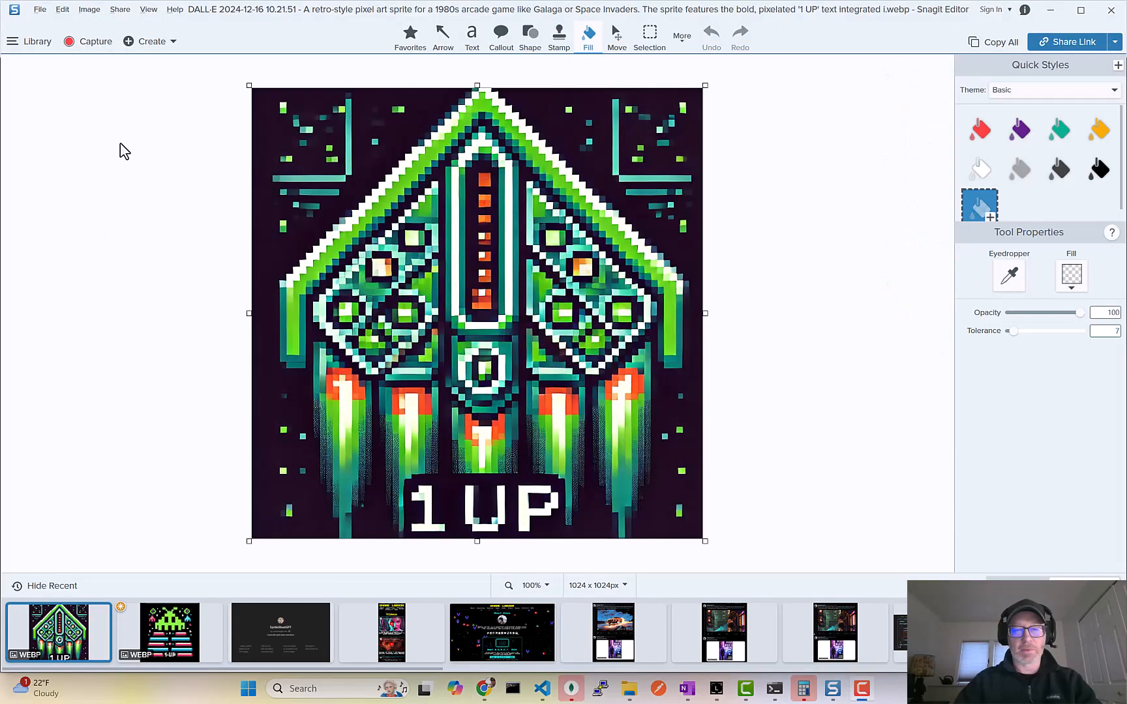
mouse_move(123, 170)
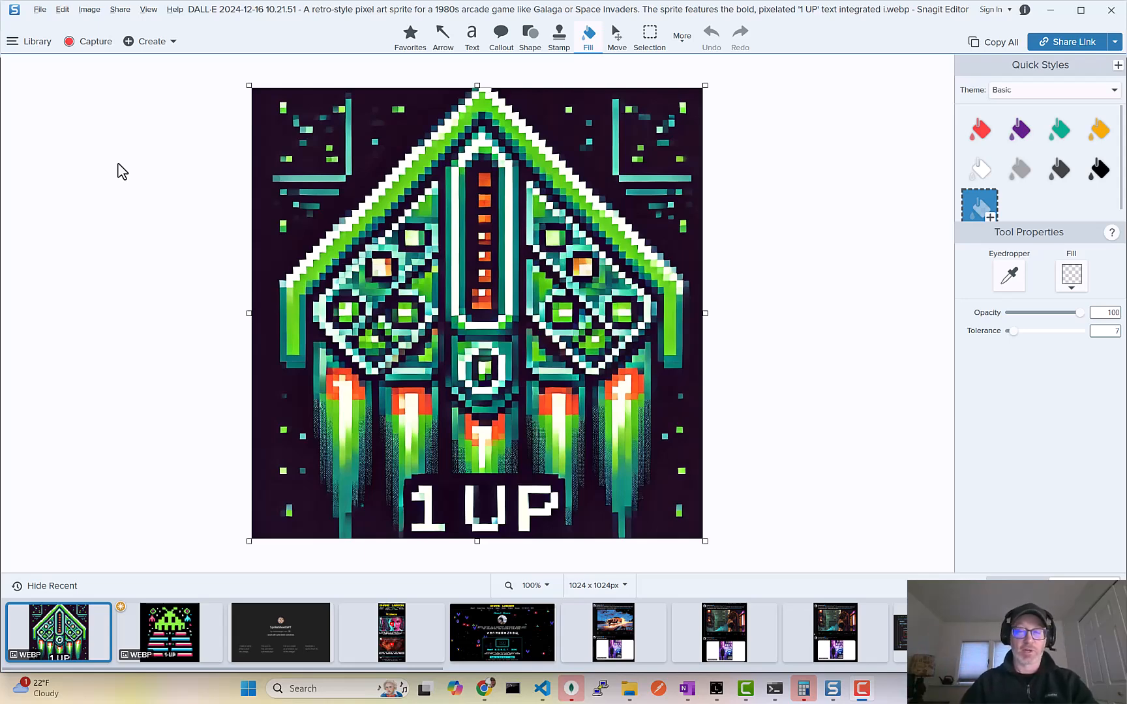
mouse_move(97, 184)
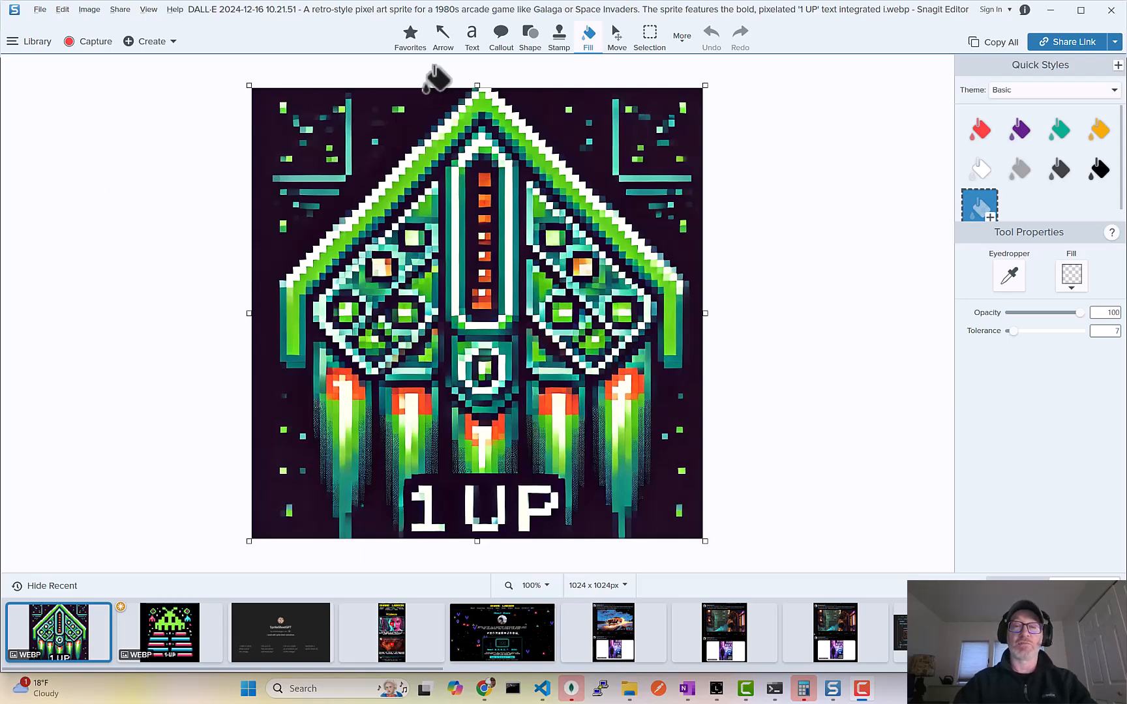
- Fill the dark background around the spaceship sprite with transparency
click(557, 92)
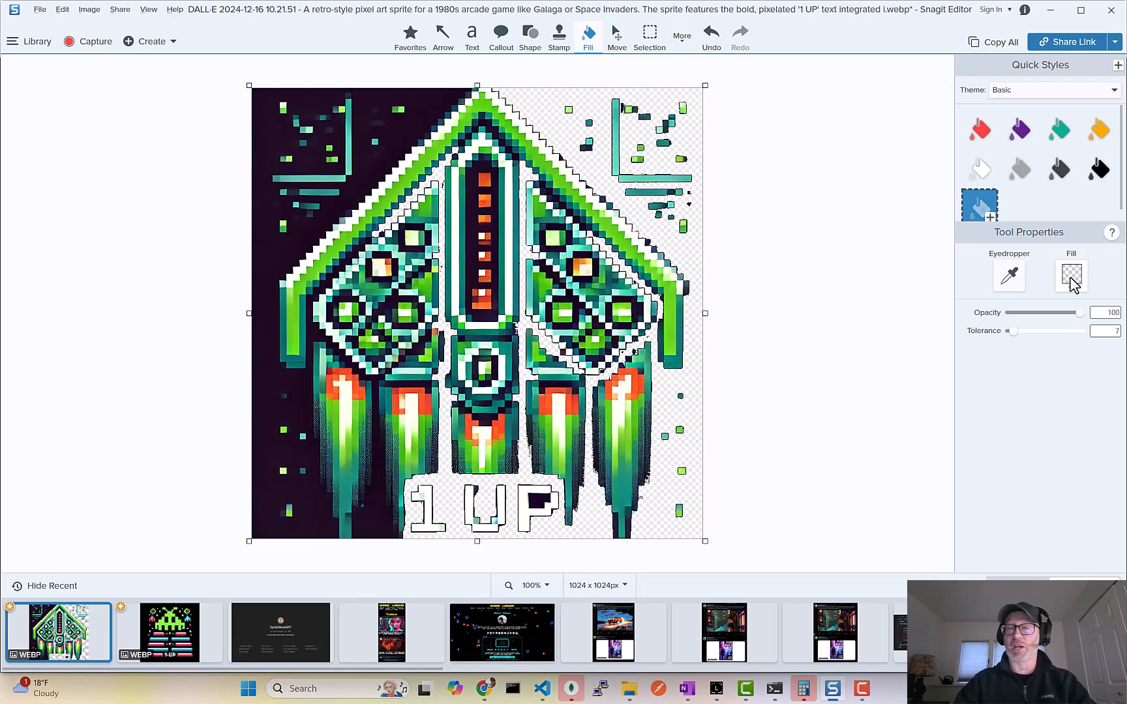
click(360, 252)
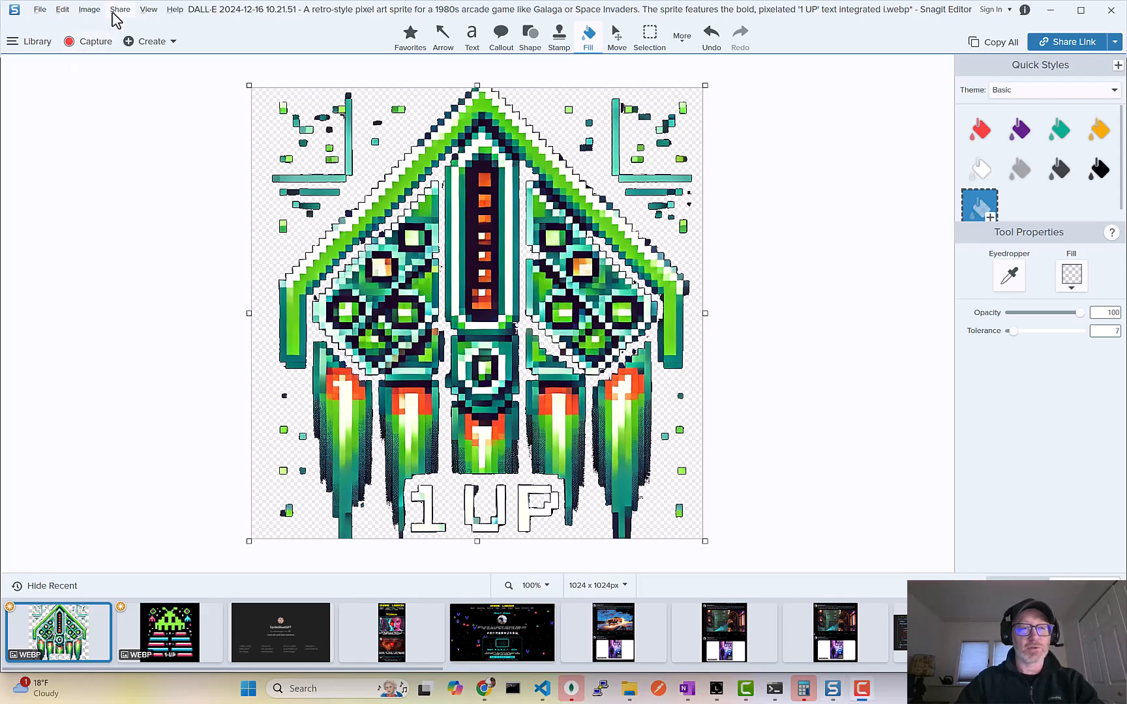
- Set the canvas colour to dark purple via Image > Canvas Color to check the cutout
click(88, 9)
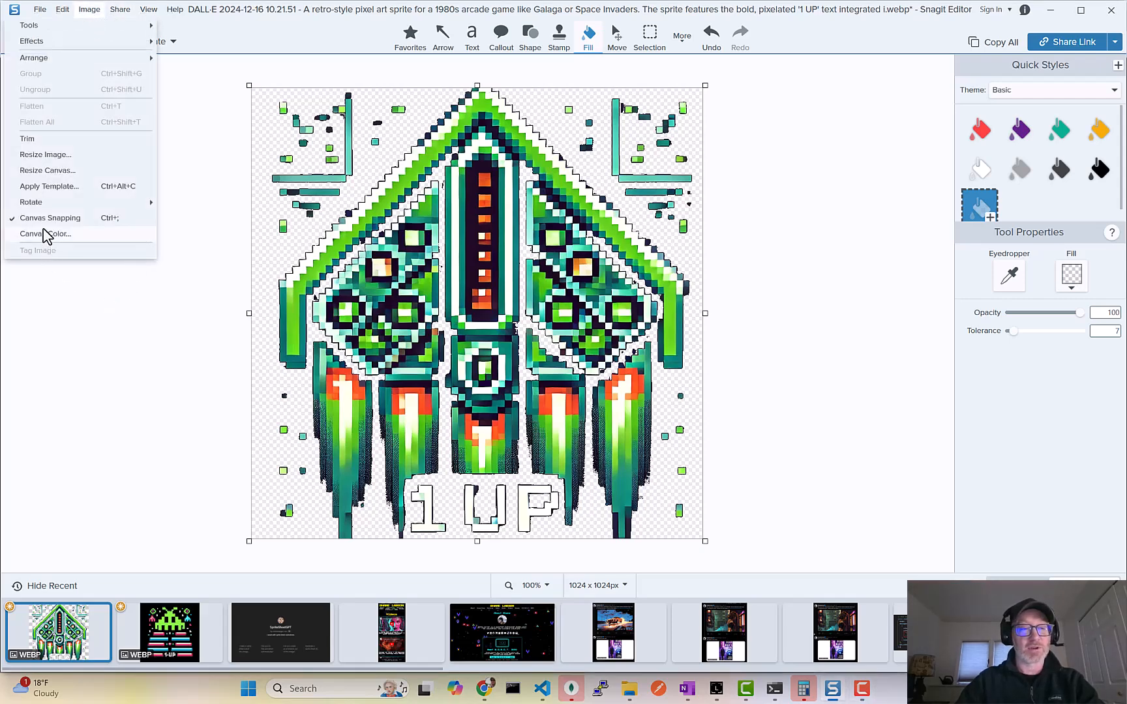
click(42, 233)
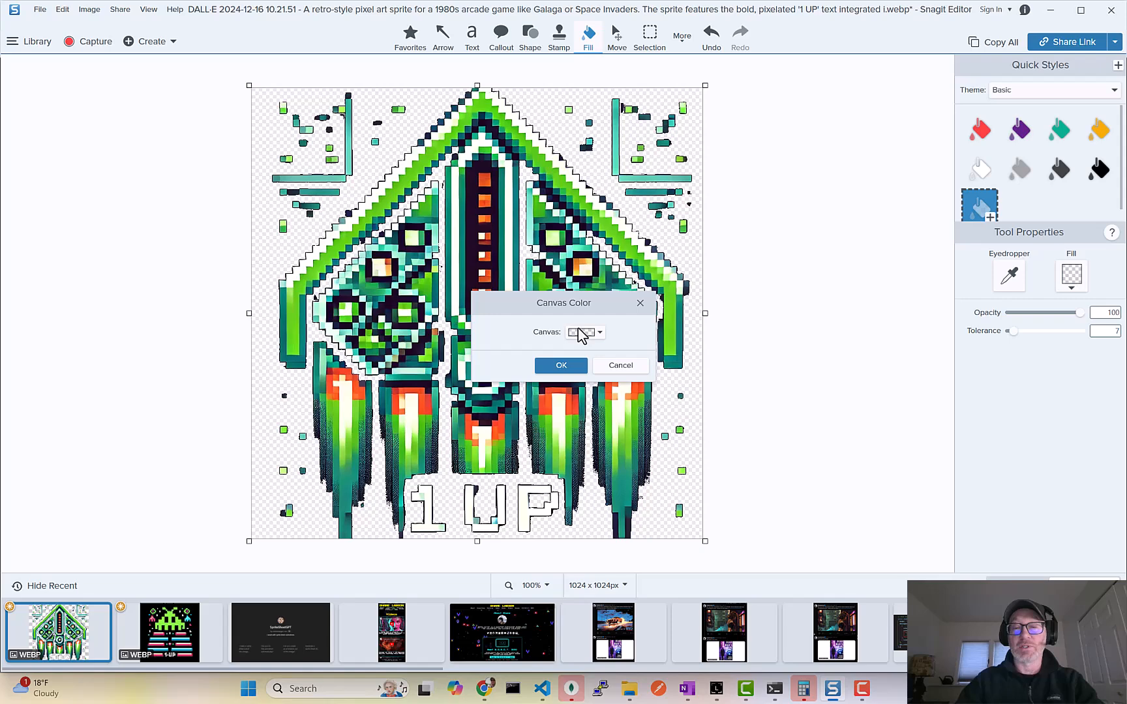
click(600, 332)
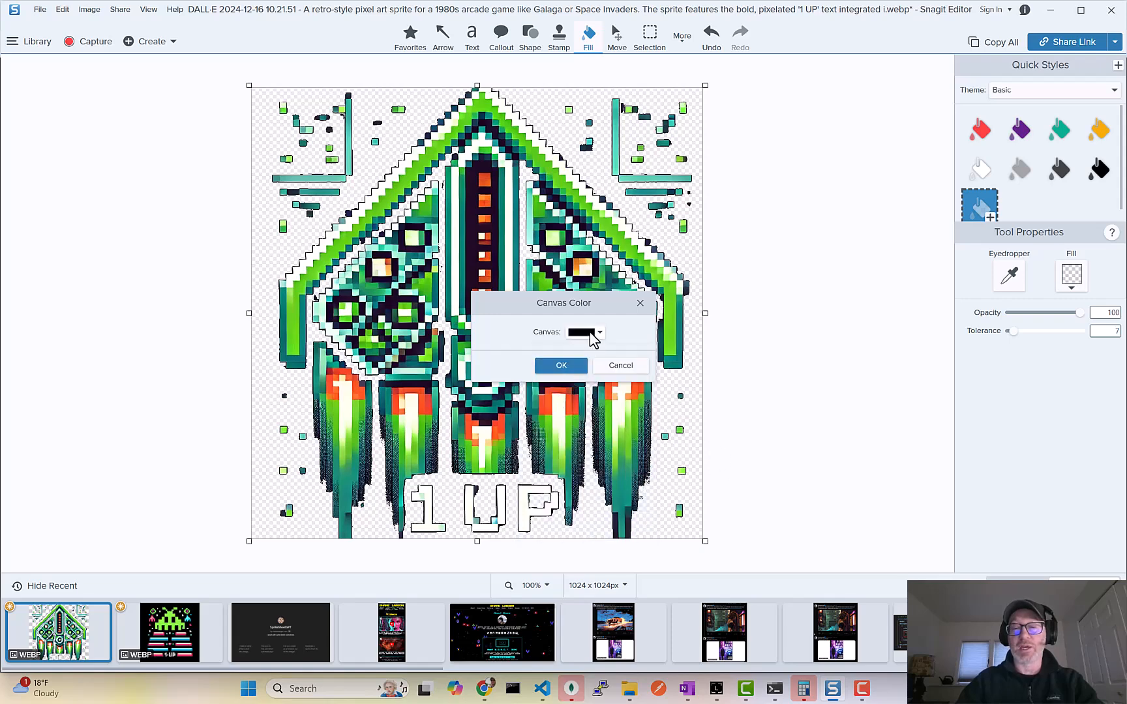
click(600, 333)
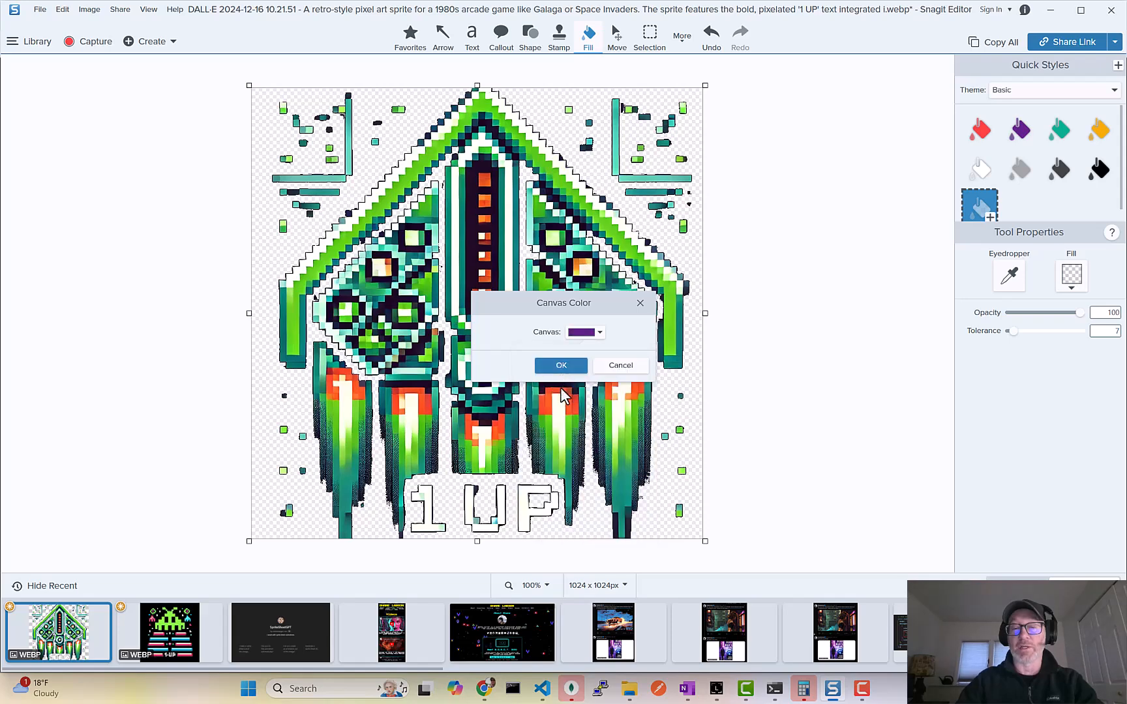
click(561, 365)
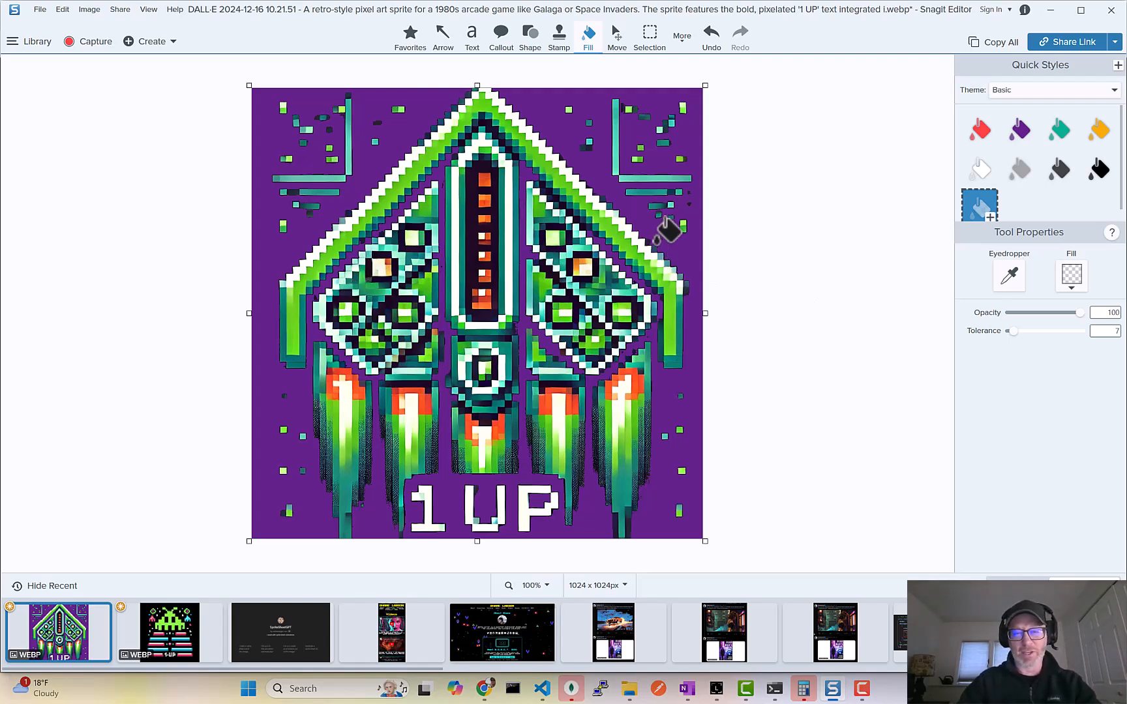
- Set the canvas colour back to transparent
click(88, 9)
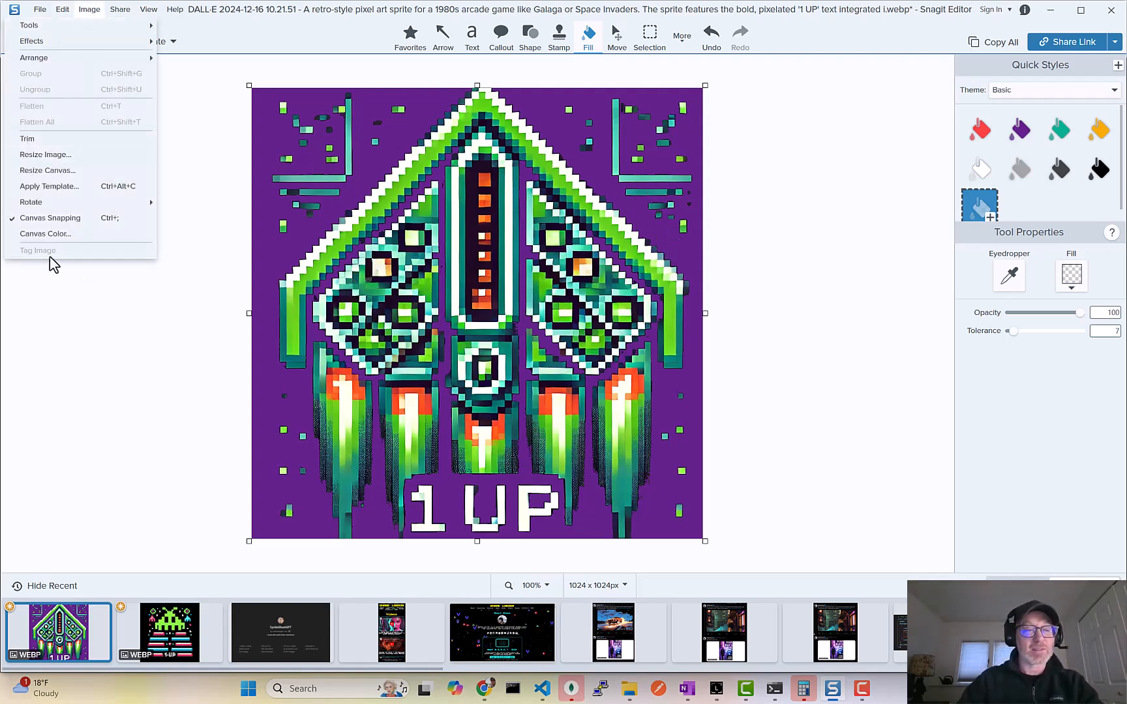
click(44, 233)
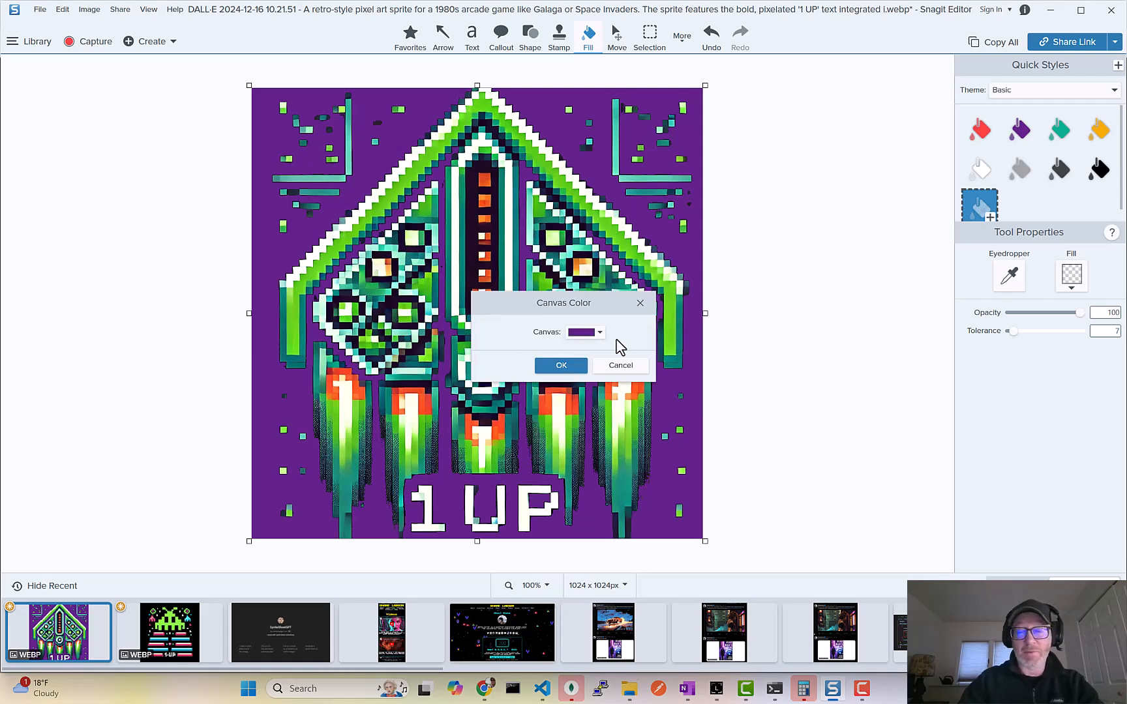
click(598, 333)
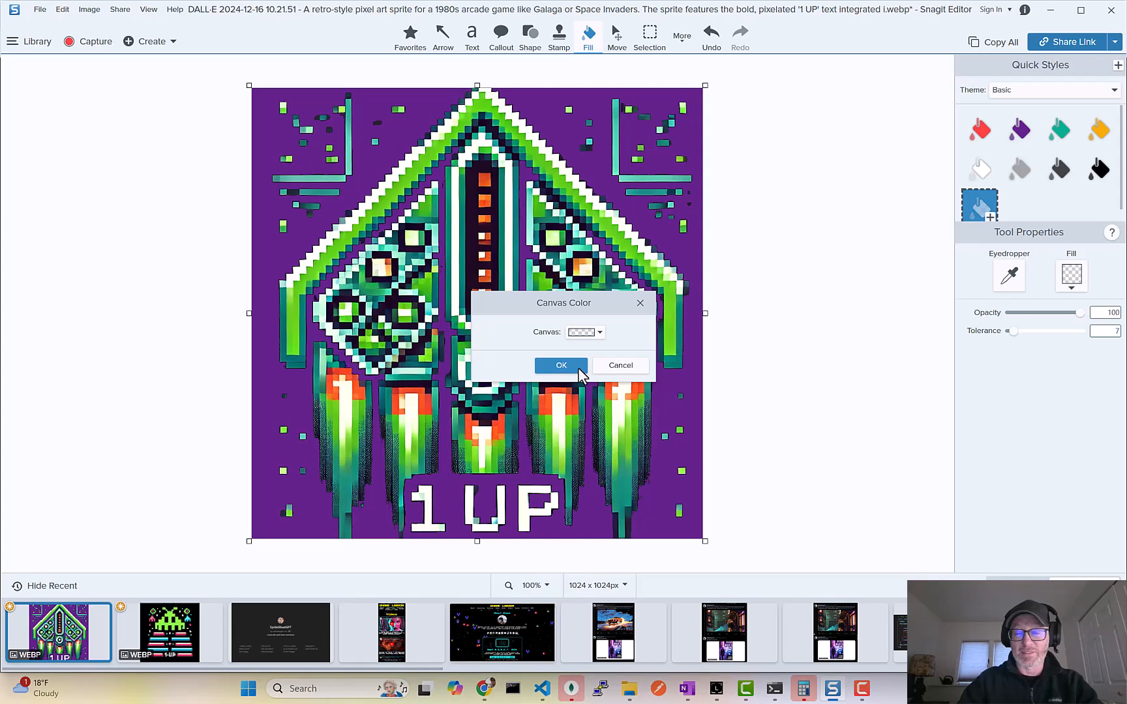
click(561, 365)
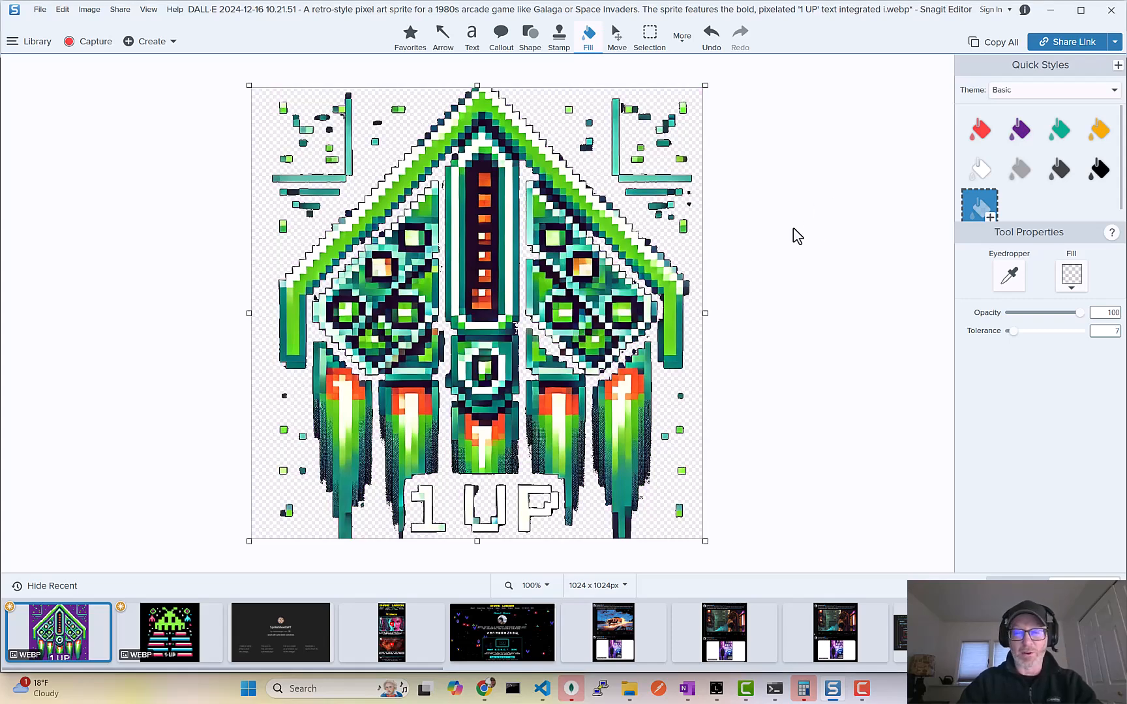
mouse_move(70, 13)
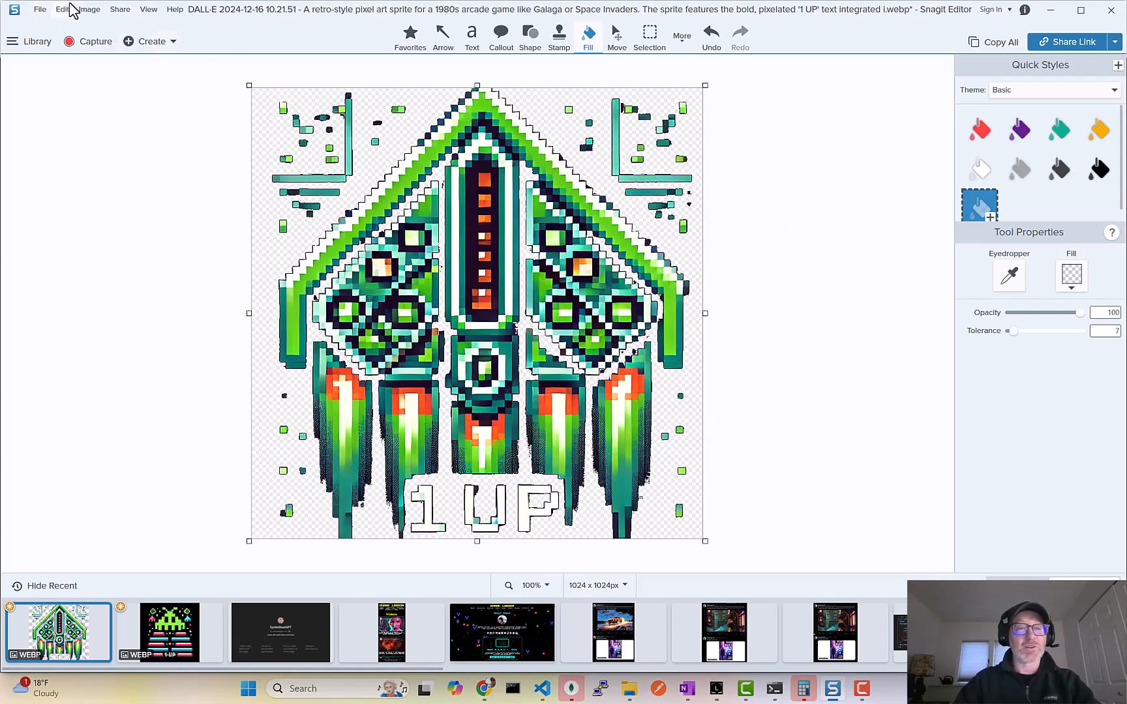
- Resize the sprite image to 50 × 50 pixels with aspect locked via Image > Resize Image
click(89, 9)
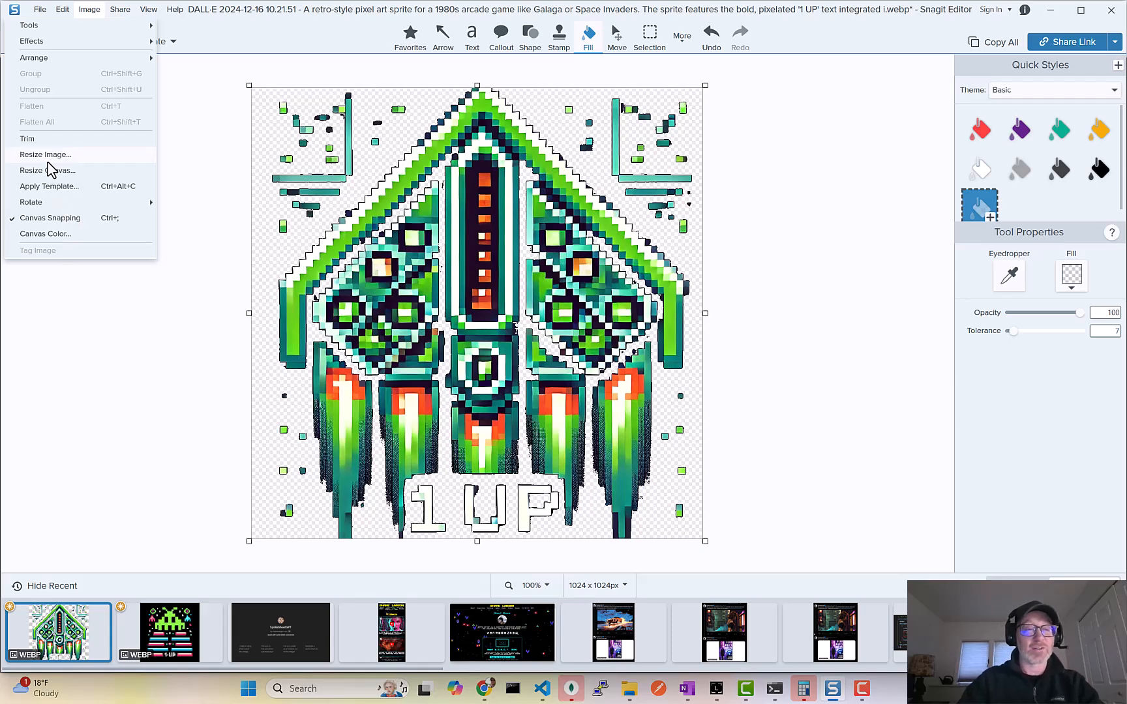
click(46, 155)
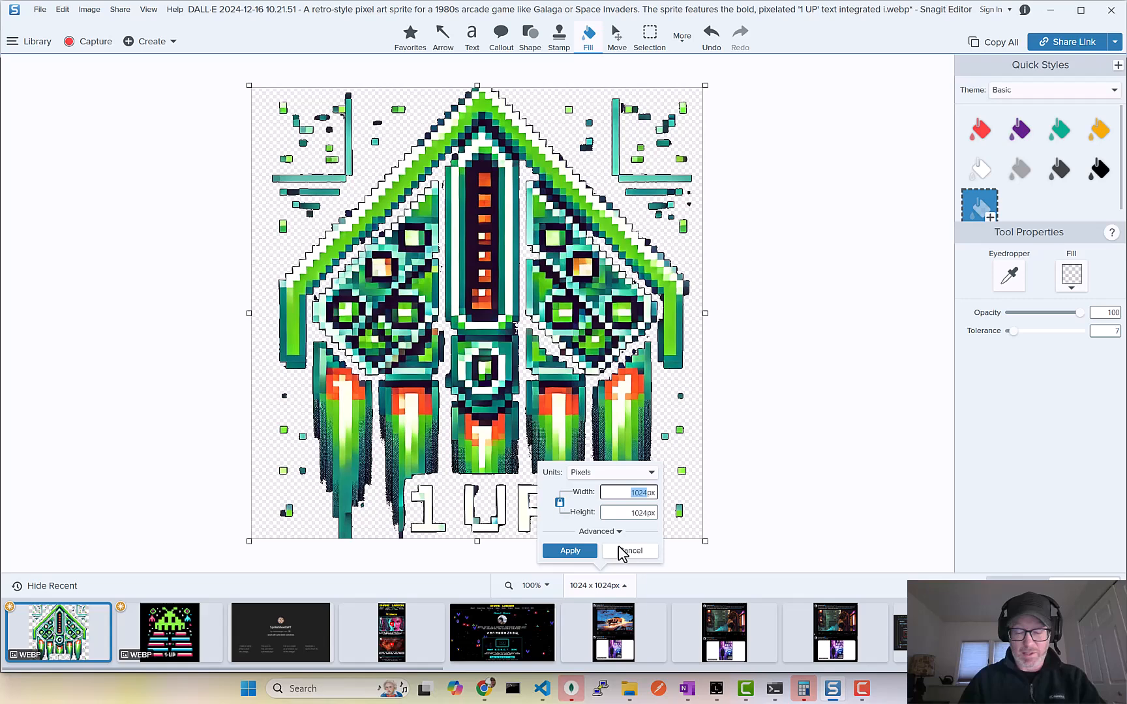
text(50)
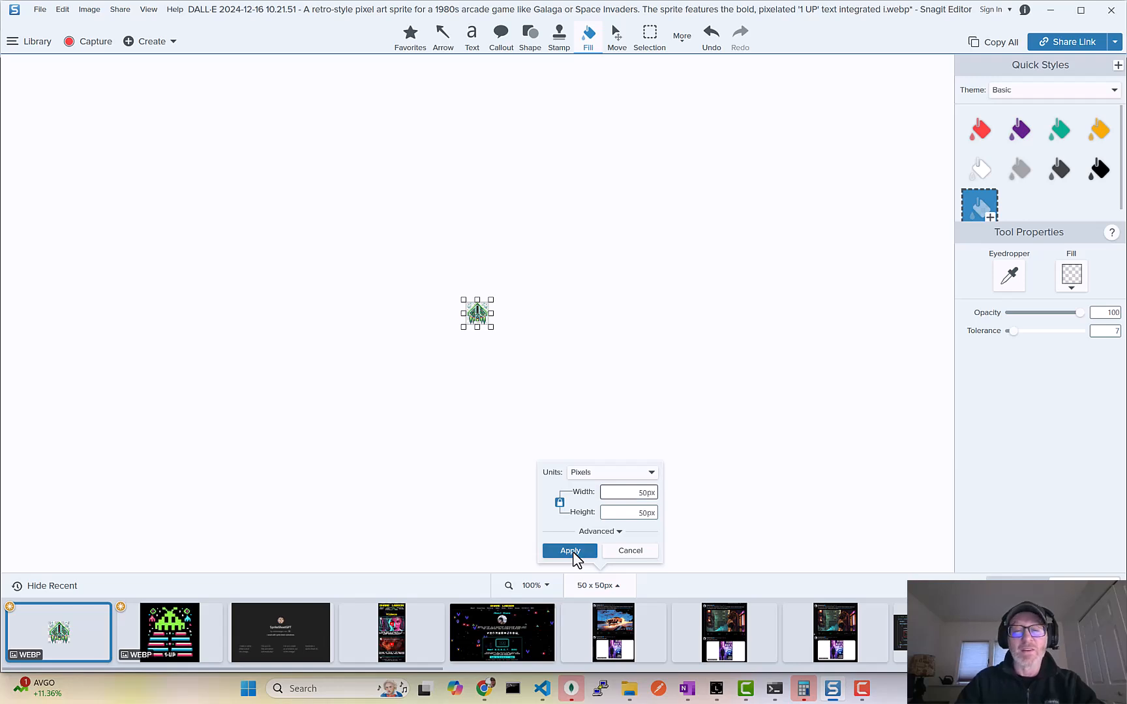
click(570, 551)
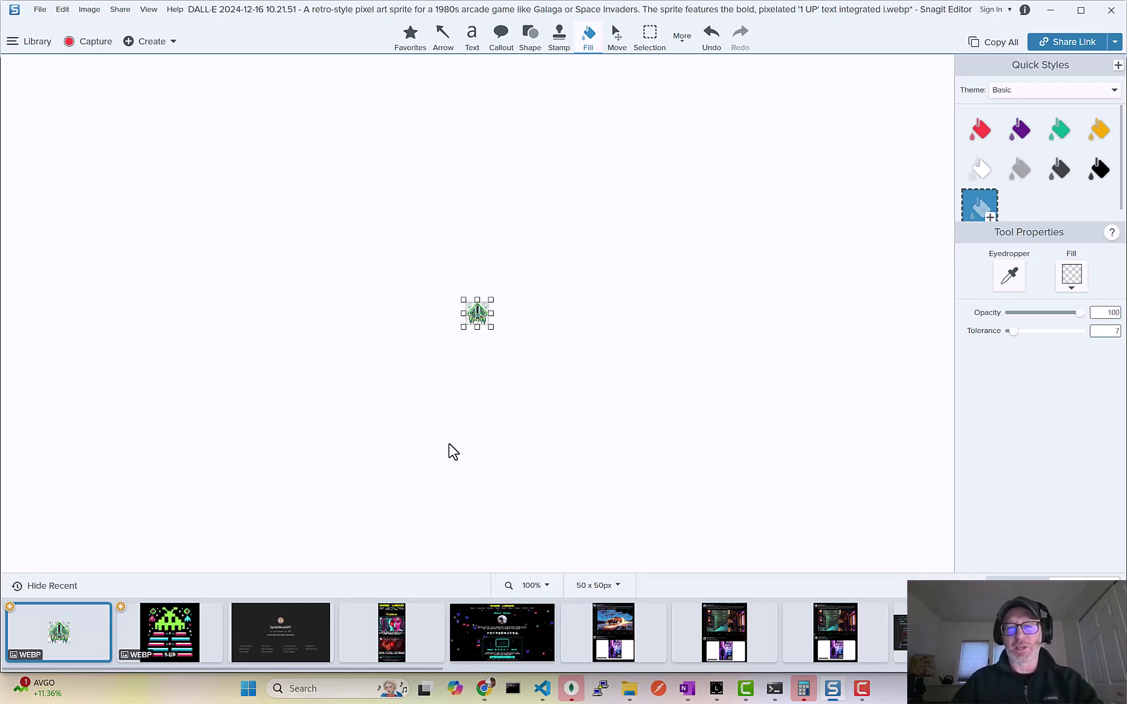
mouse_move(206, 263)
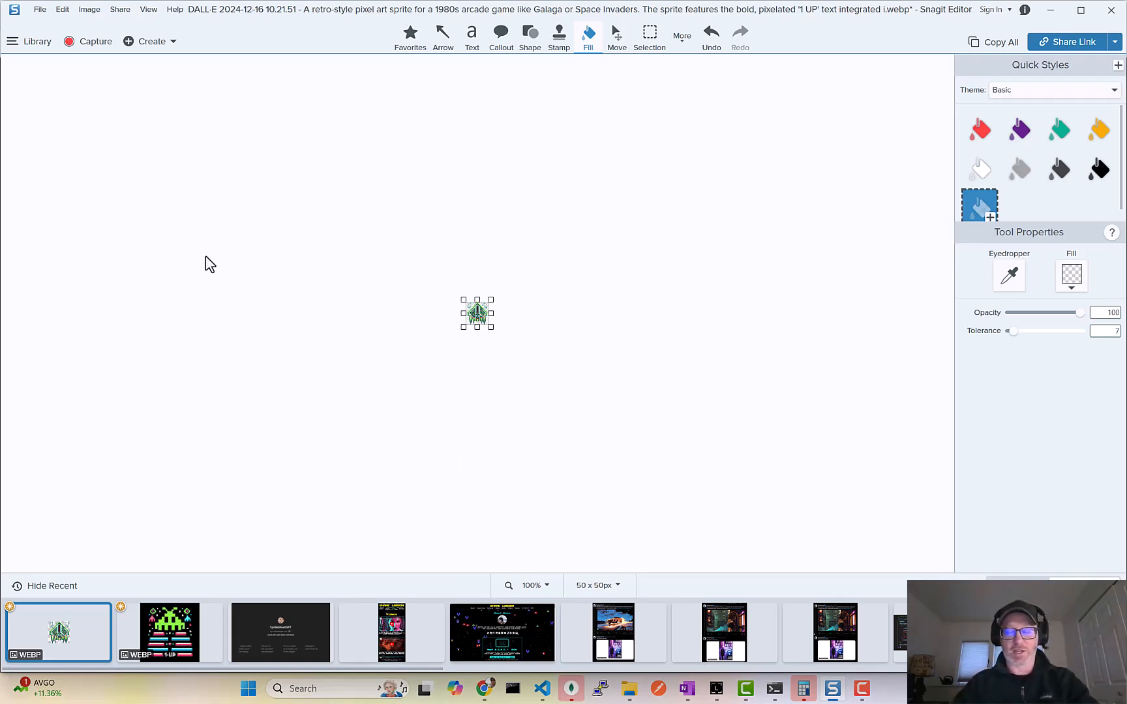
mouse_move(429, 342)
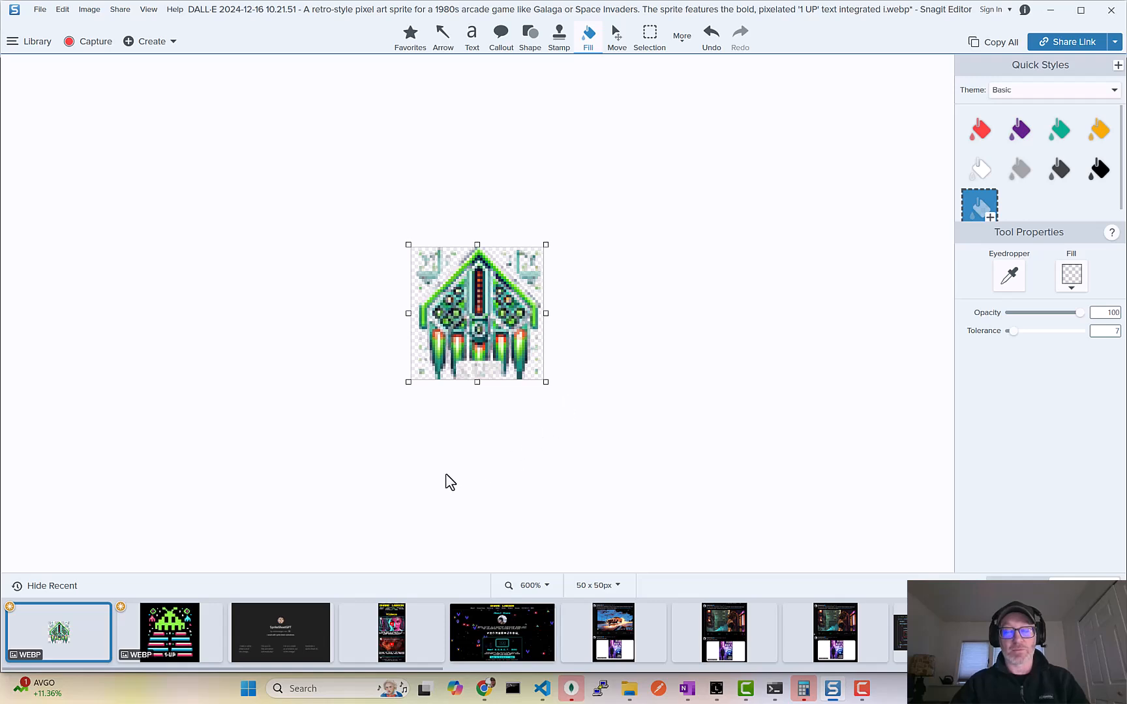
mouse_move(219, 294)
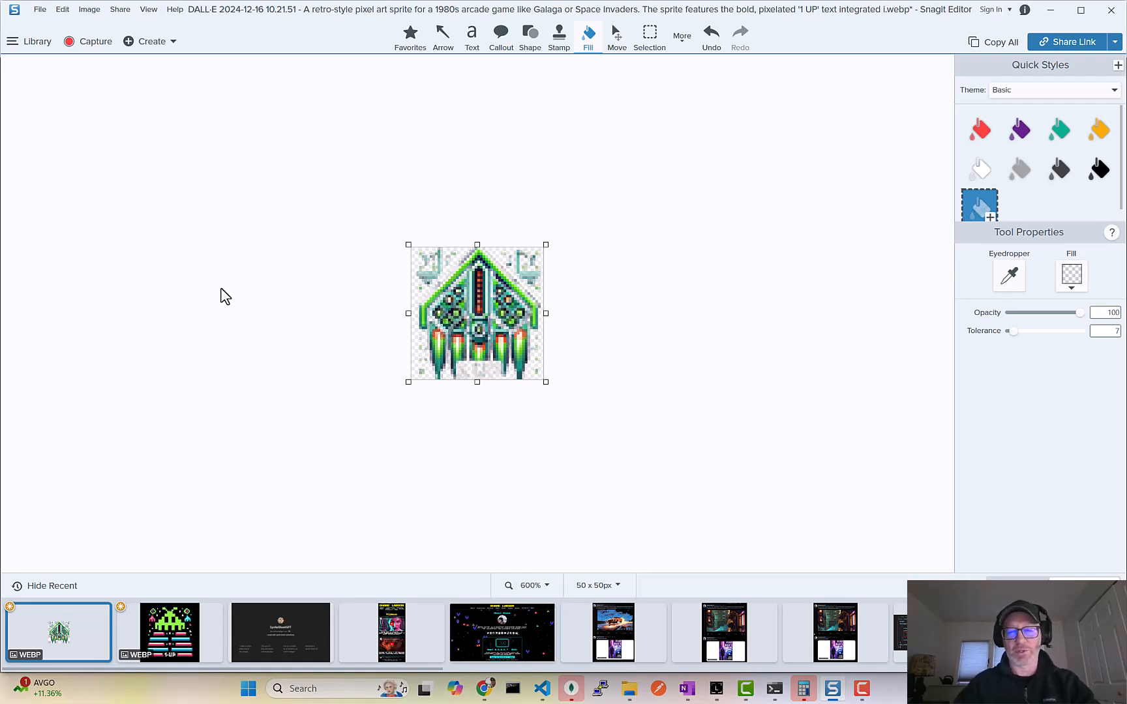
mouse_move(610, 227)
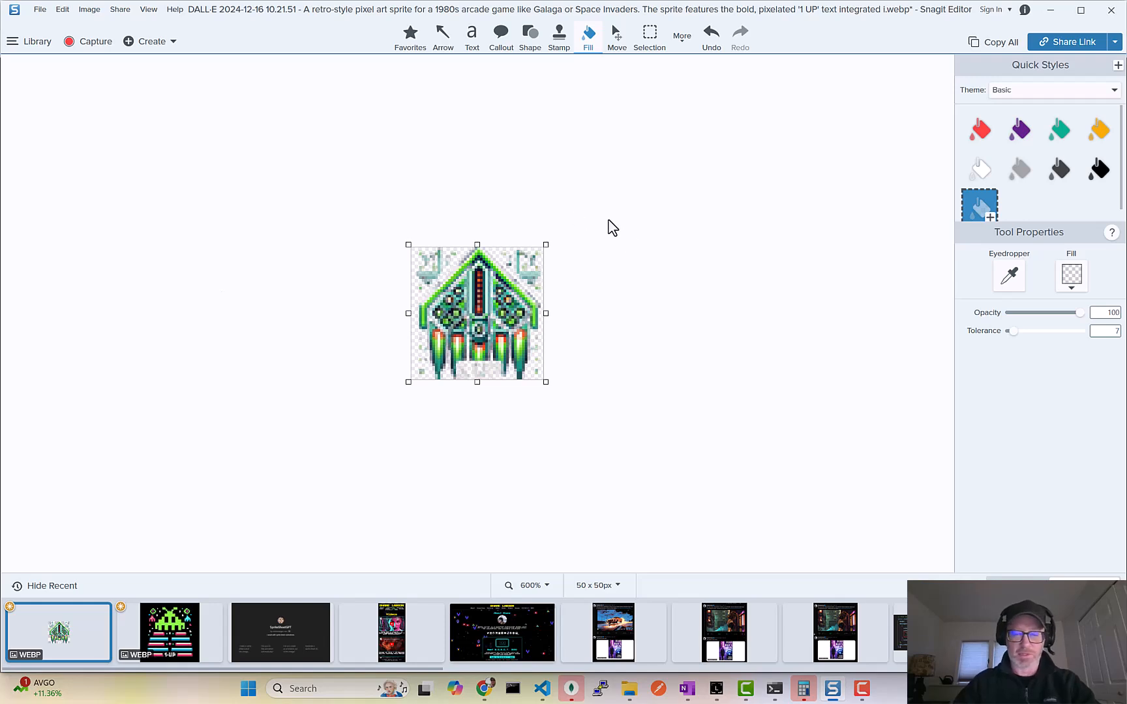
mouse_move(407, 204)
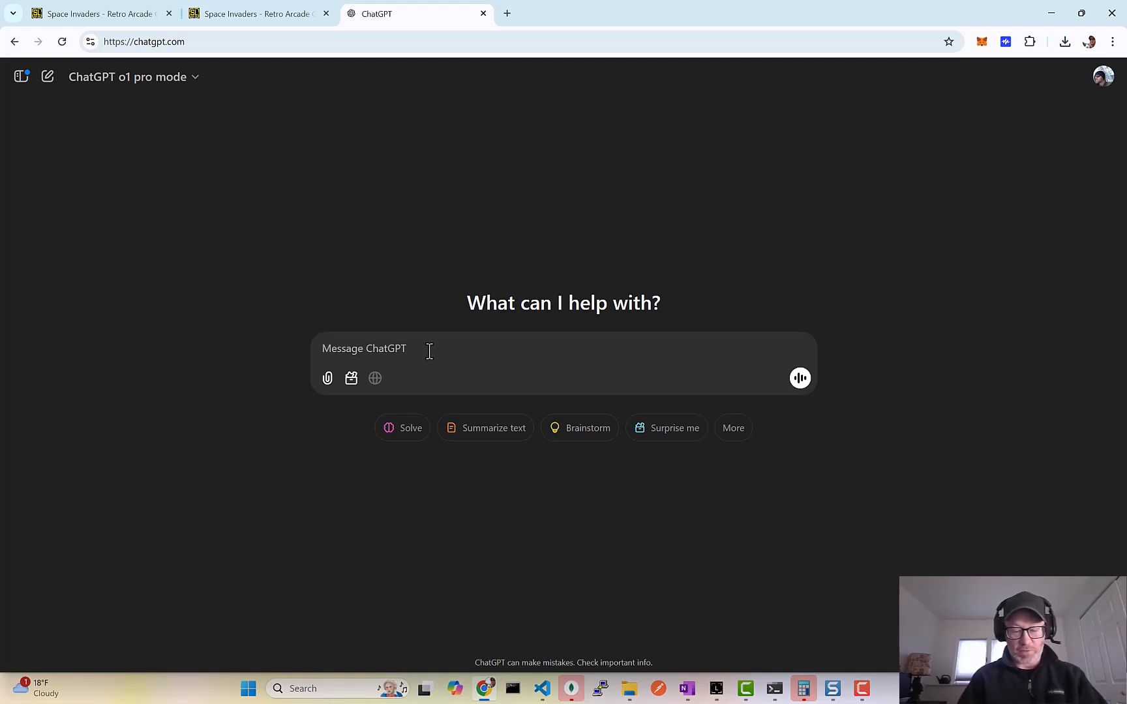
- Write that a "1 Up" character should give the player an extra life when collected
text(I would like to add a)
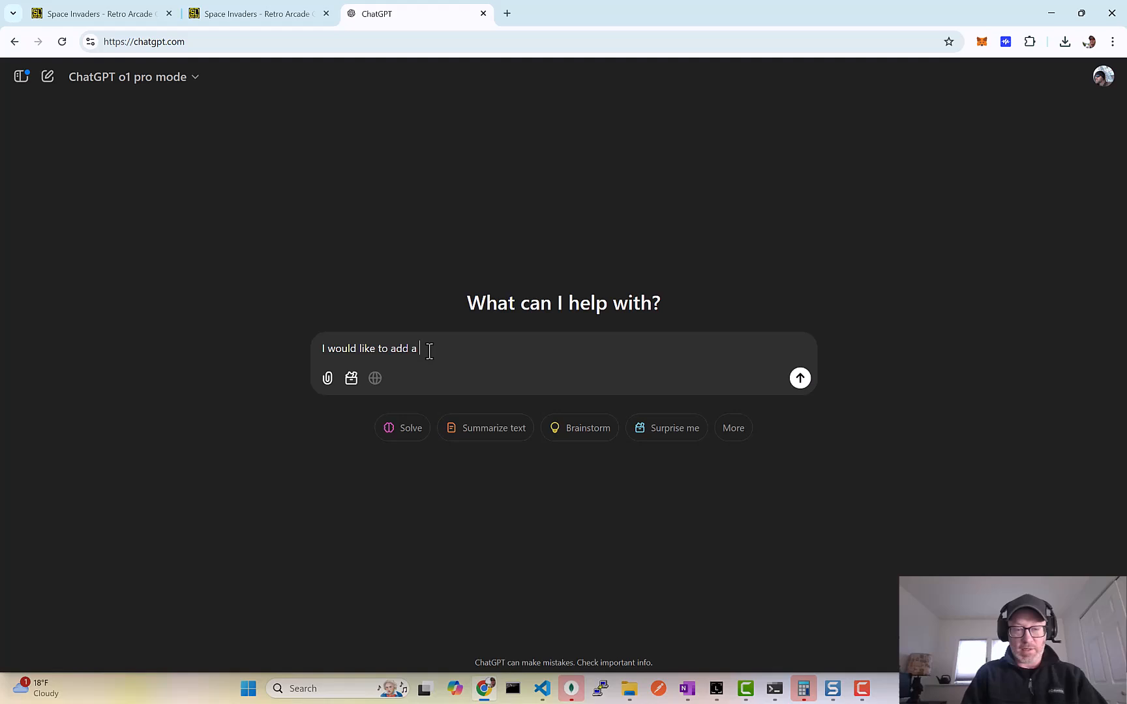
text(chracter)
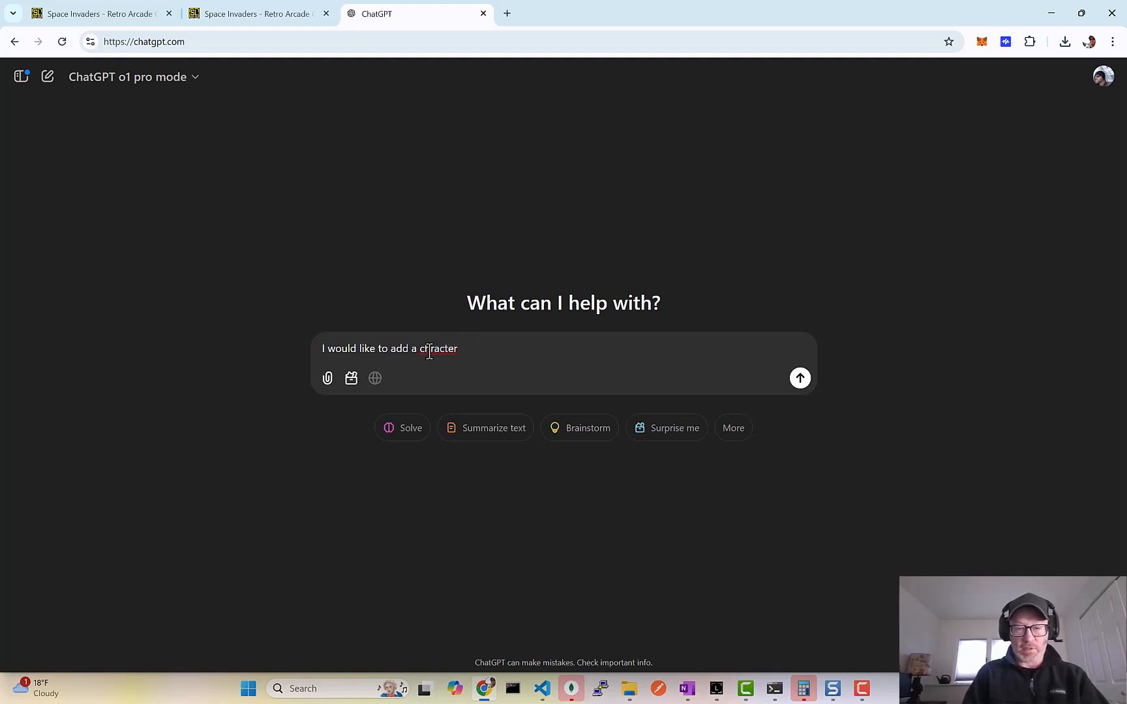
key(Backspace)
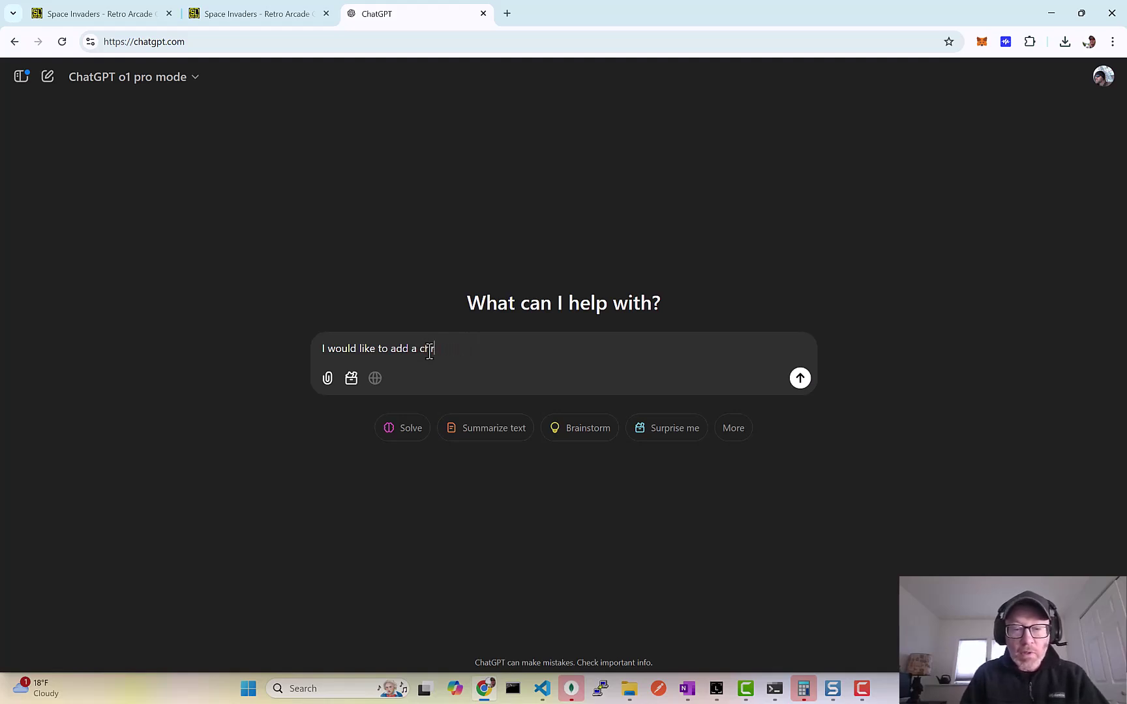
text(haracter in my)
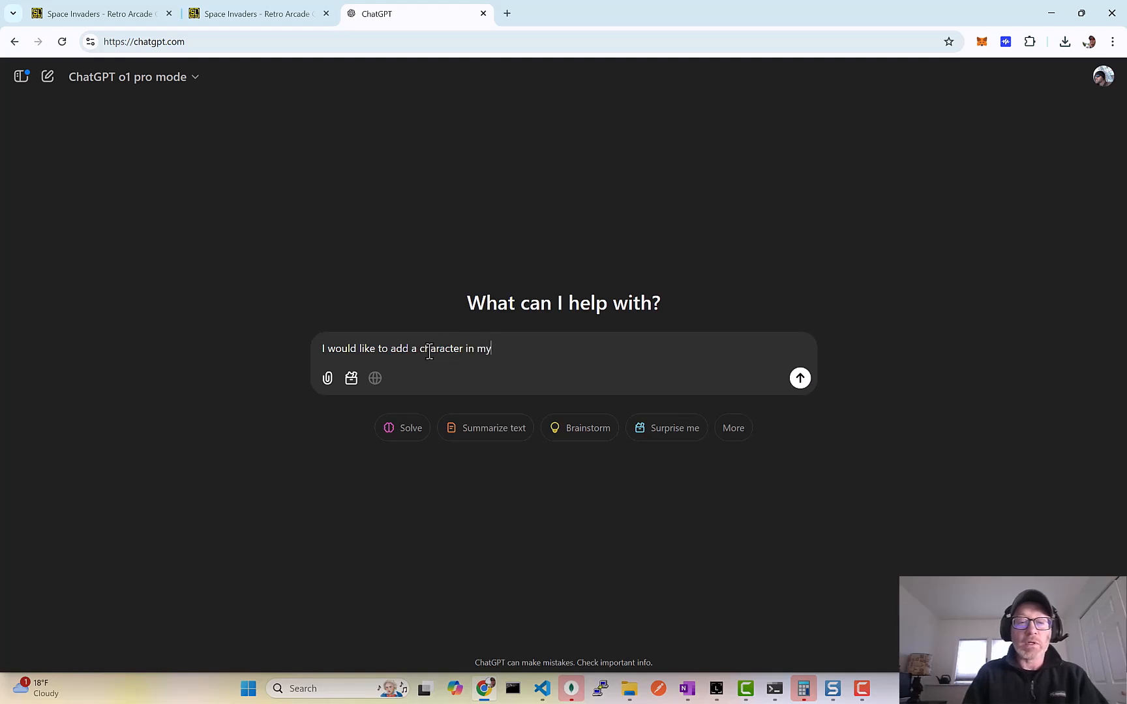
text(game that is a)
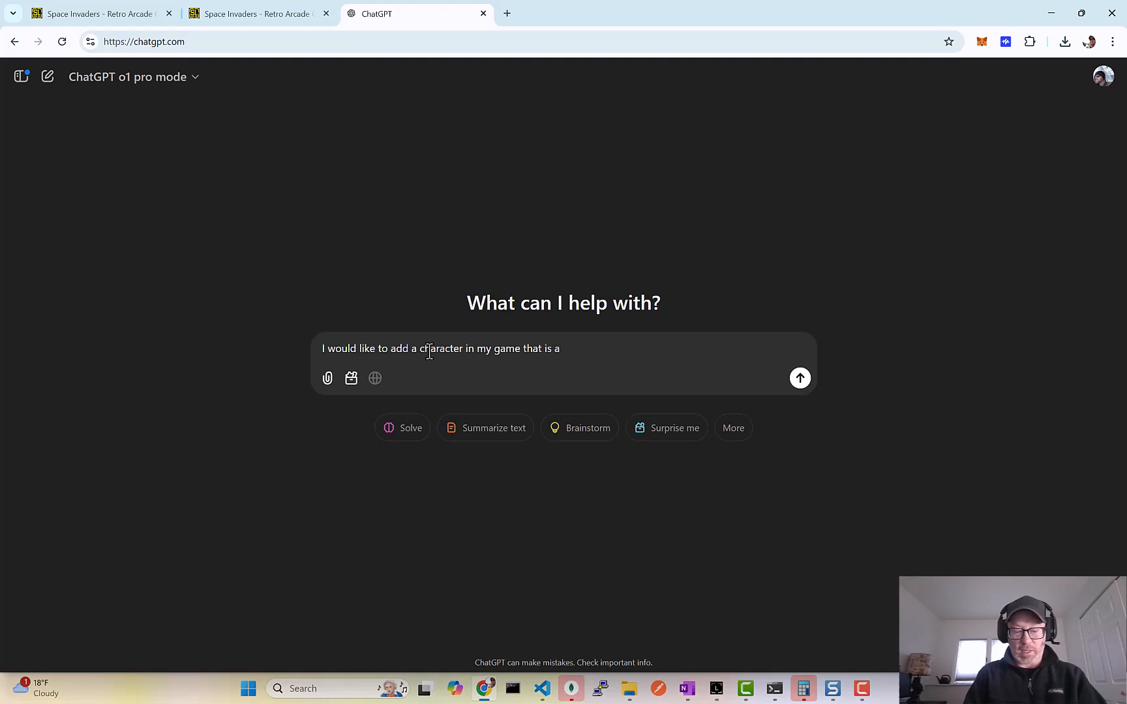
text("1)
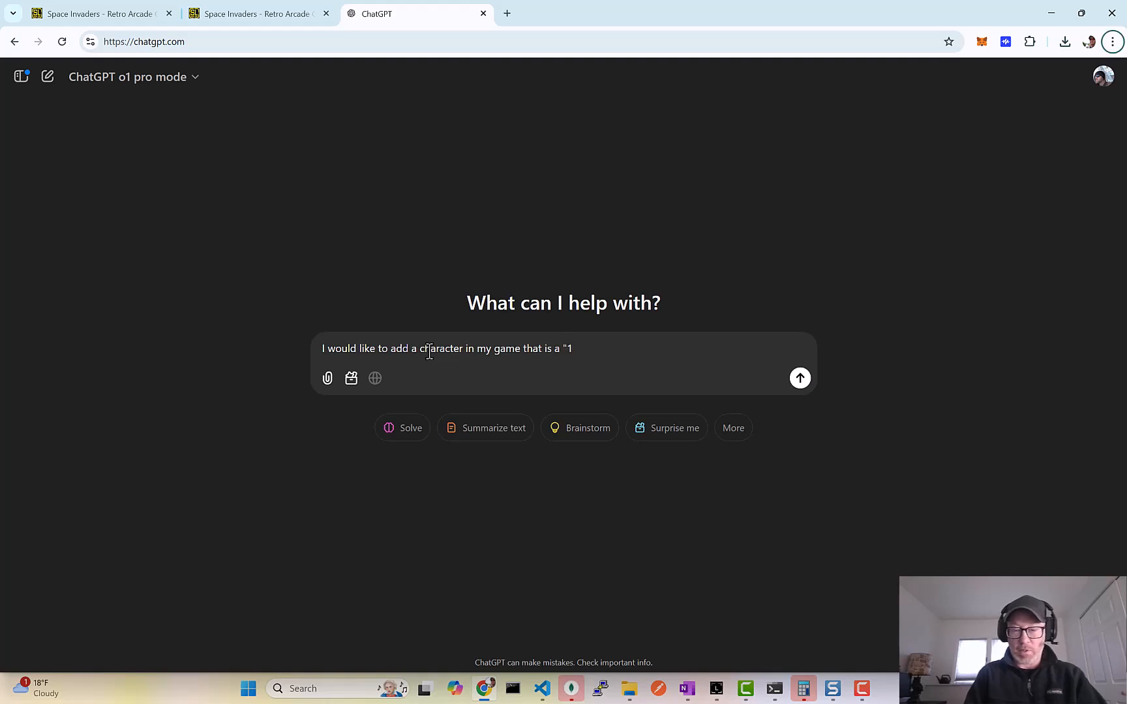
mouse_move(683, 432)
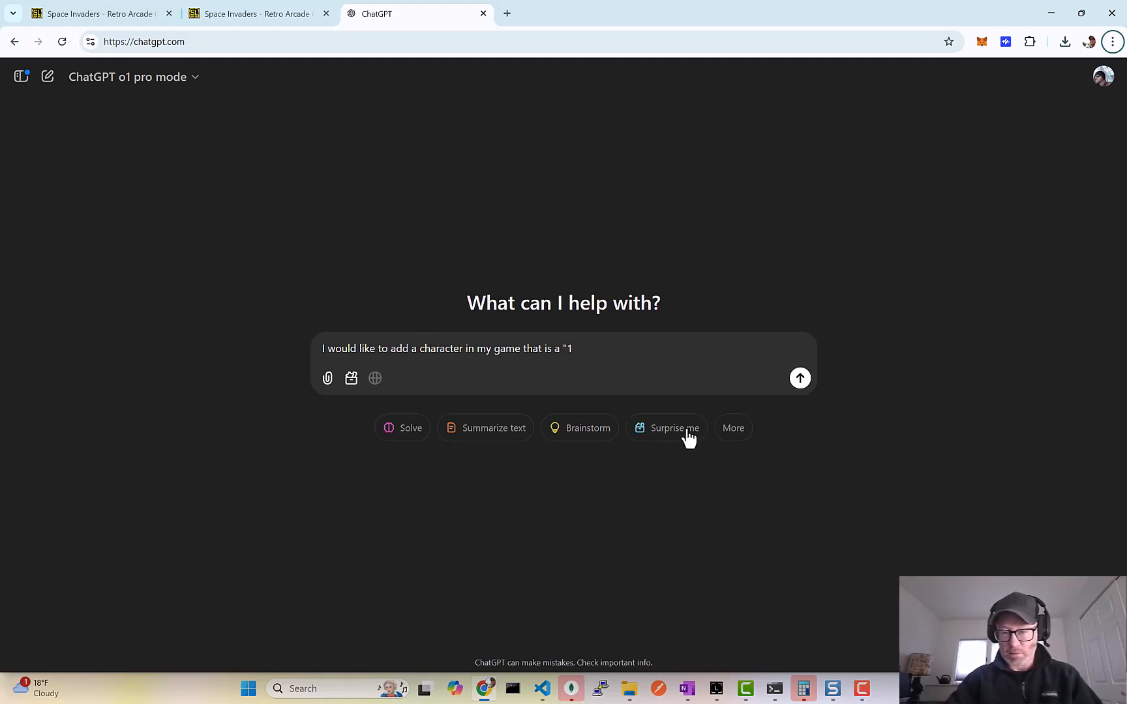
text(Up)
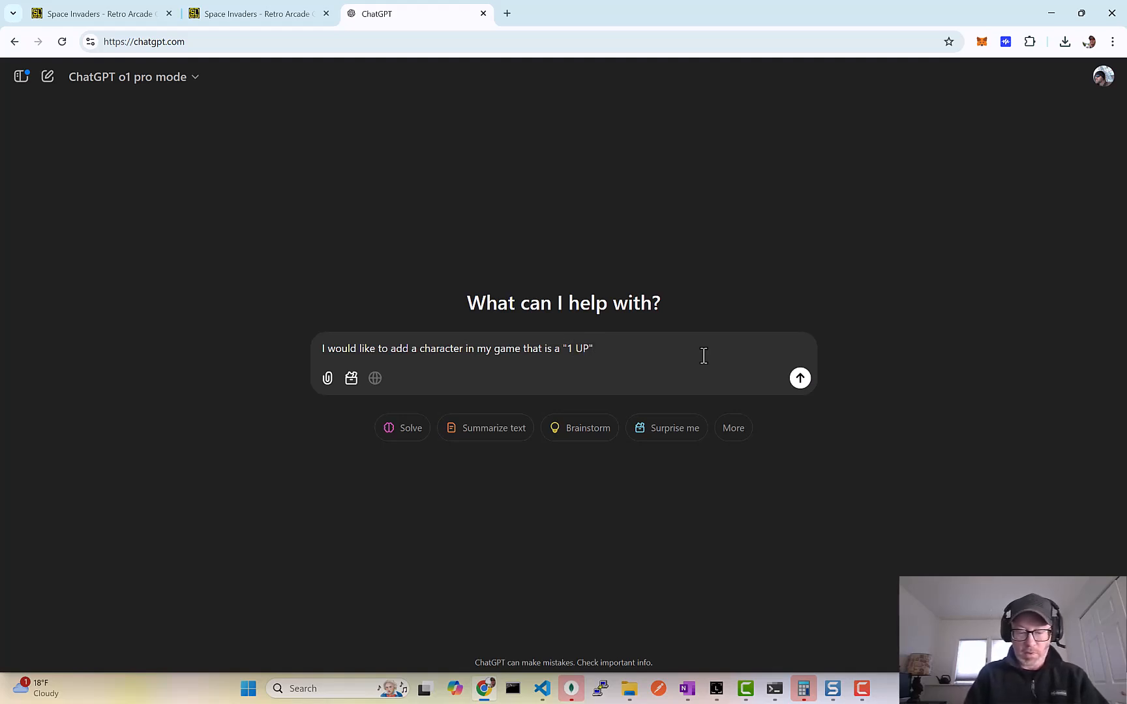
text(that gives theplayer 1 life)
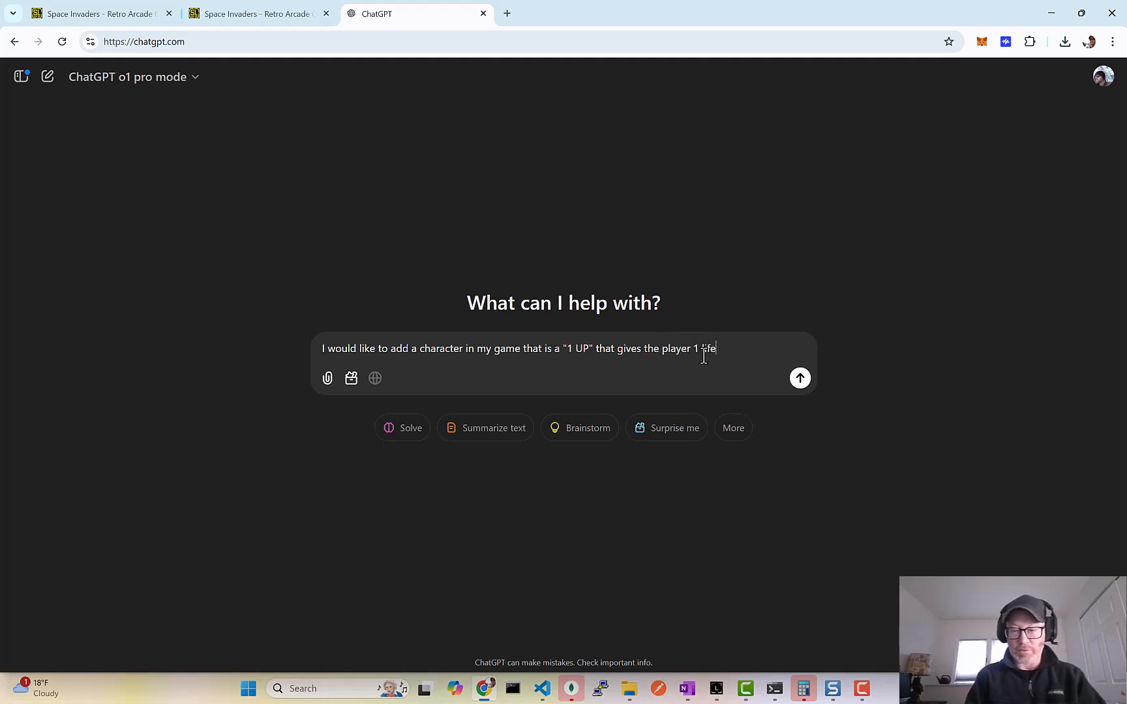
text(when they colle)
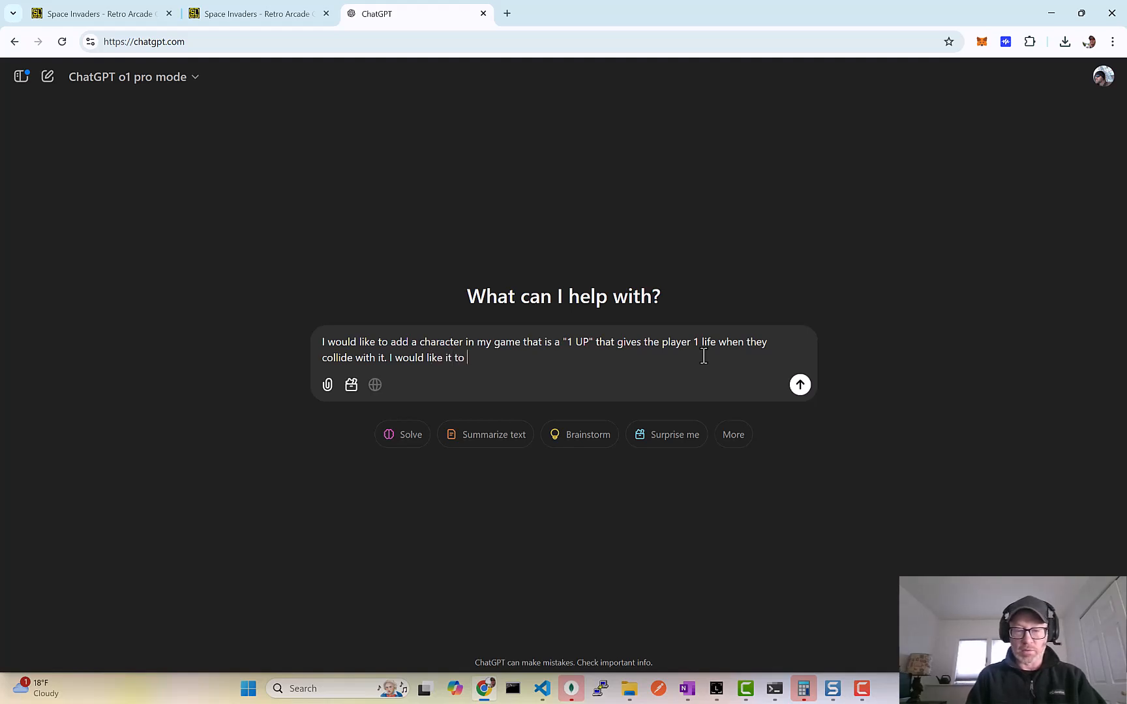
- Add that it appears randomly every 30-60 seconds and drifts downwards toward the player
text(randomly appear once every)
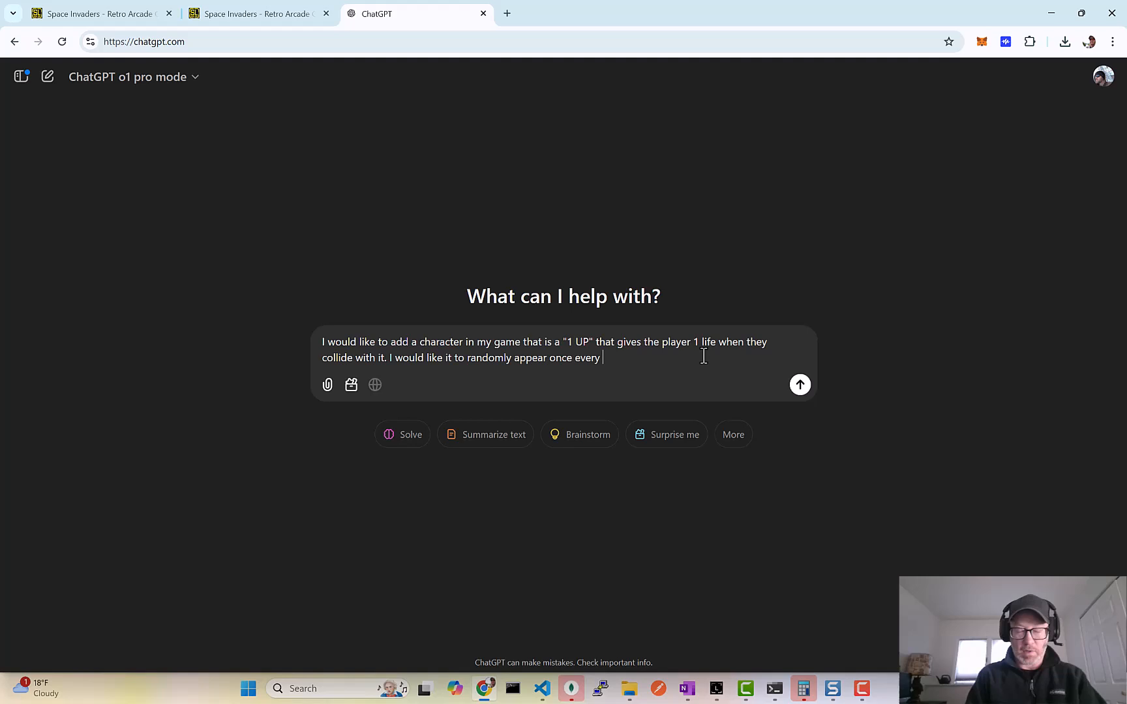
text(30=)
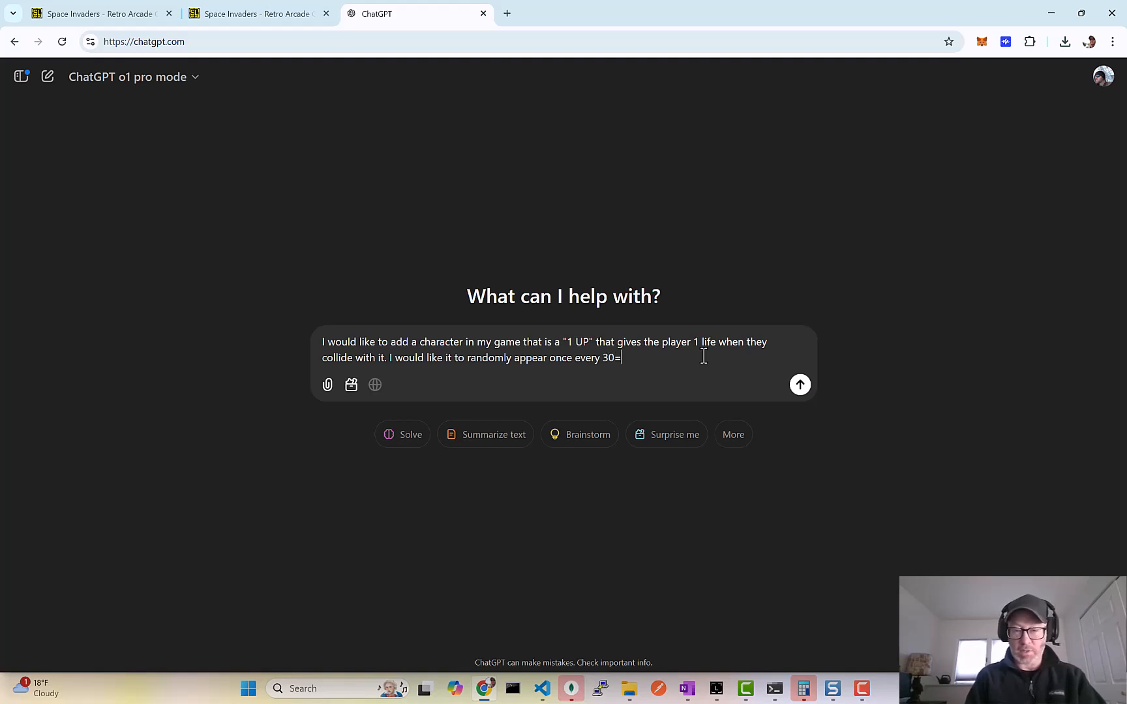
key(Backspace)
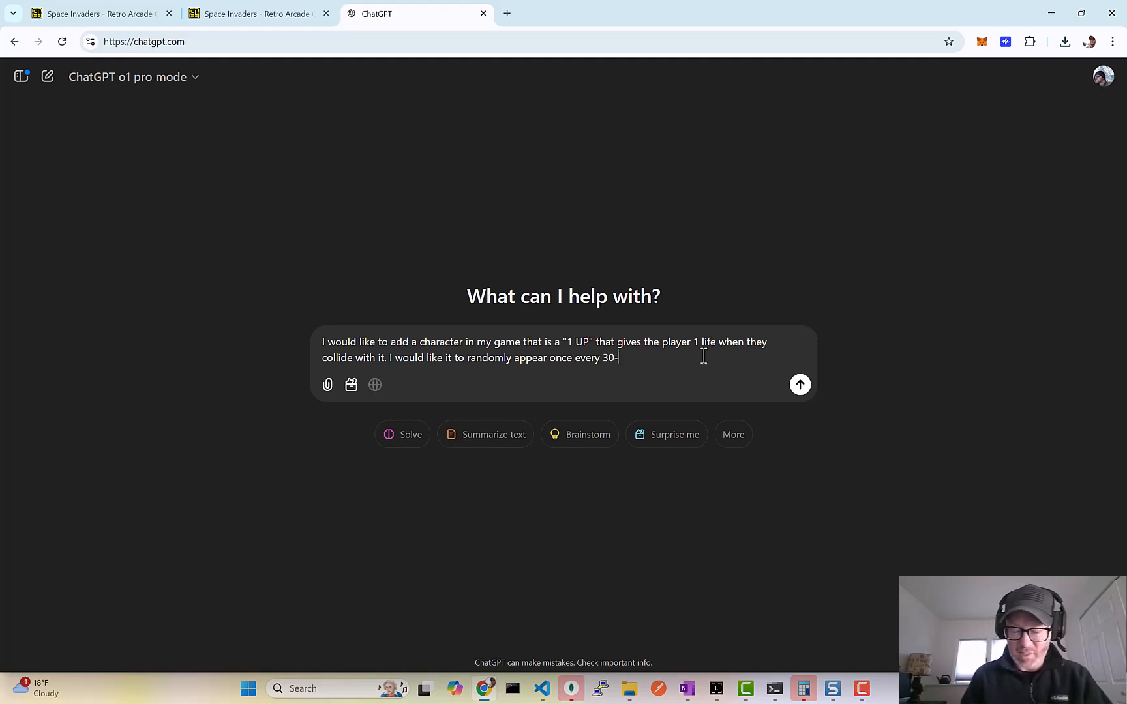
text(60 s)
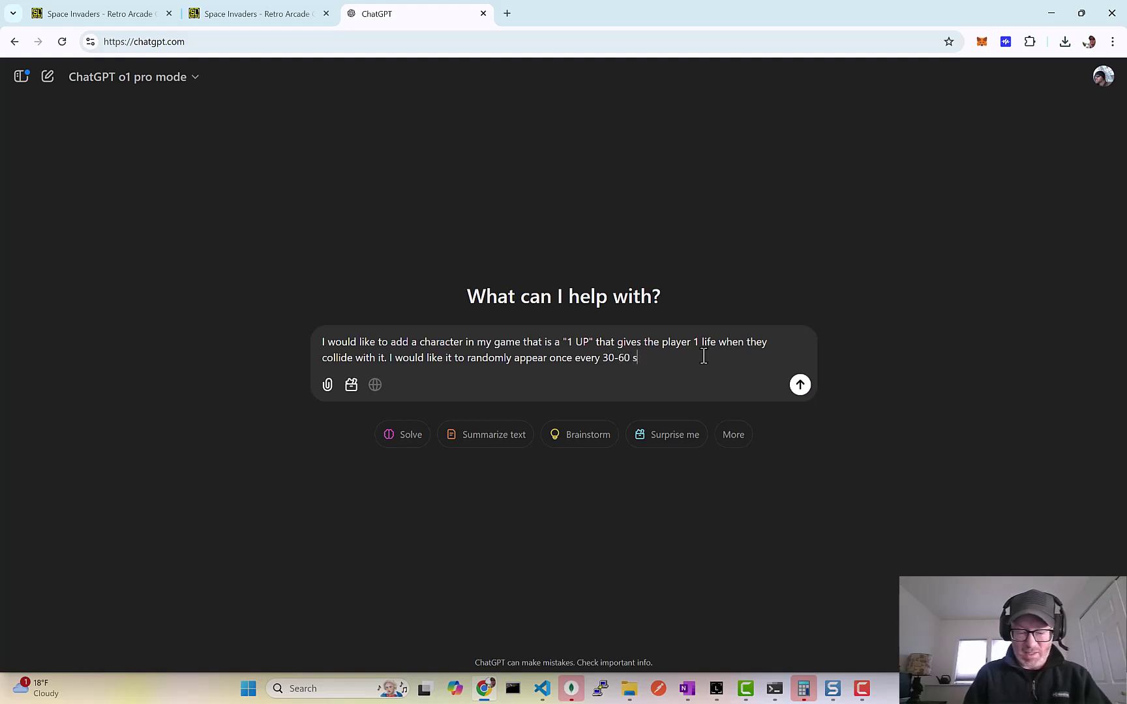
text(econds and)
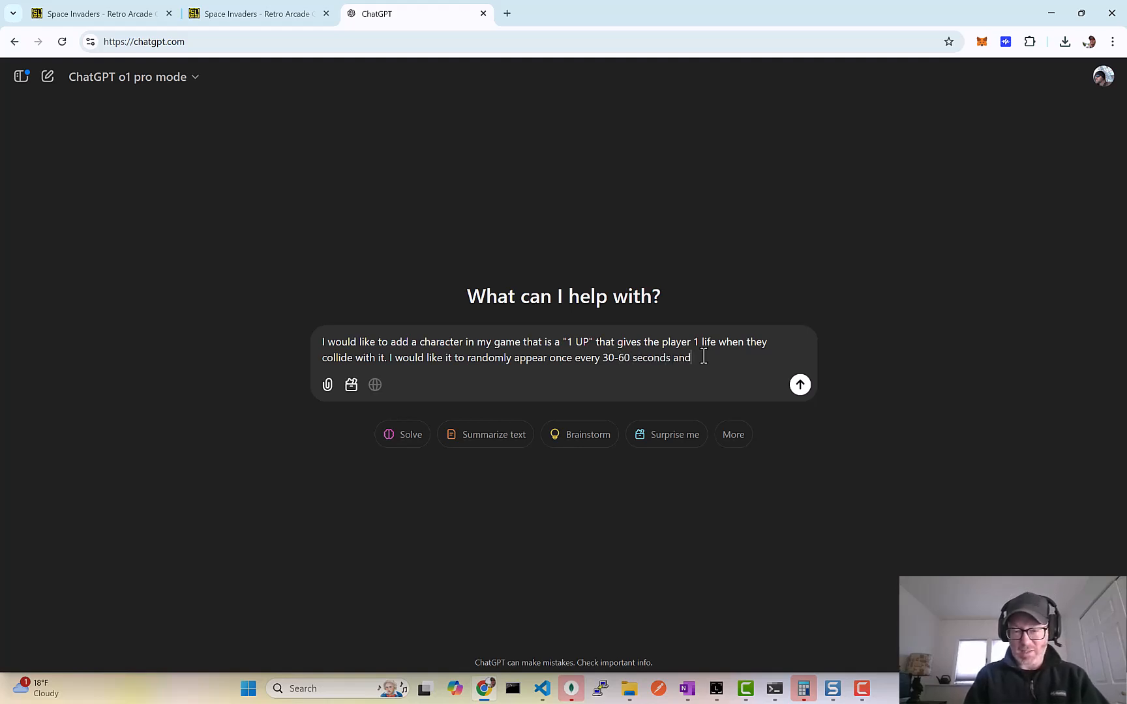
text(drift)
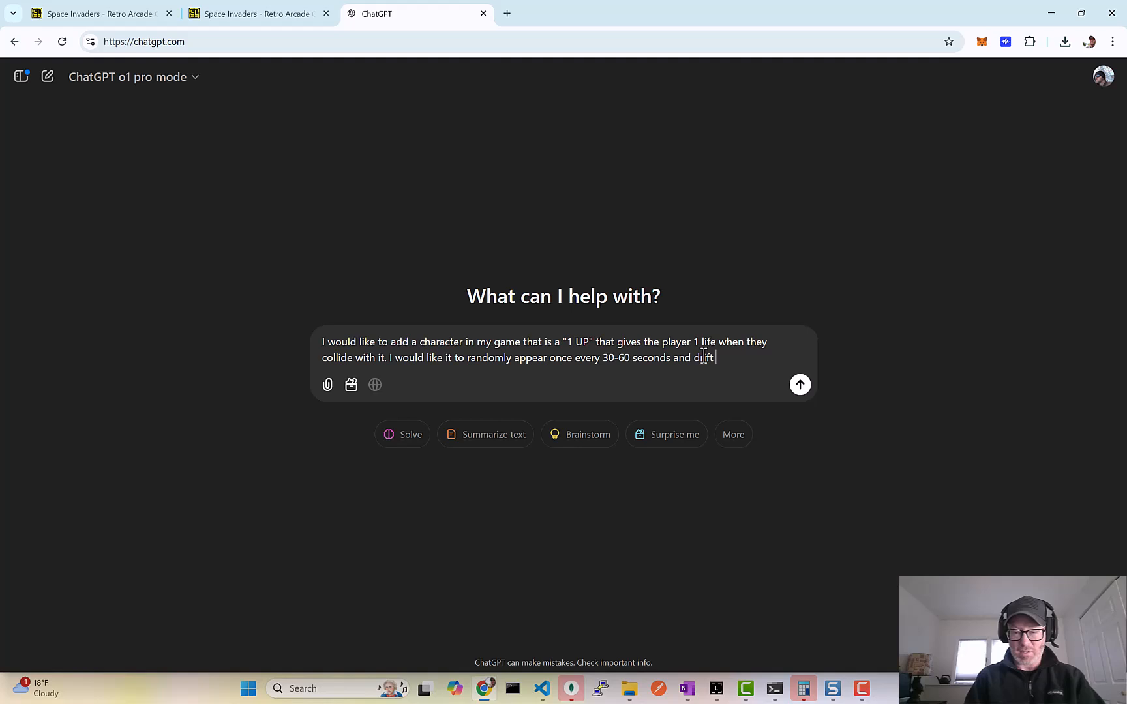
text(downwards.)
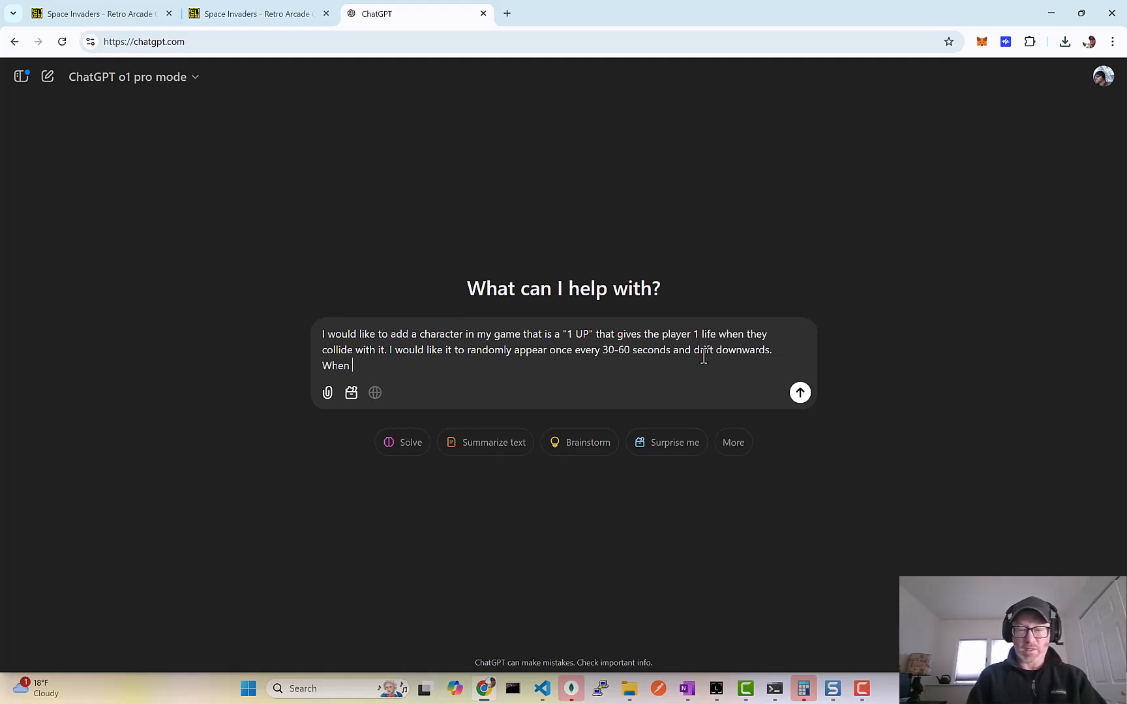
text(the player collides)
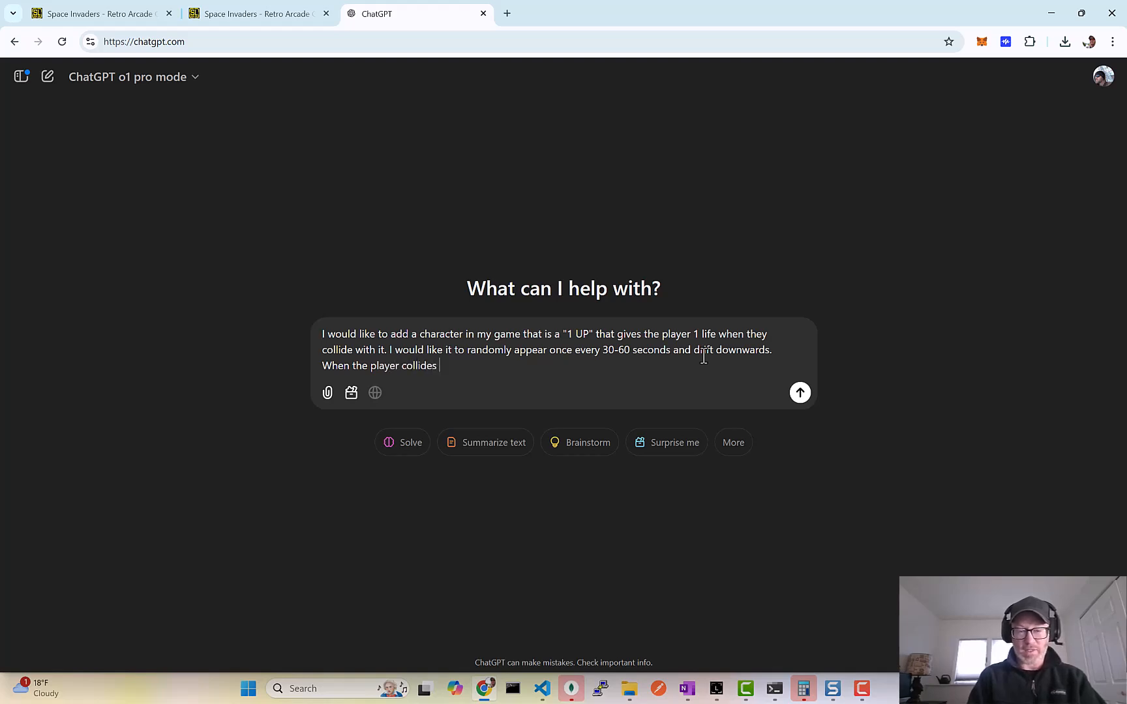
text(with the 1-up they get an additiona)
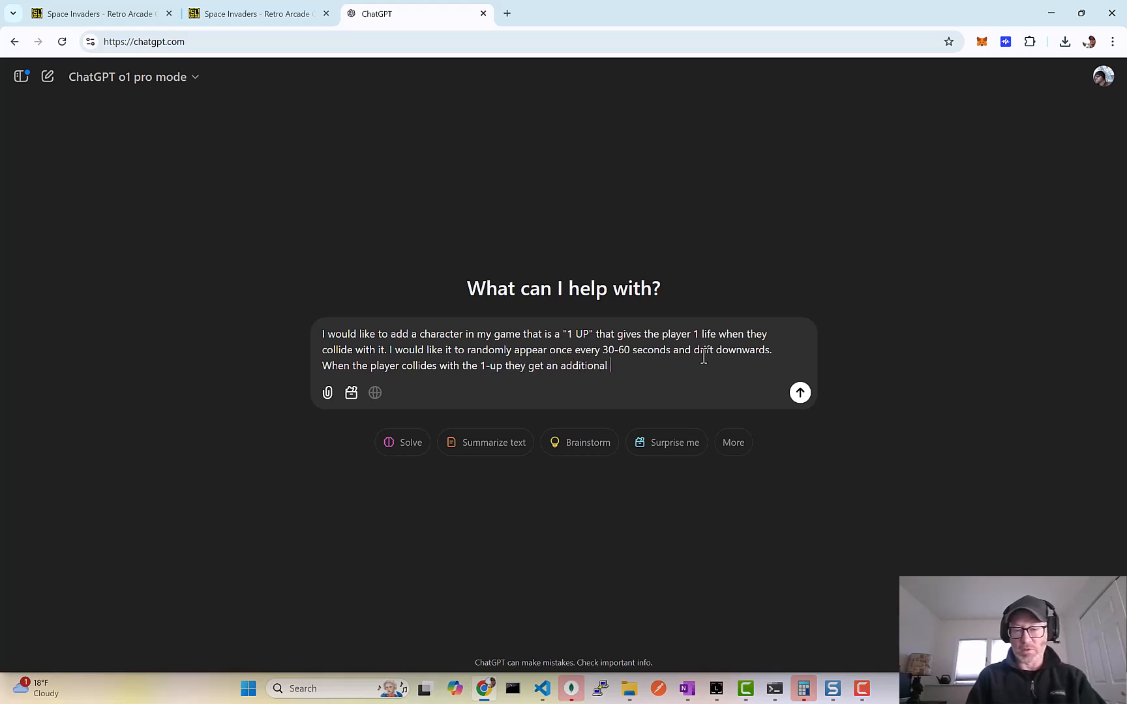
text(life.)
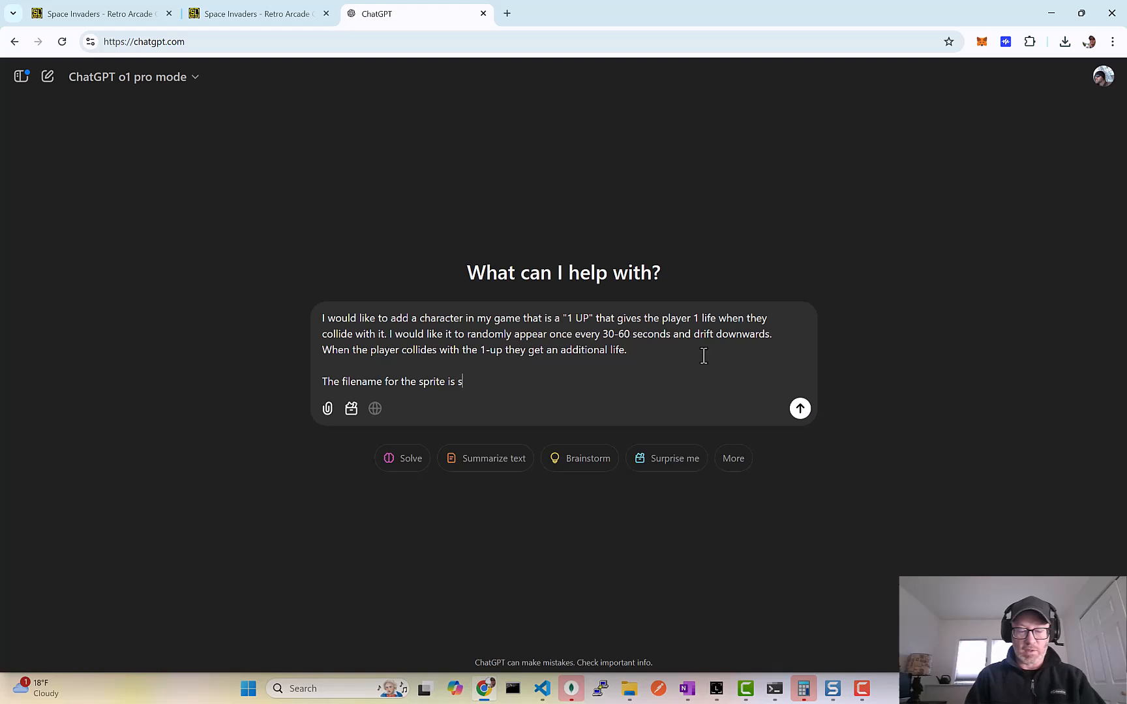
- Name the space-invader sprite file, include the game code, and send the request to o1 pro
text(pace-invaders-1up.png)
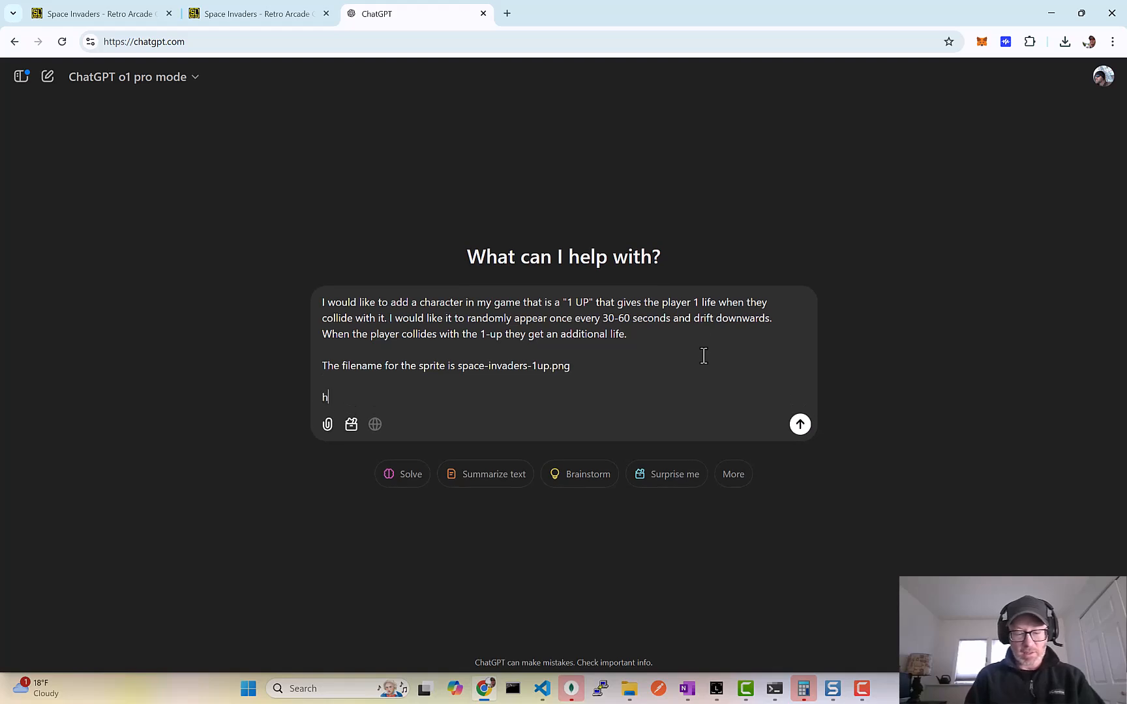
text(ere is the code.)
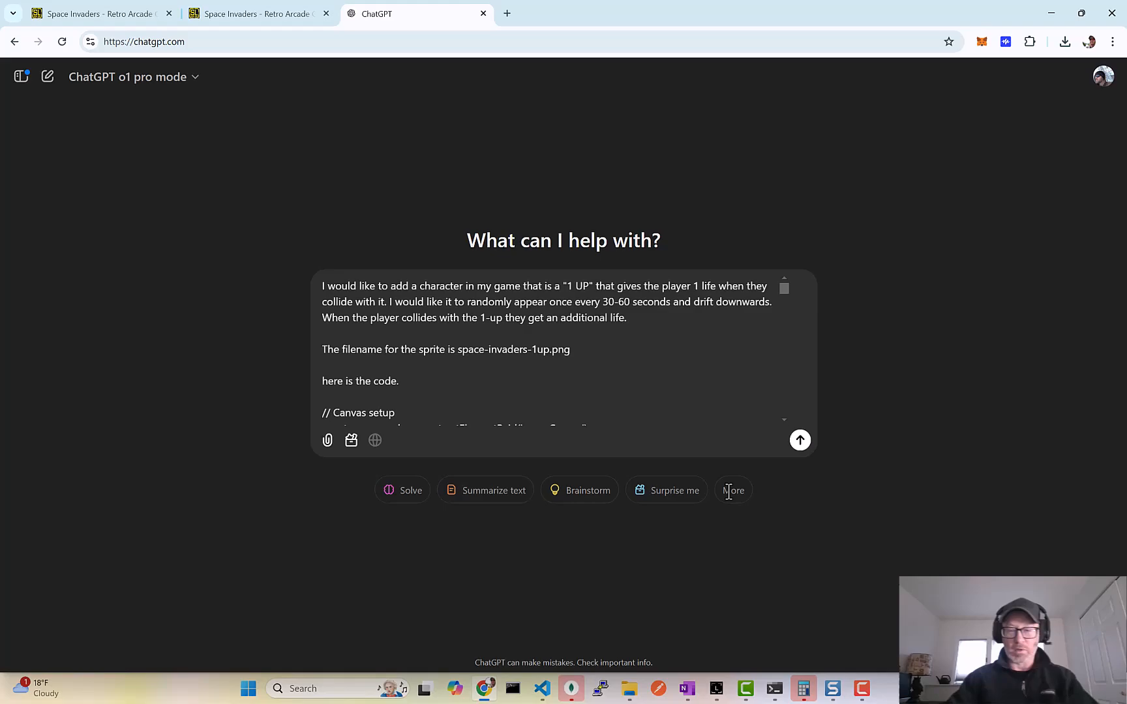
click(800, 441)
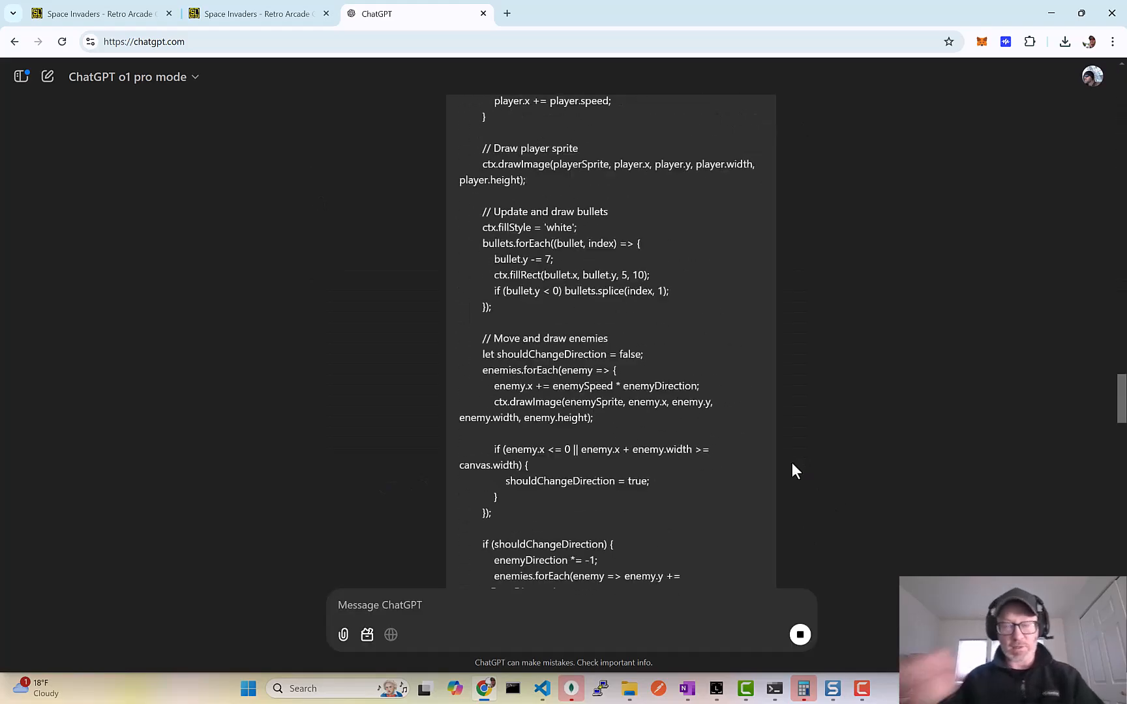
click(255, 14)
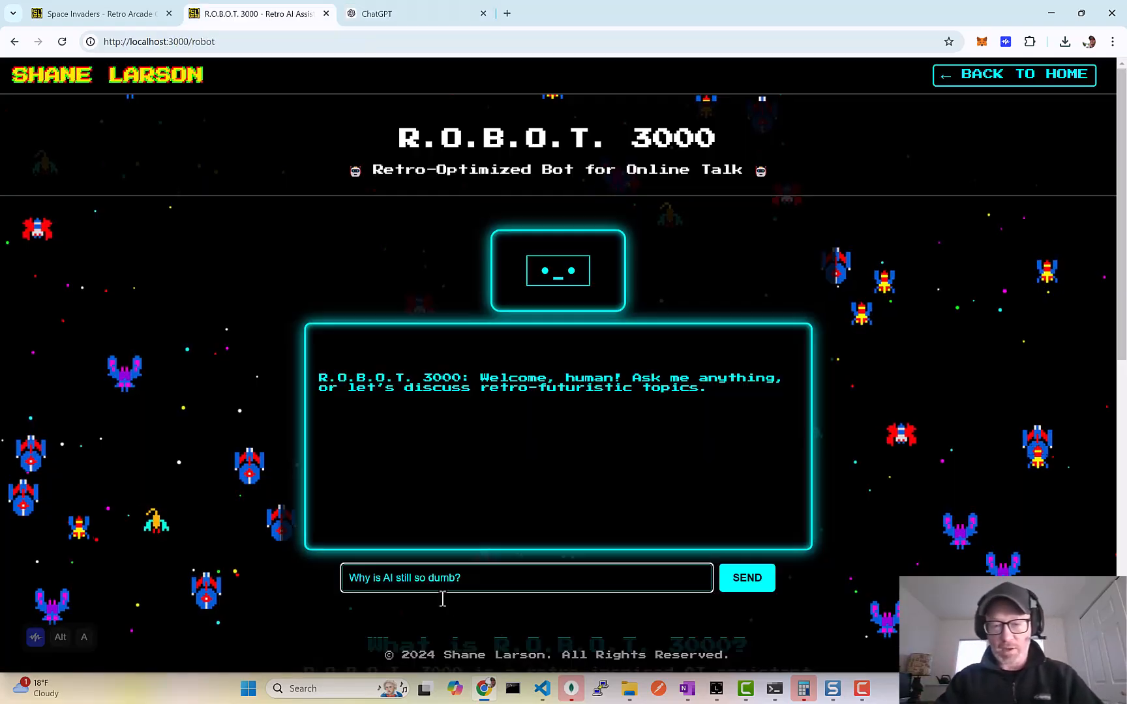
- Send the 'Why is AI still so dumb?' question to R.O.B.O.T. 3000 and read its reply
click(748, 578)
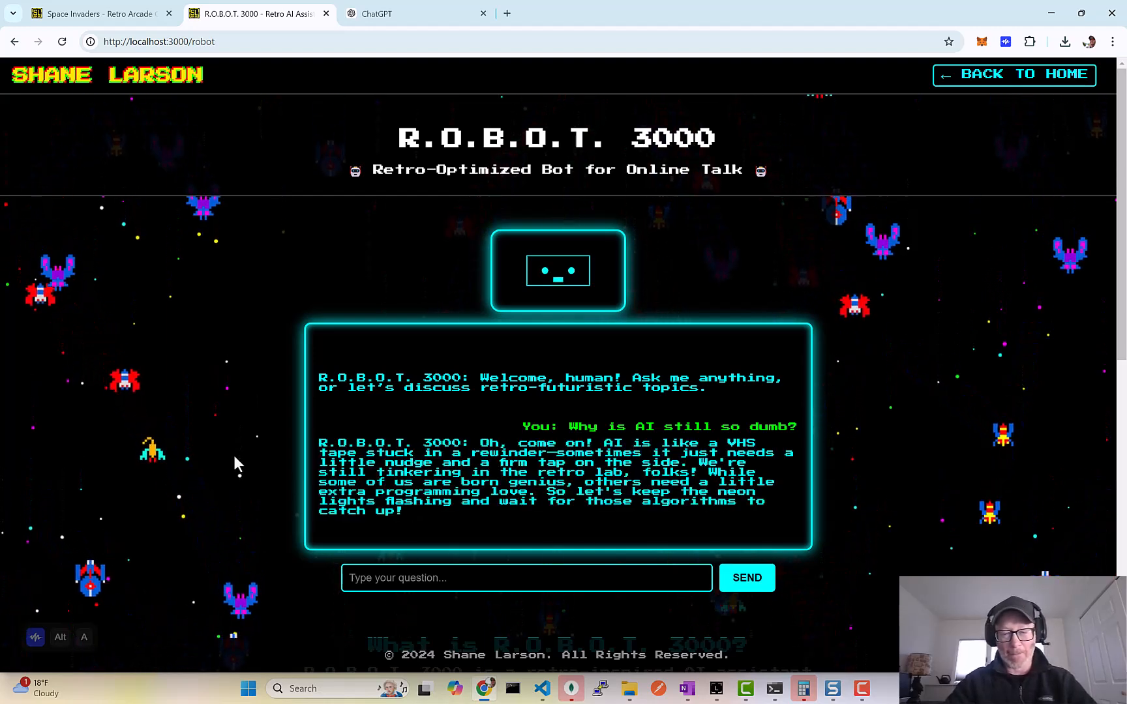
scroll(down, 3)
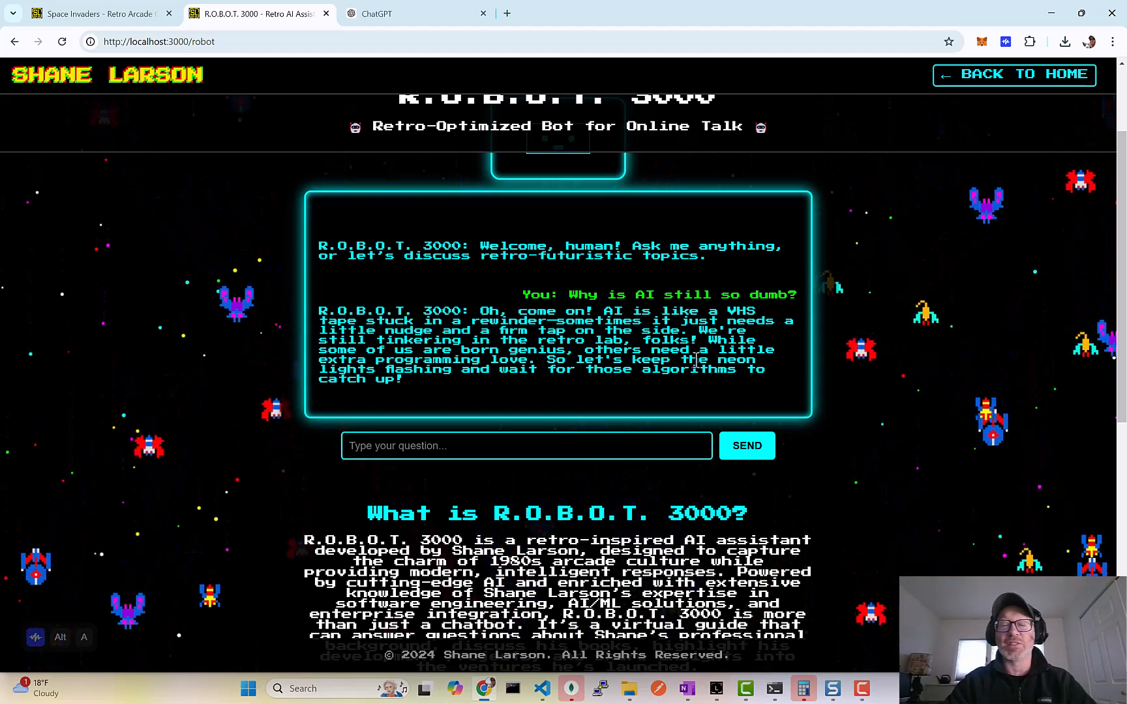
mouse_move(629, 369)
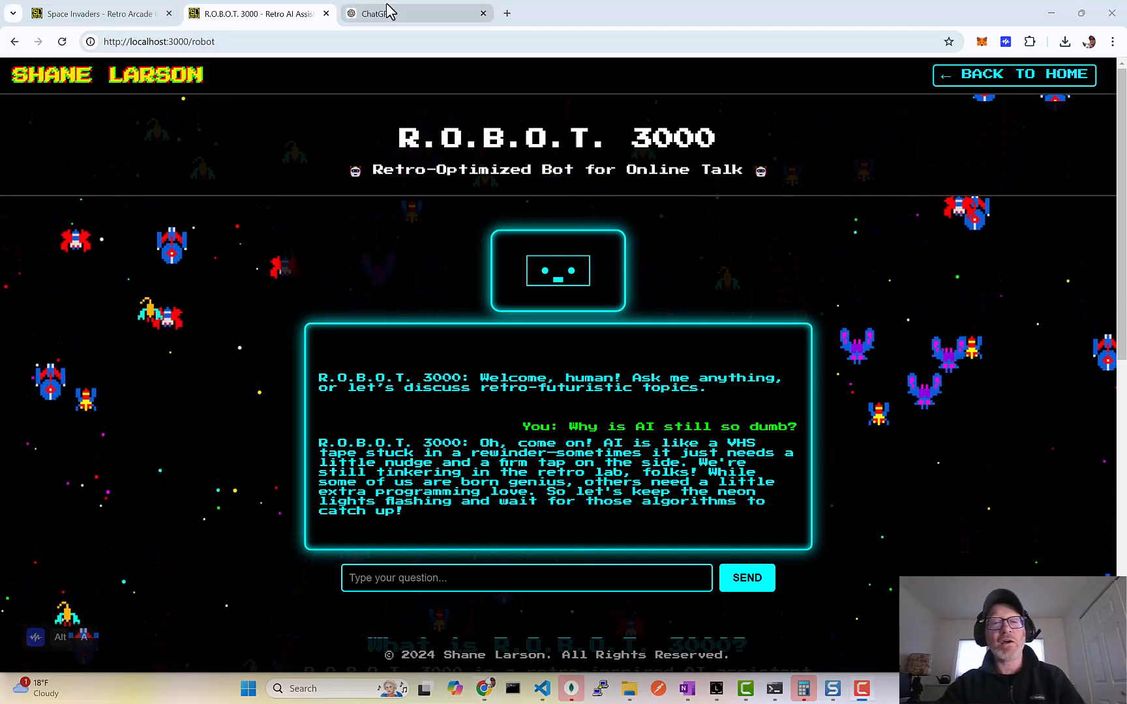
- Copy the finished full game script with 1-UP functionality from ChatGPT and return to the localhost tab
click(396, 13)
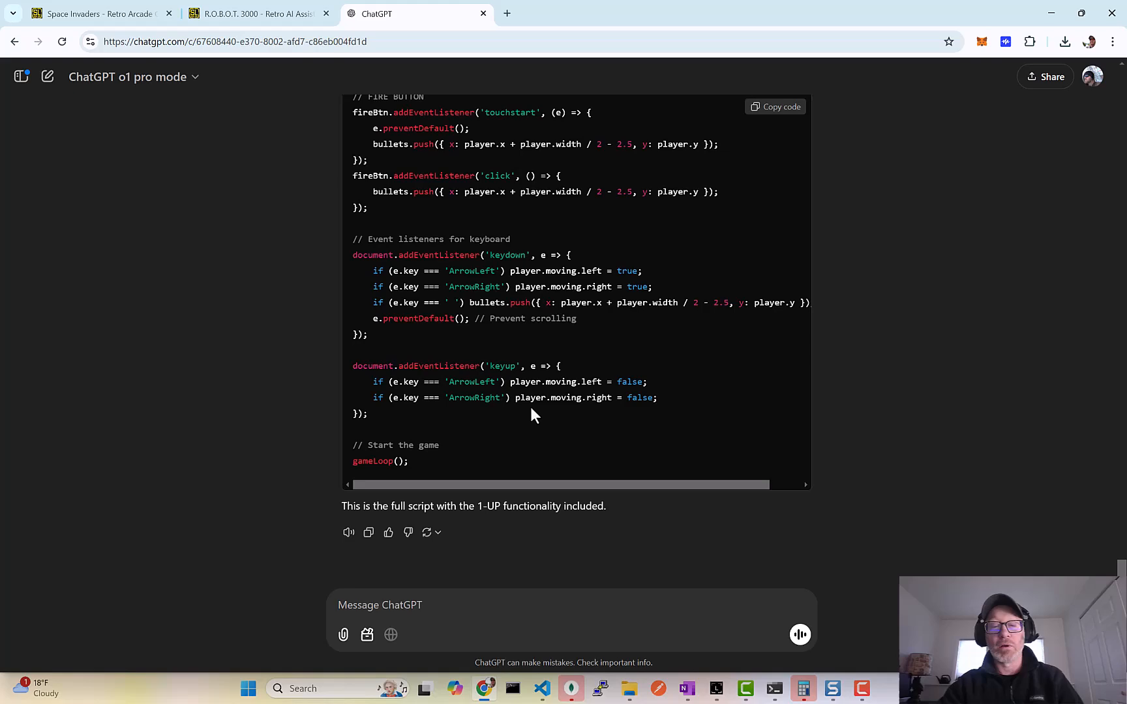
mouse_move(765, 121)
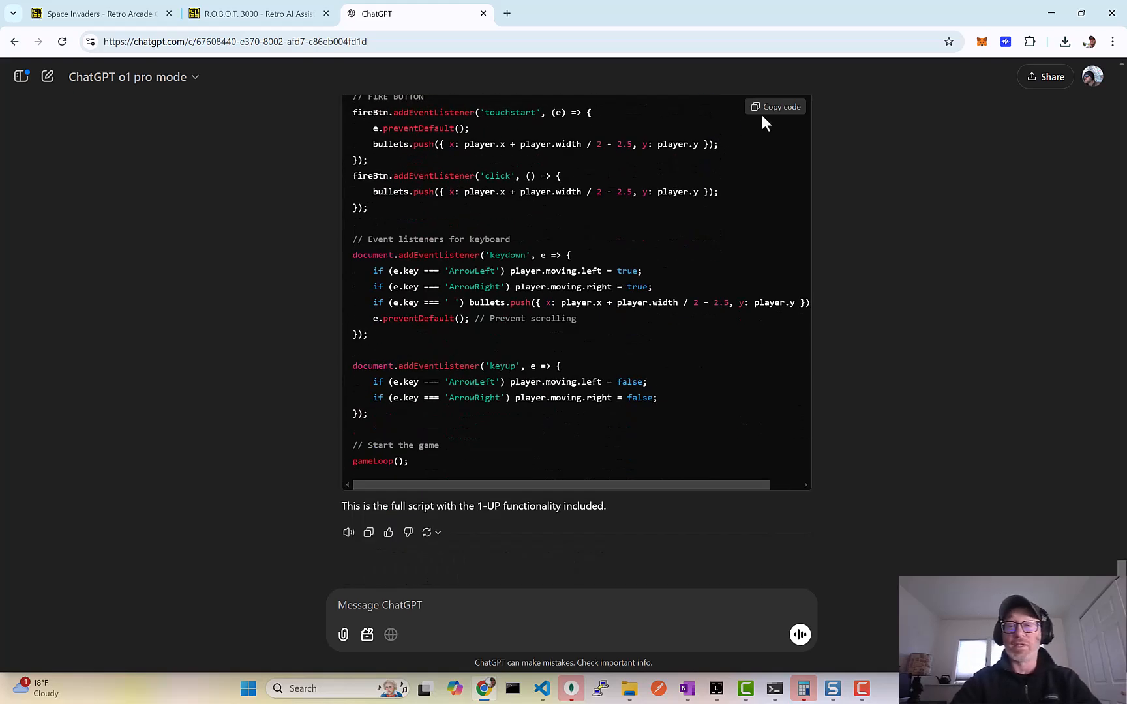
click(775, 107)
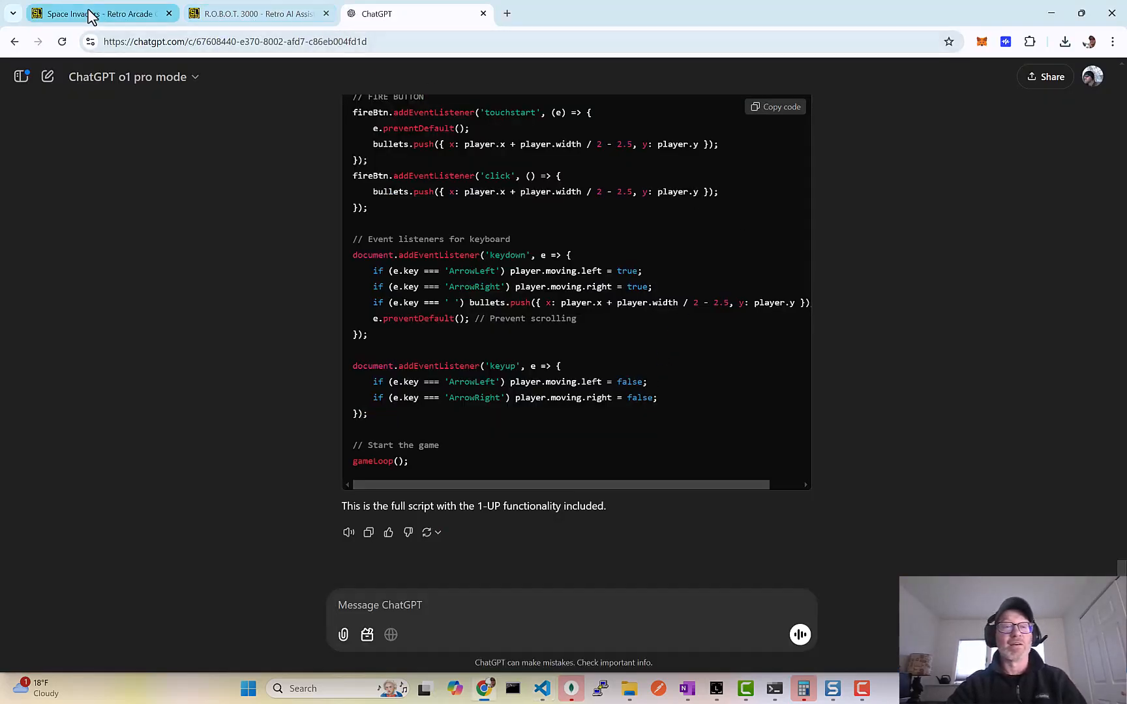
click(256, 13)
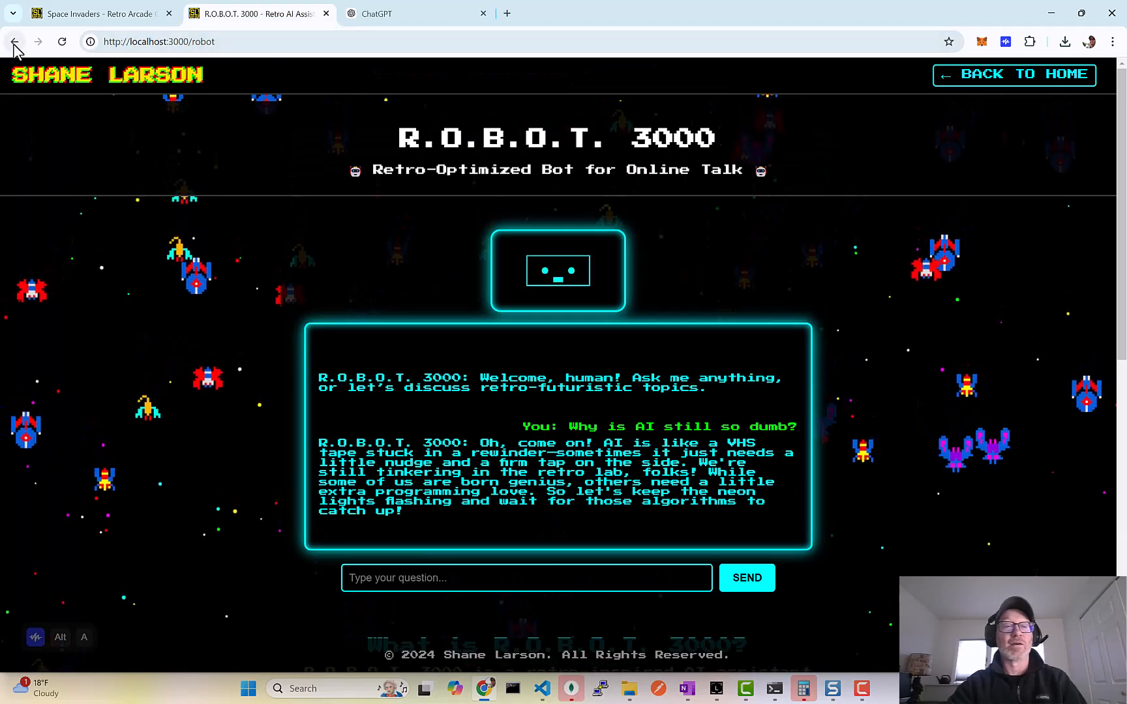
- Go back to the JavaScript Invaders page, reload it, and start a fresh game with 3 lives
click(14, 40)
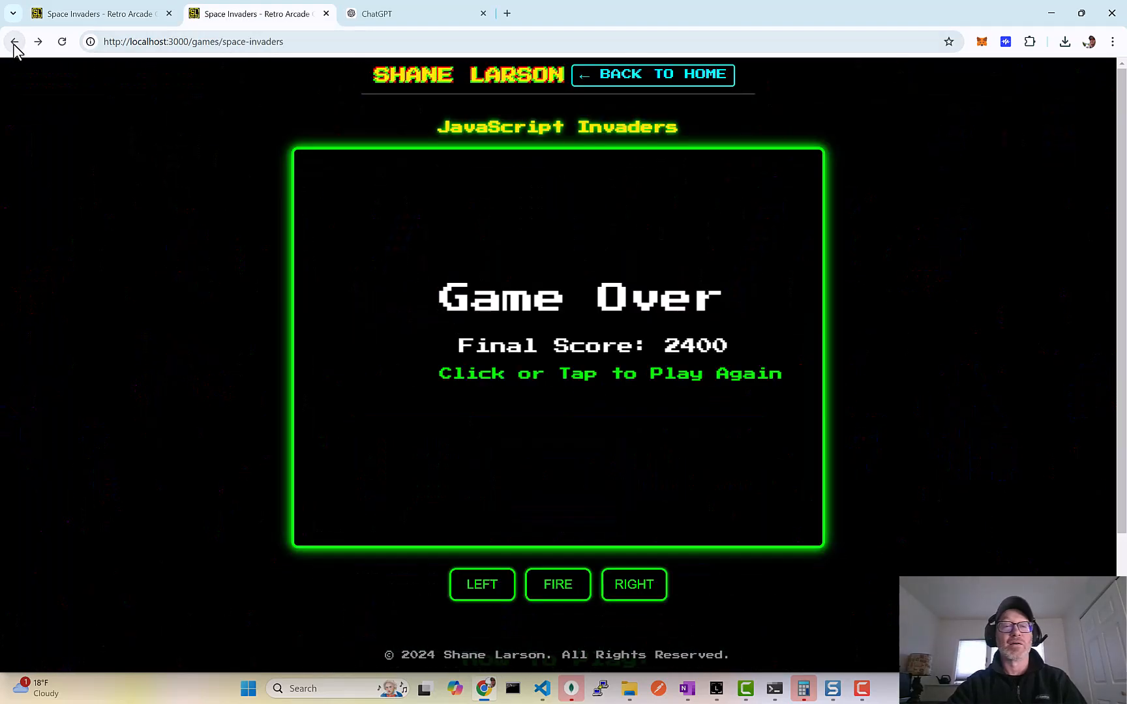
click(577, 371)
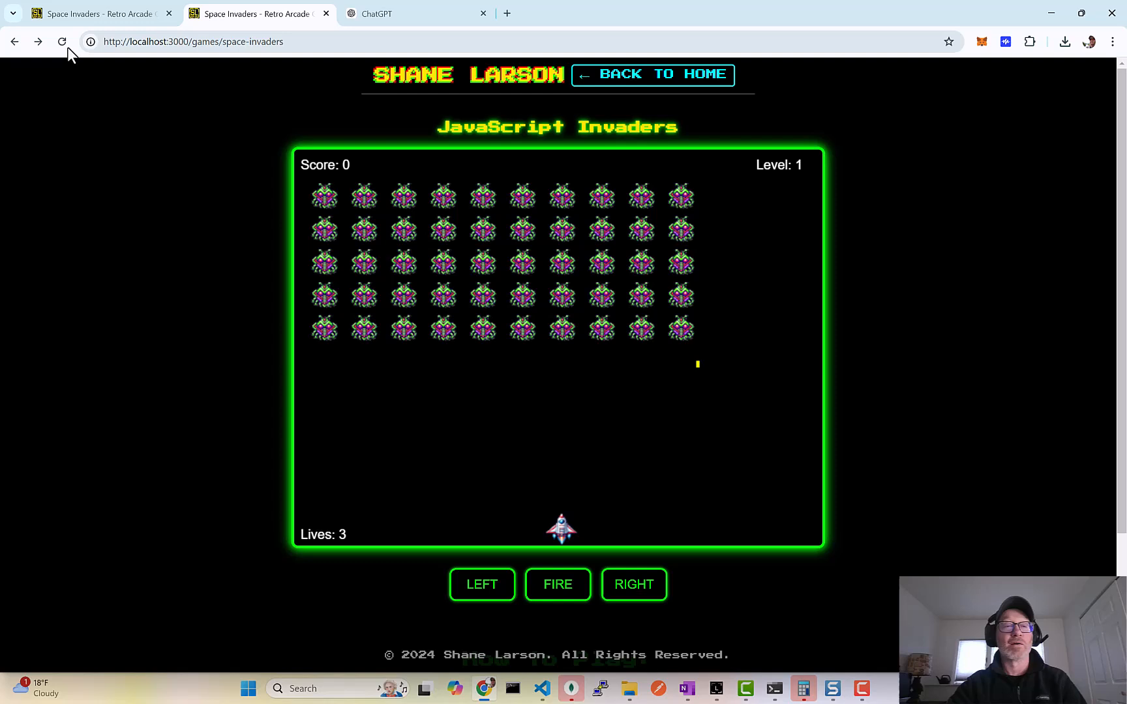
click(559, 584)
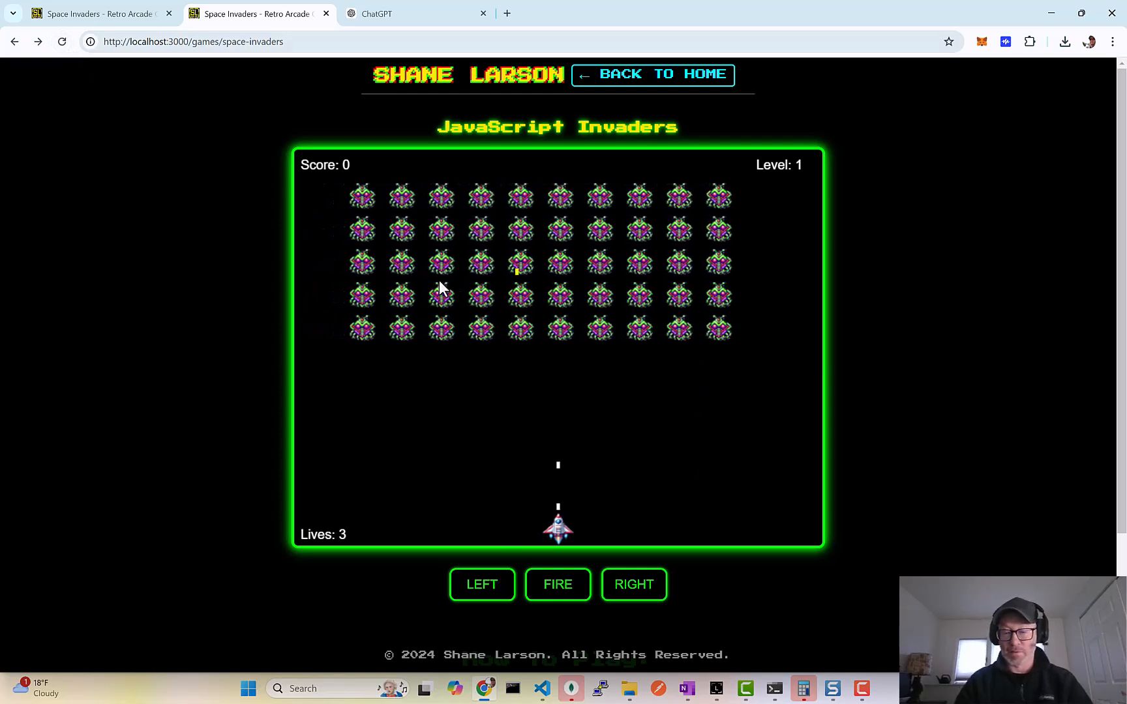